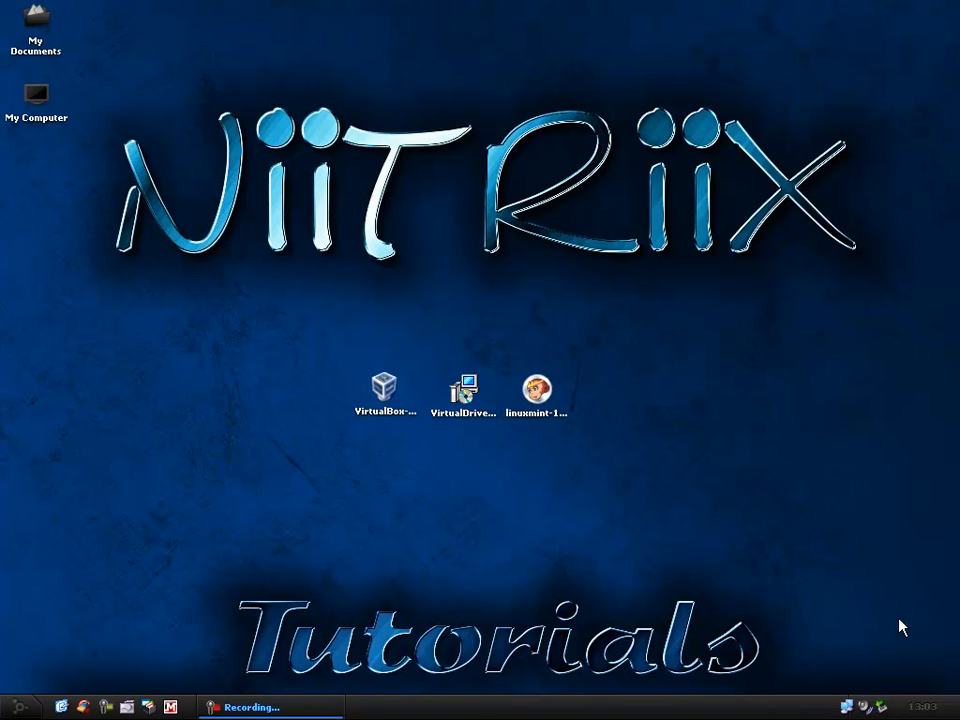
pyautogui.moveTo(847, 514)
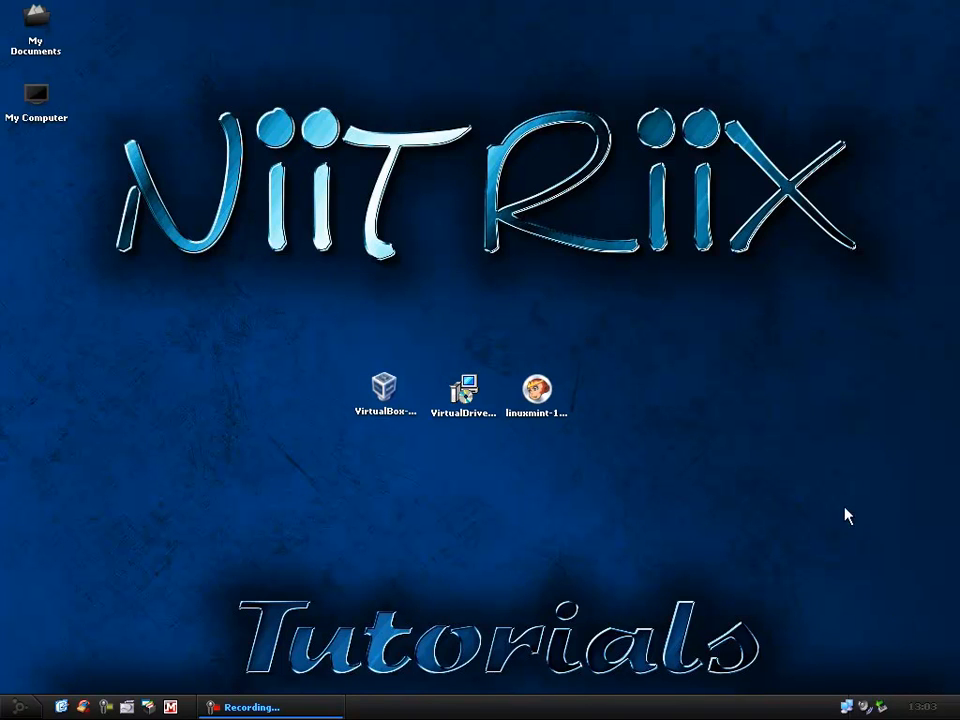
# Select the Linux Mint 12 disc image, then the VirtualBox 4.1.10 installer on the desktop
pyautogui.click(536, 388)
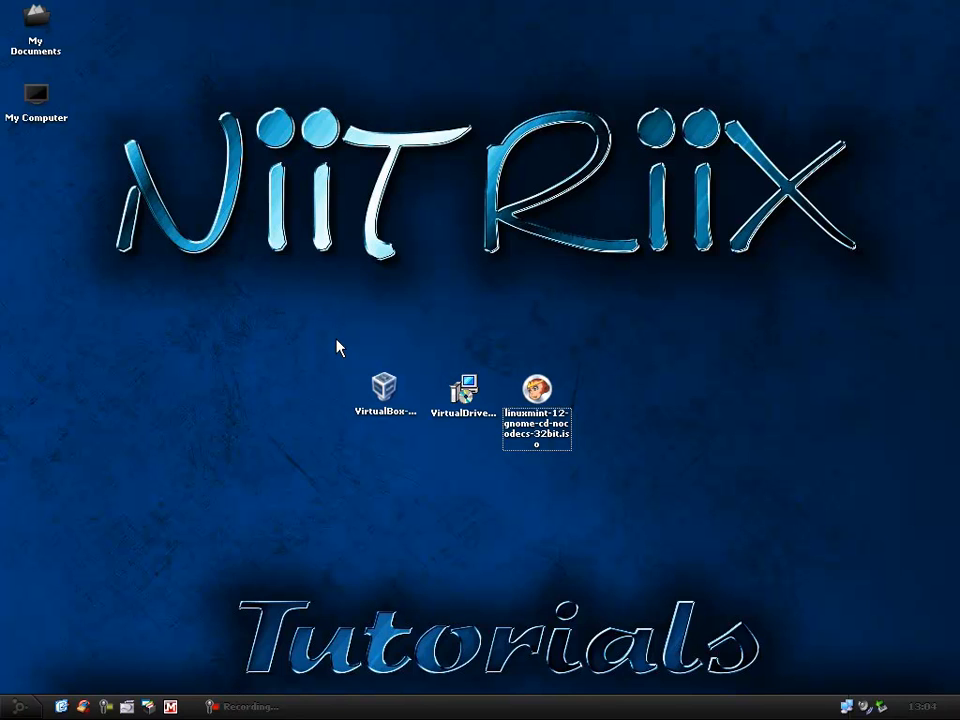
pyautogui.moveTo(372, 388)
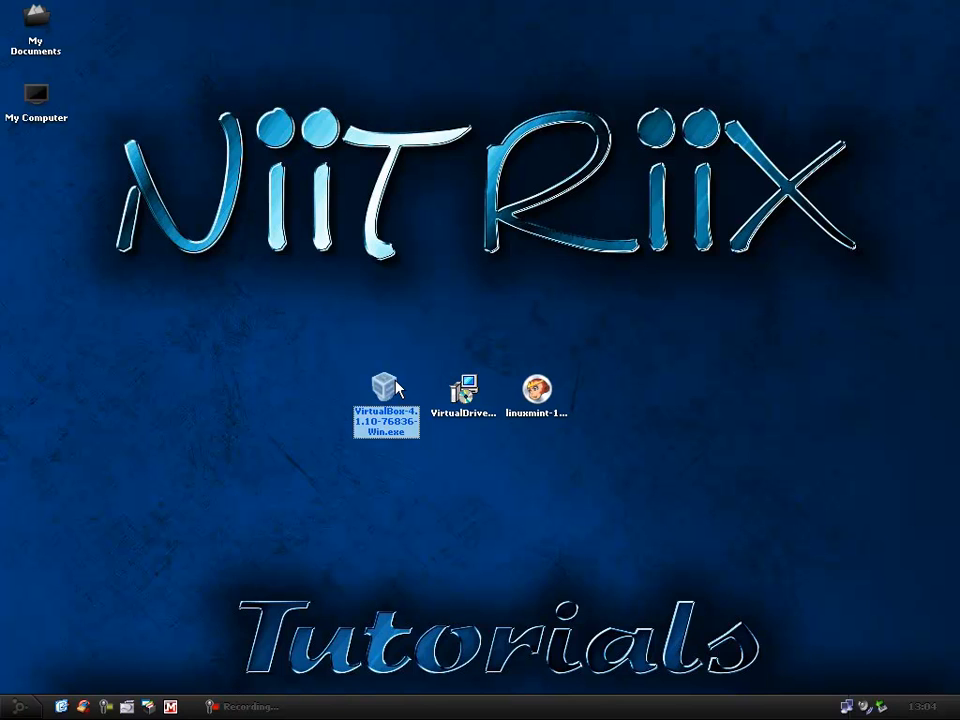
pyautogui.moveTo(465, 362)
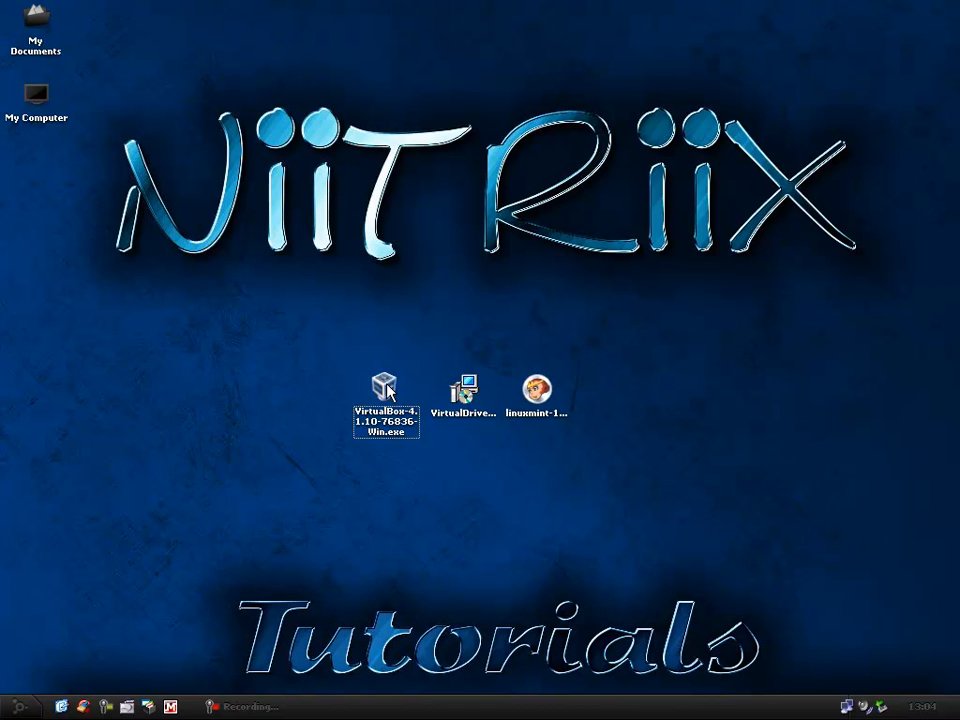
pyautogui.moveTo(510, 468)
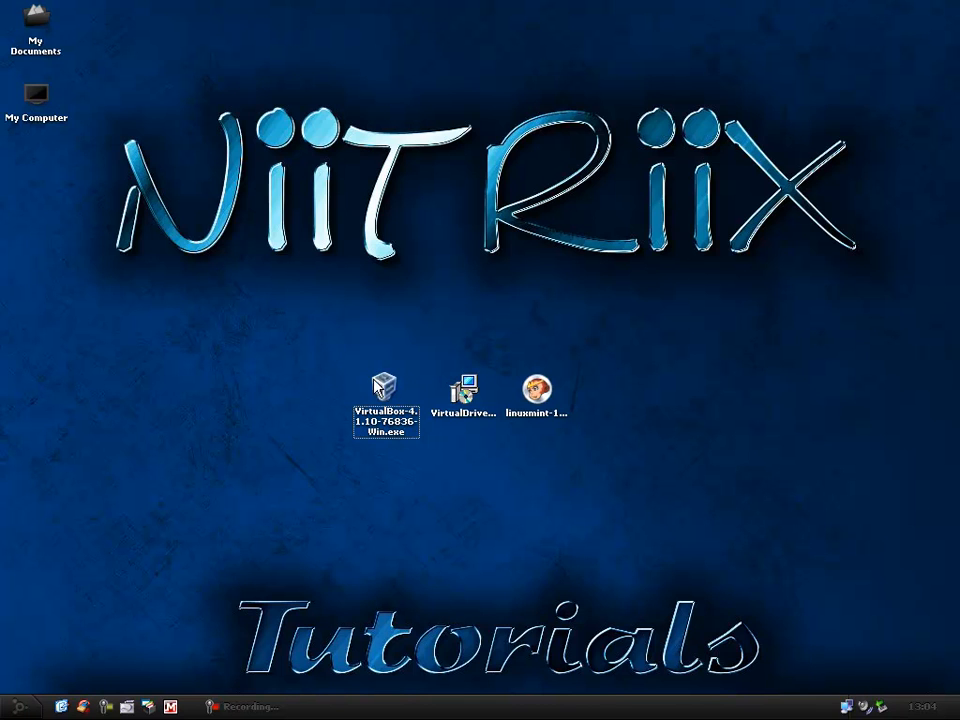
pyautogui.click(384, 388)
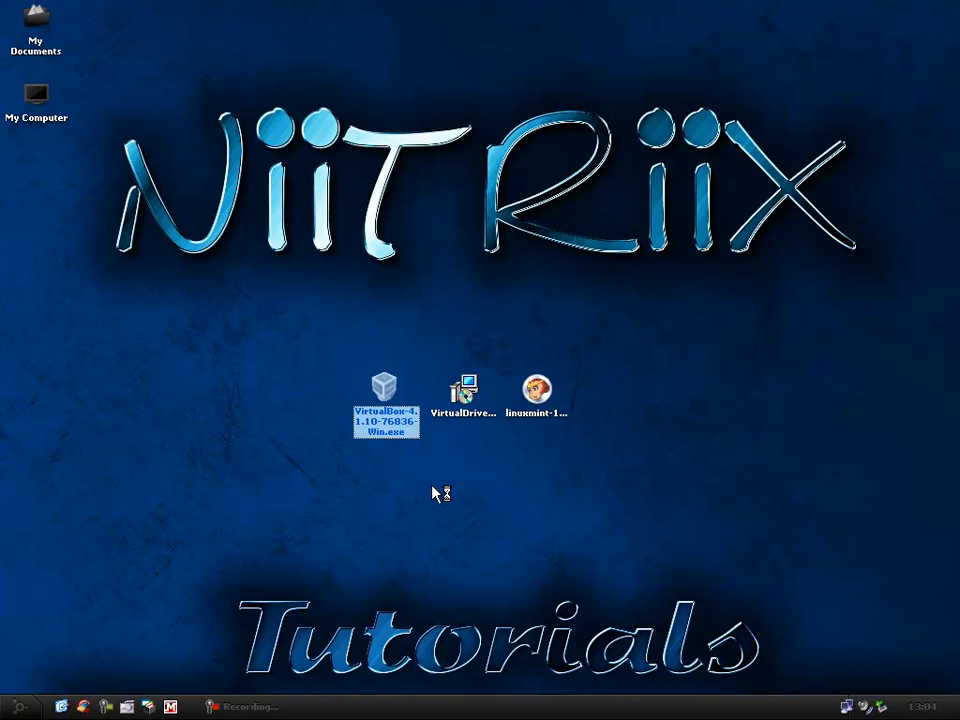
# Run VirtualBox Setup with default features, no Quick Launch shortcut, accepting the network reset
pyautogui.doubleClick(384, 387)
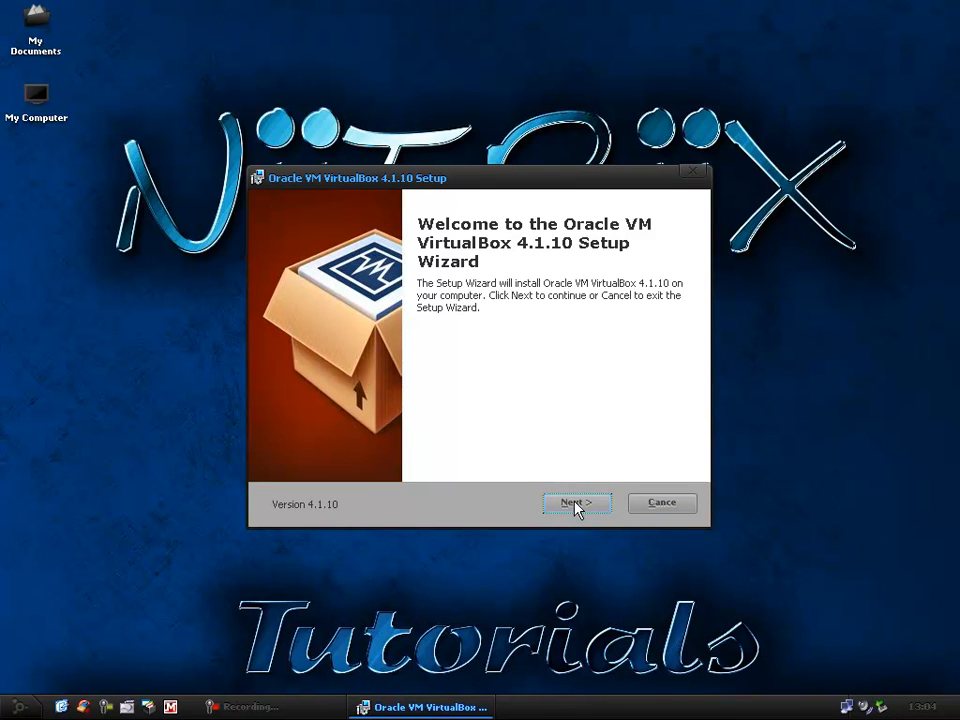
pyautogui.click(577, 502)
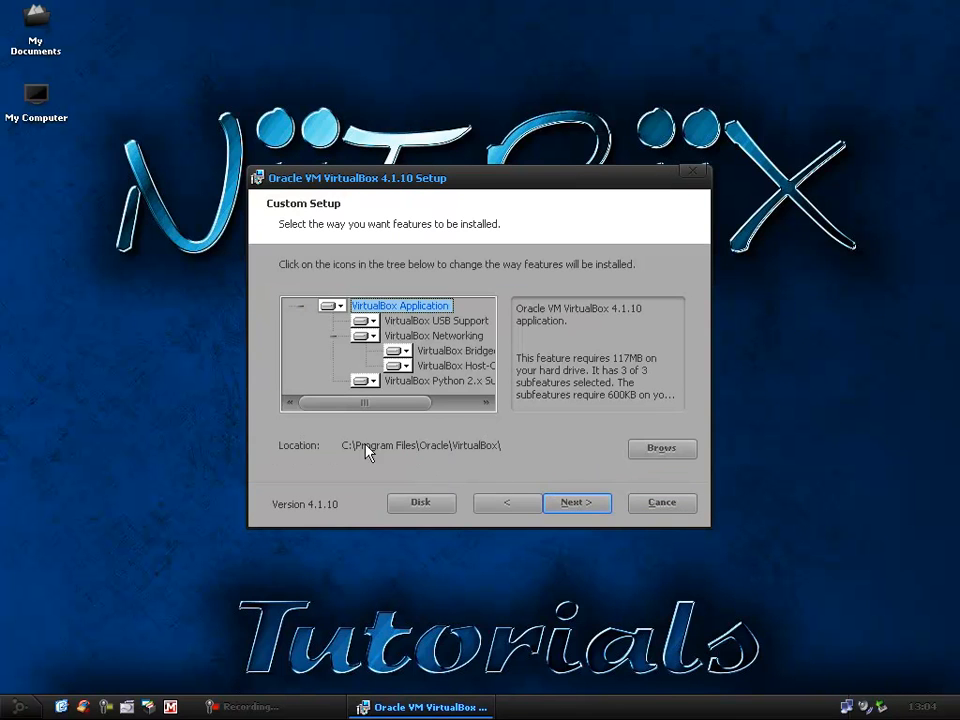
pyautogui.moveTo(314, 470)
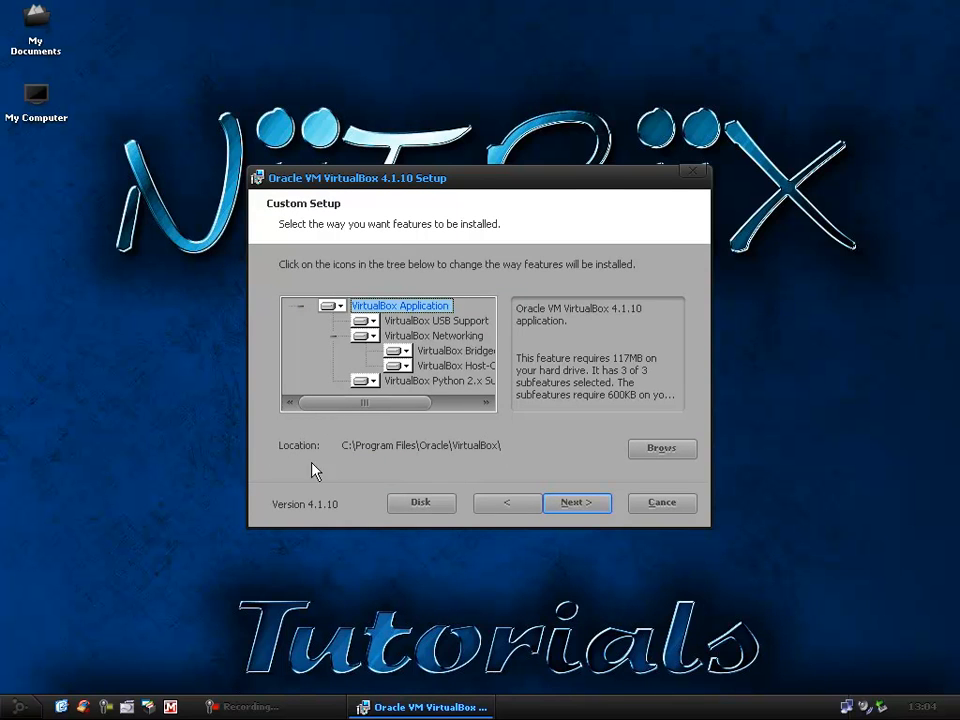
pyautogui.click(577, 502)
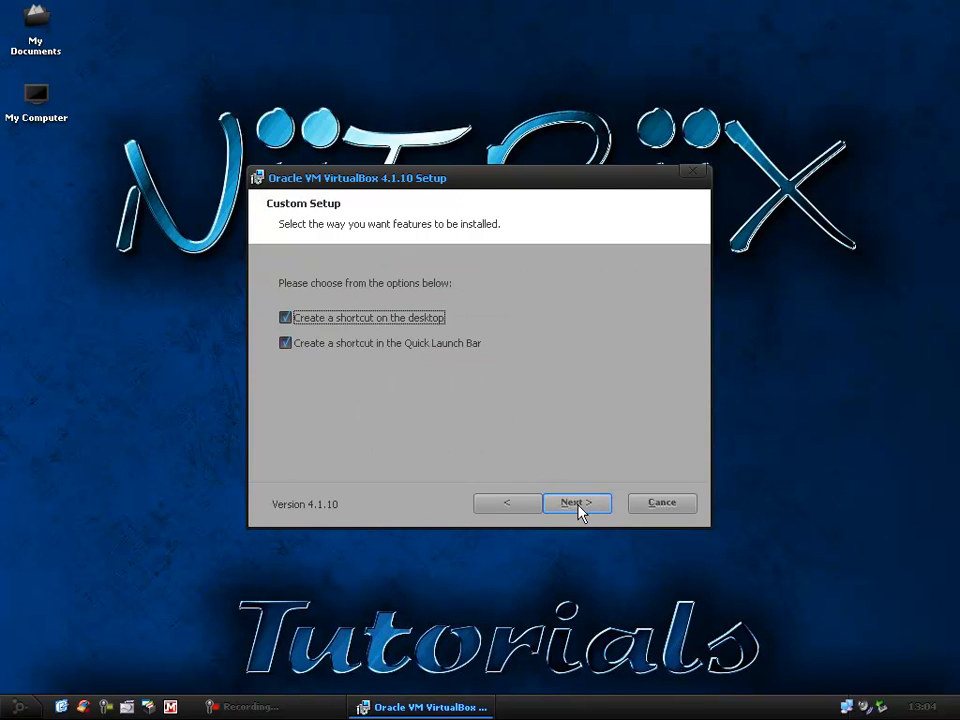
pyautogui.moveTo(323, 293)
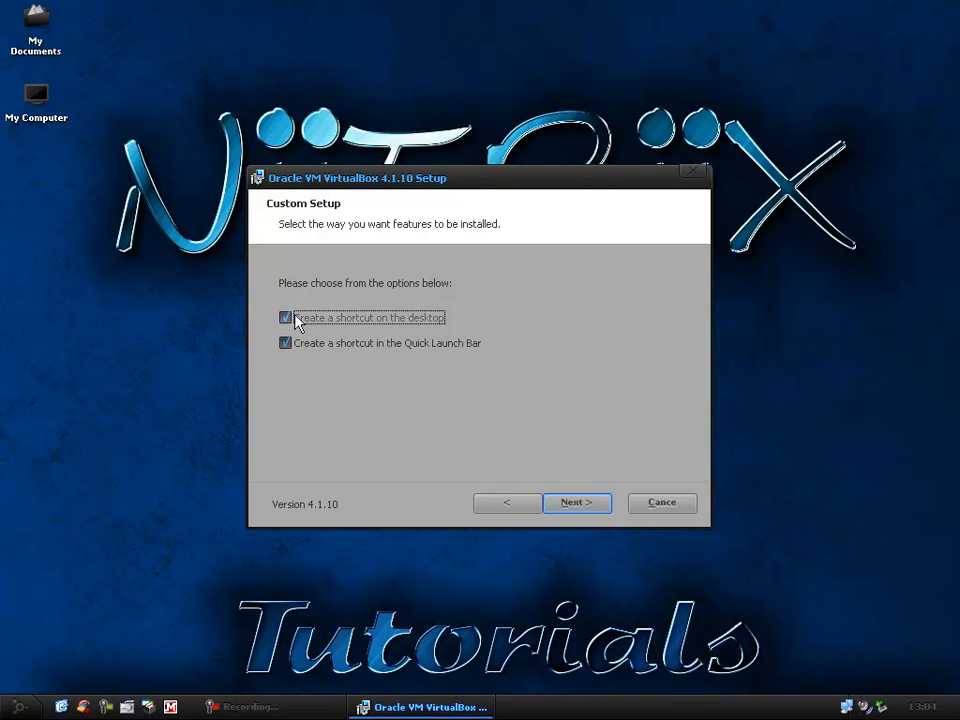
pyautogui.click(285, 343)
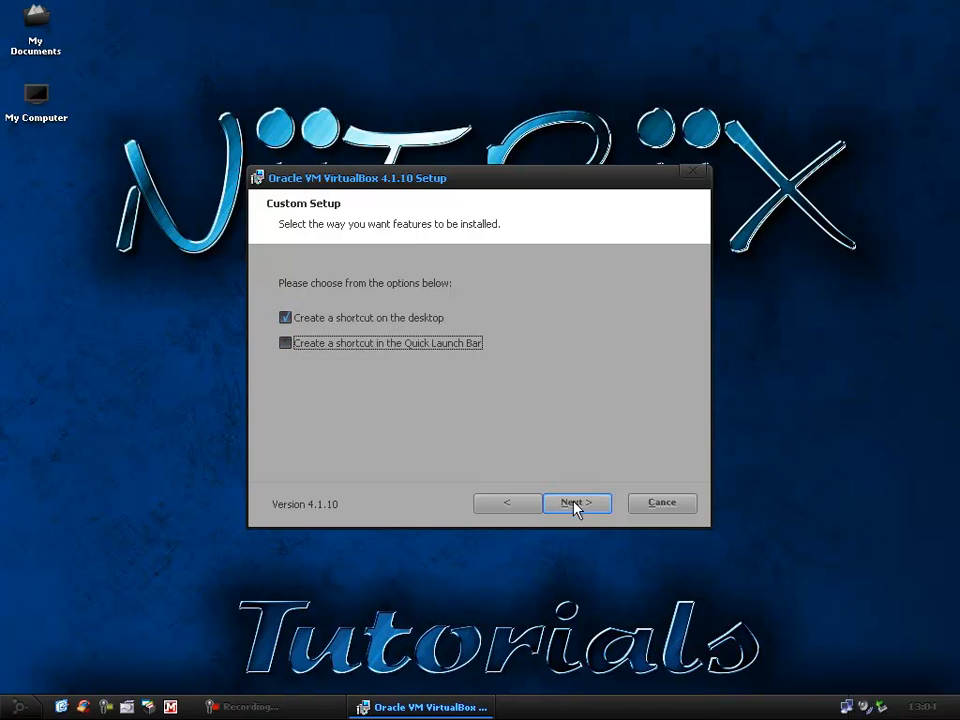
pyautogui.click(576, 502)
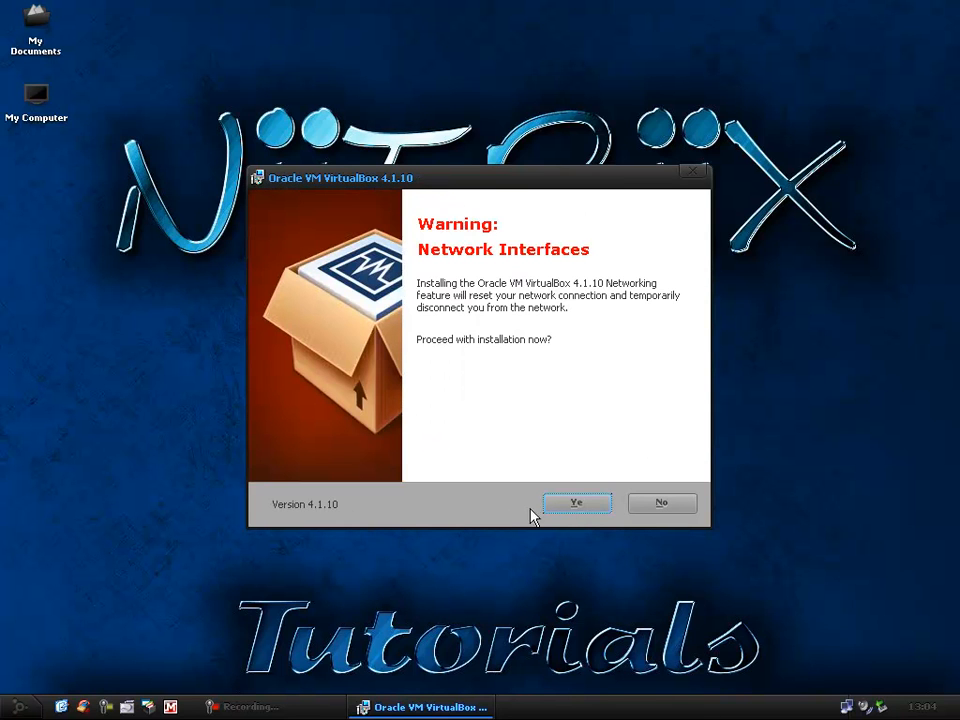
pyautogui.click(577, 502)
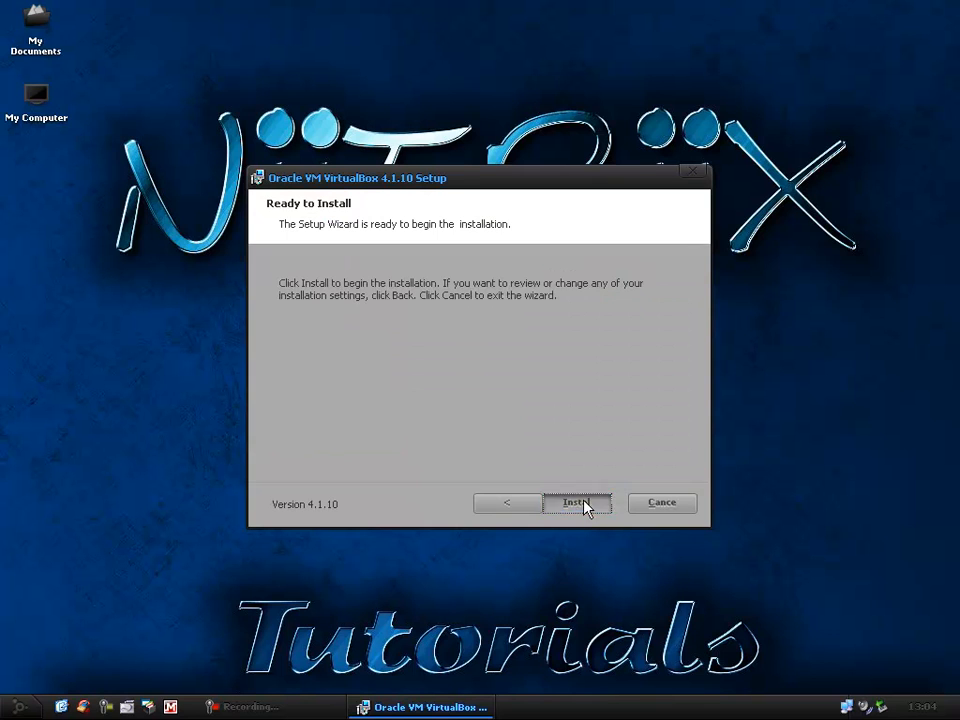
# Start the VirtualBox 4.1.10 installation from the ready-to-install page
pyautogui.click(576, 502)
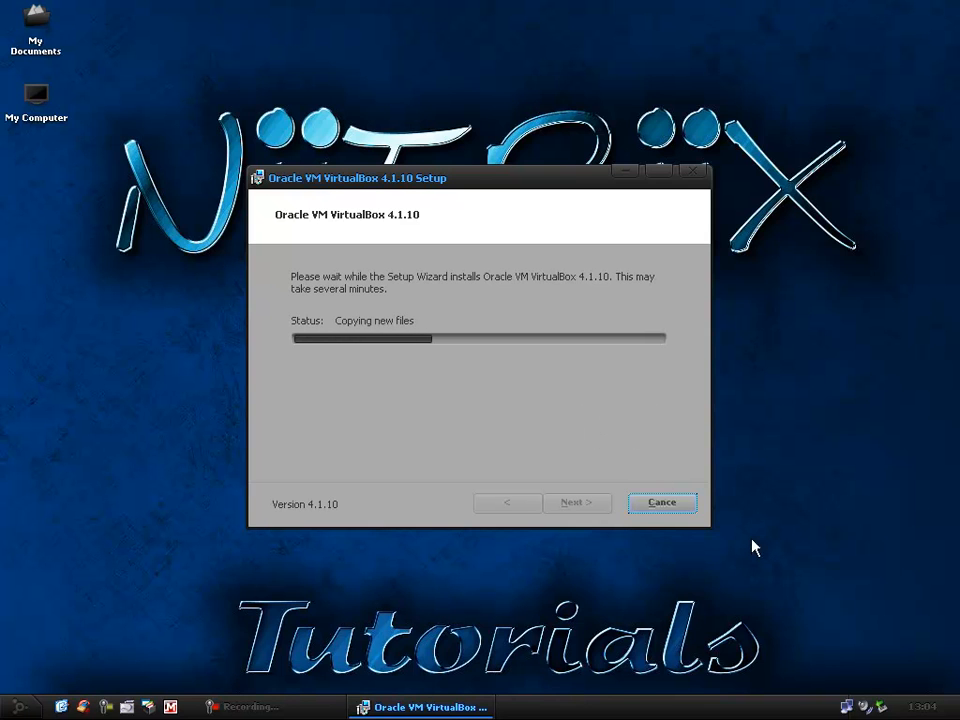
pyautogui.moveTo(540, 430)
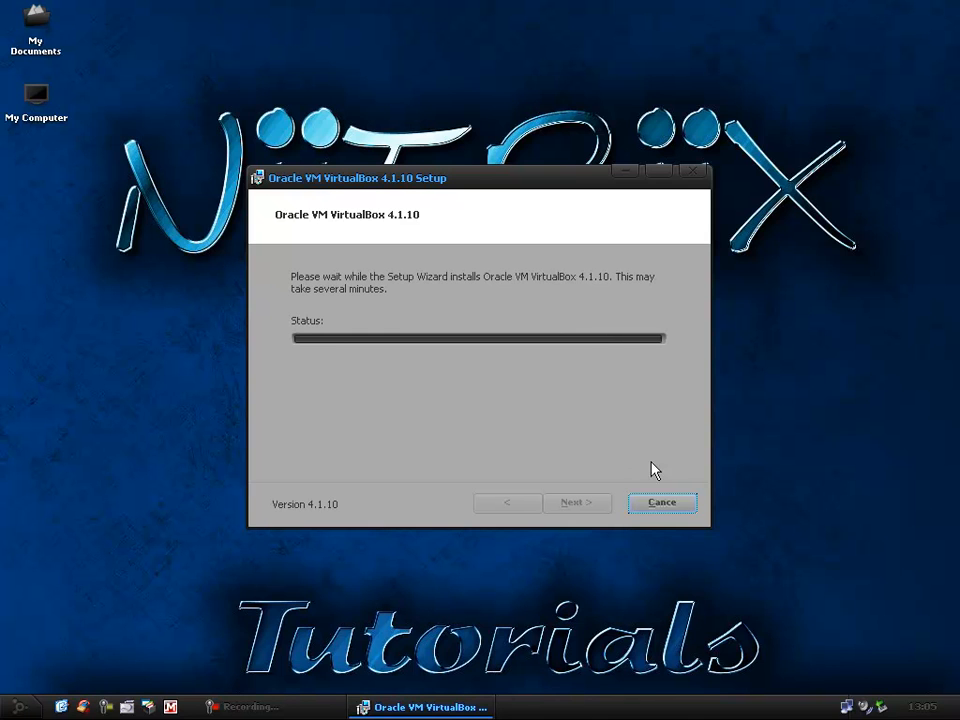
pyautogui.moveTo(825, 710)
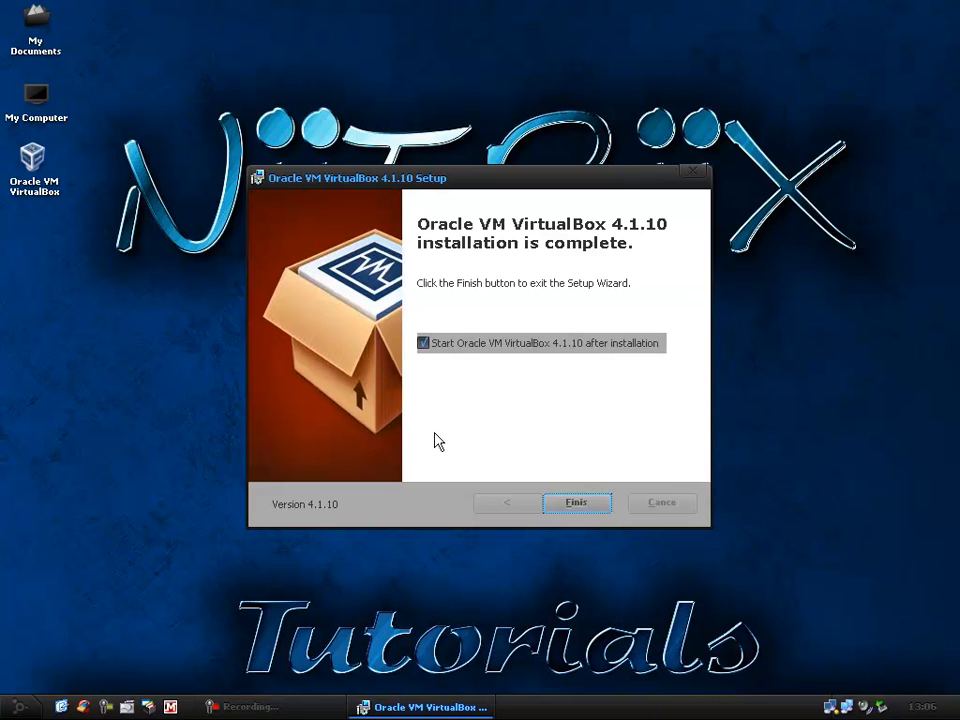
pyautogui.moveTo(609, 371)
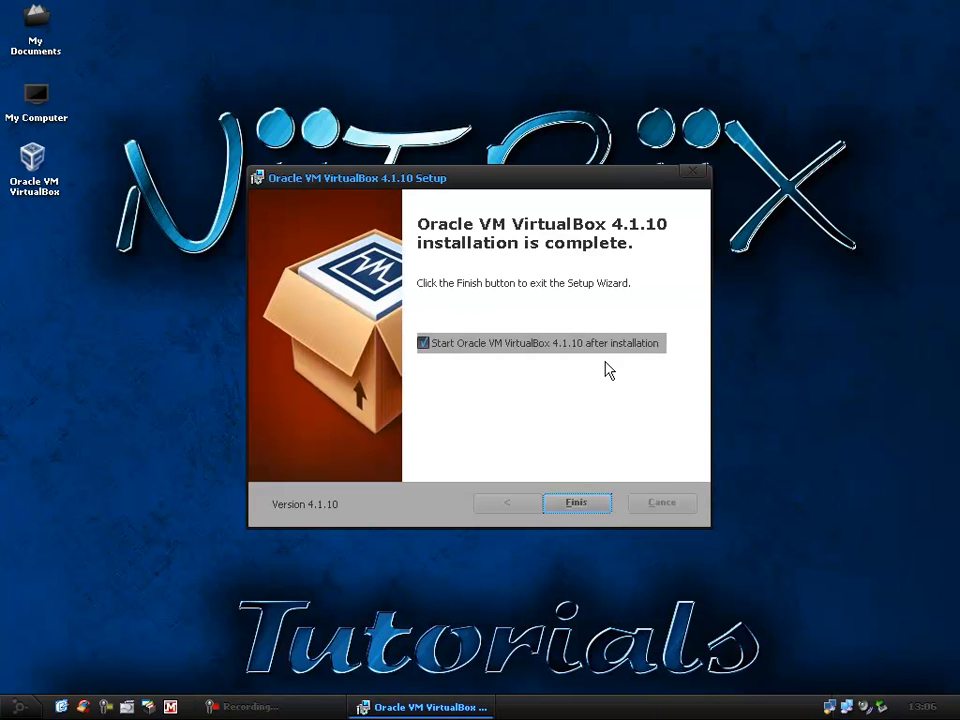
pyautogui.moveTo(510, 350)
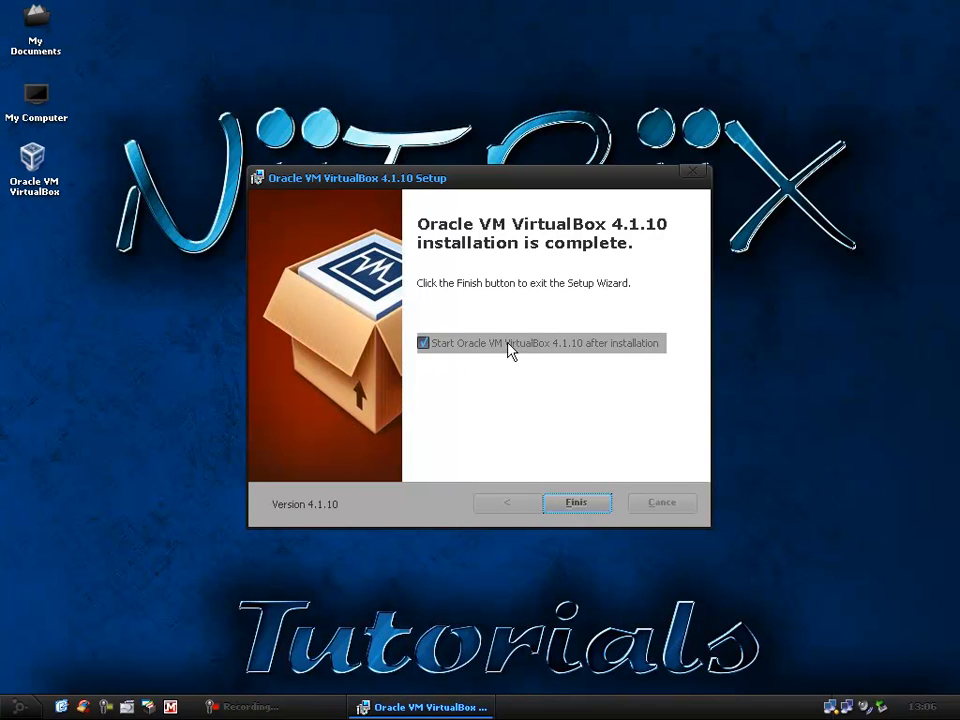
# Finish VirtualBox Setup with 'Start Oracle VM VirtualBox 4.1.10 after installation' unchecked
pyautogui.click(423, 343)
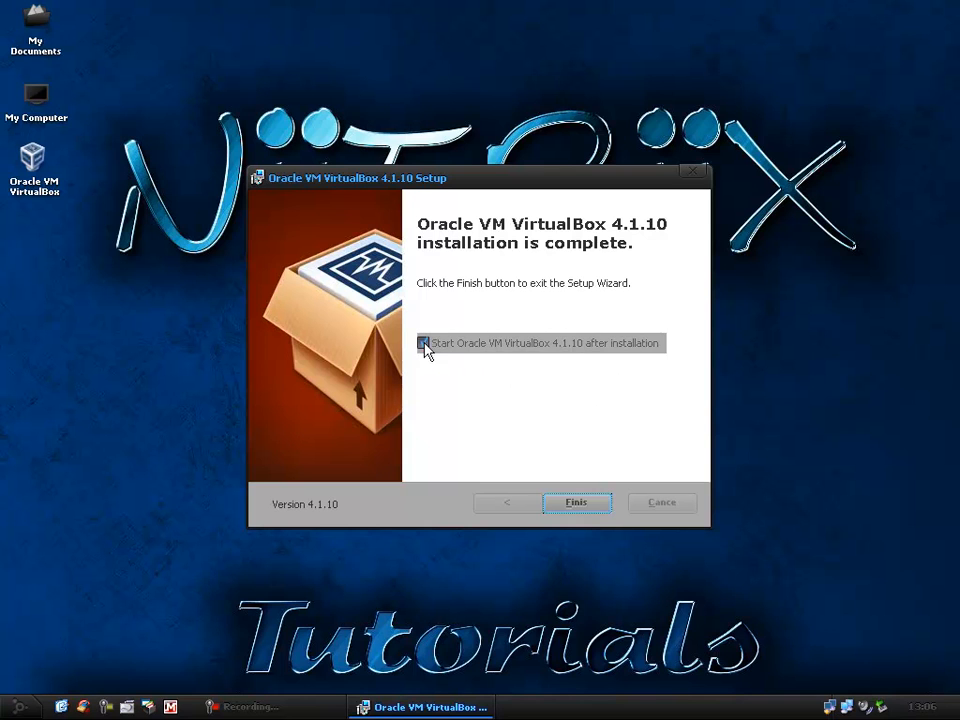
pyautogui.click(424, 343)
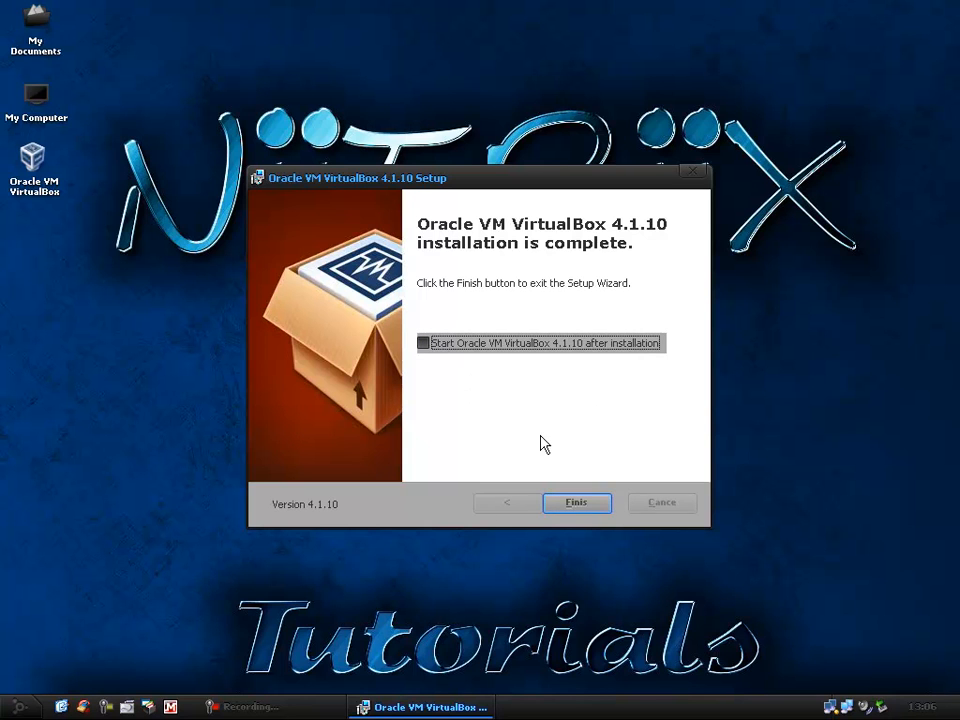
pyautogui.click(576, 502)
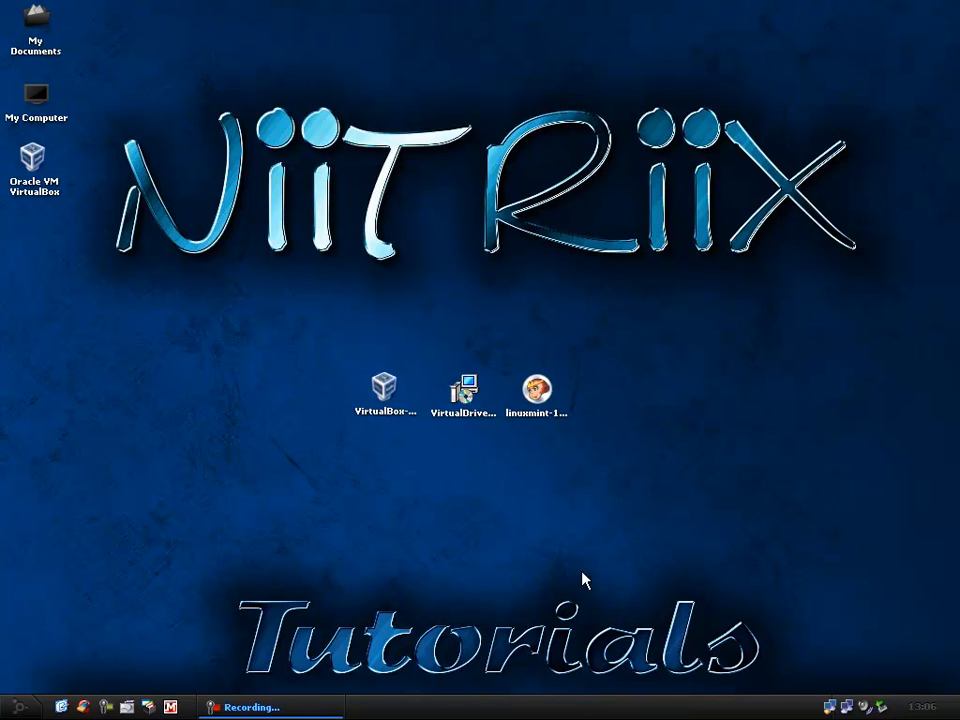
# Select the VirtualDrive installer and Linux Mint 12 disc image on the desktop
pyautogui.click(463, 390)
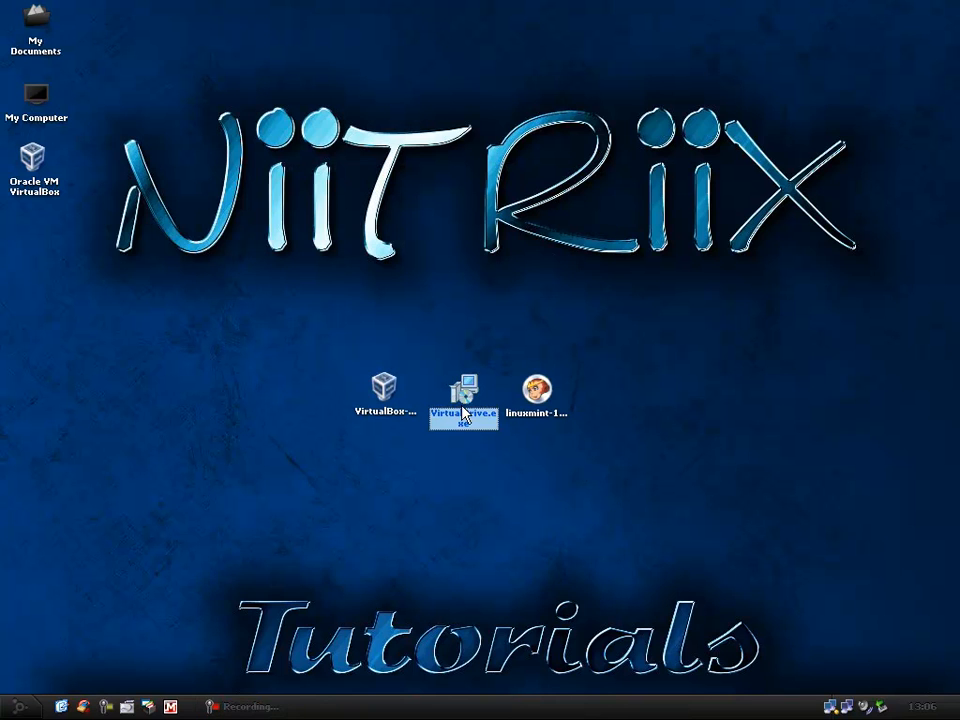
pyautogui.moveTo(388, 418)
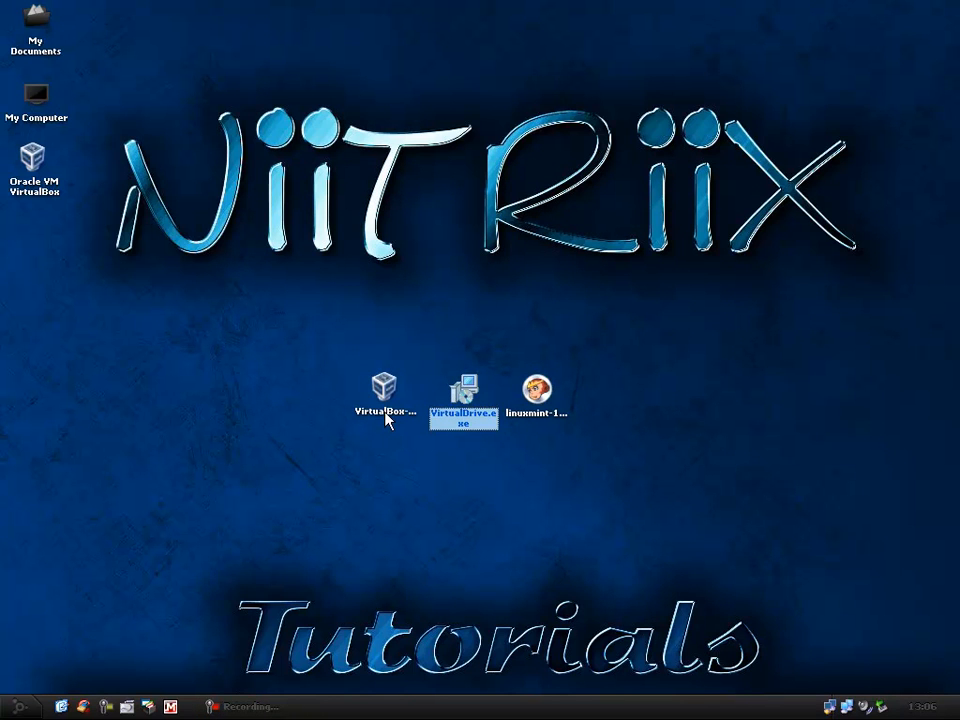
pyautogui.click(385, 390)
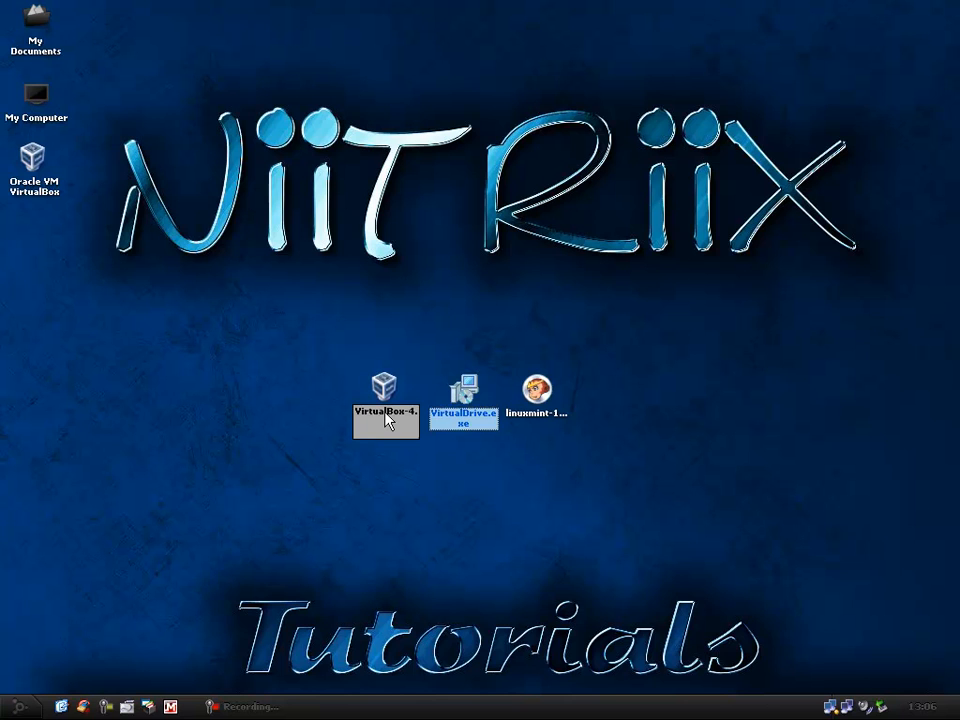
pyautogui.moveTo(395, 402)
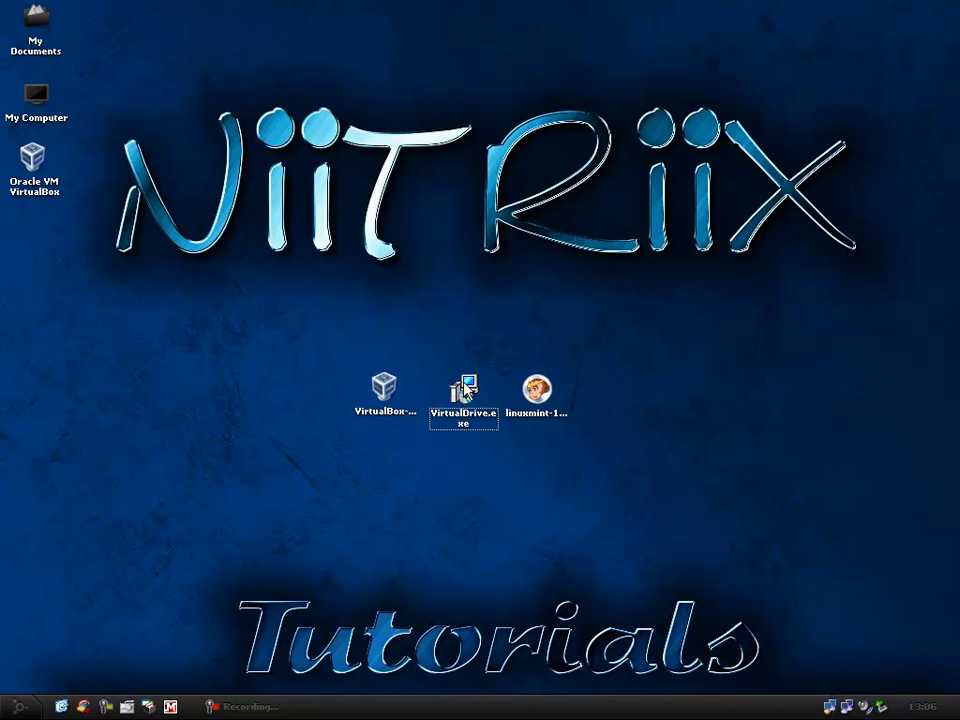
pyautogui.moveTo(503, 443)
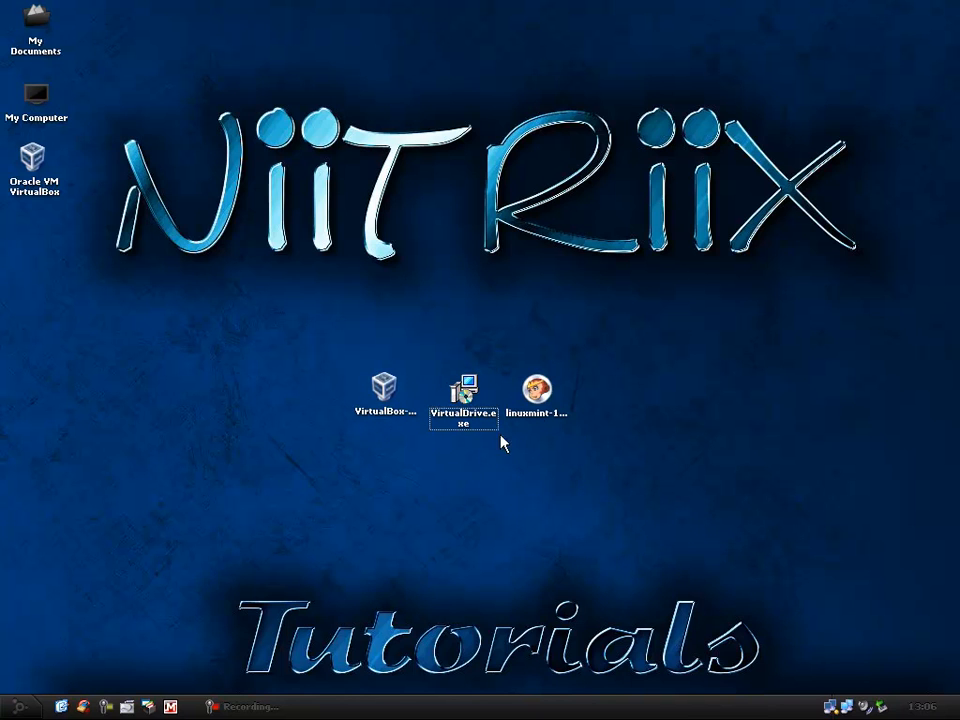
pyautogui.click(536, 388)
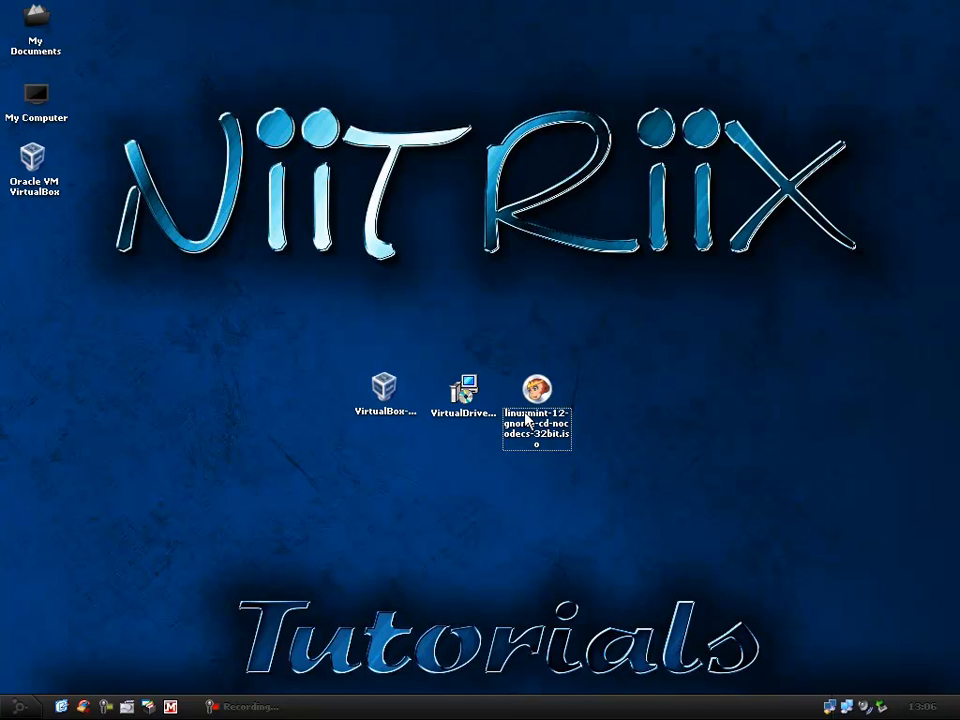
# Install DVDFab Virtual Drive in English with a desktop icon, no Start Menu folder, not launched
pyautogui.doubleClick(461, 389)
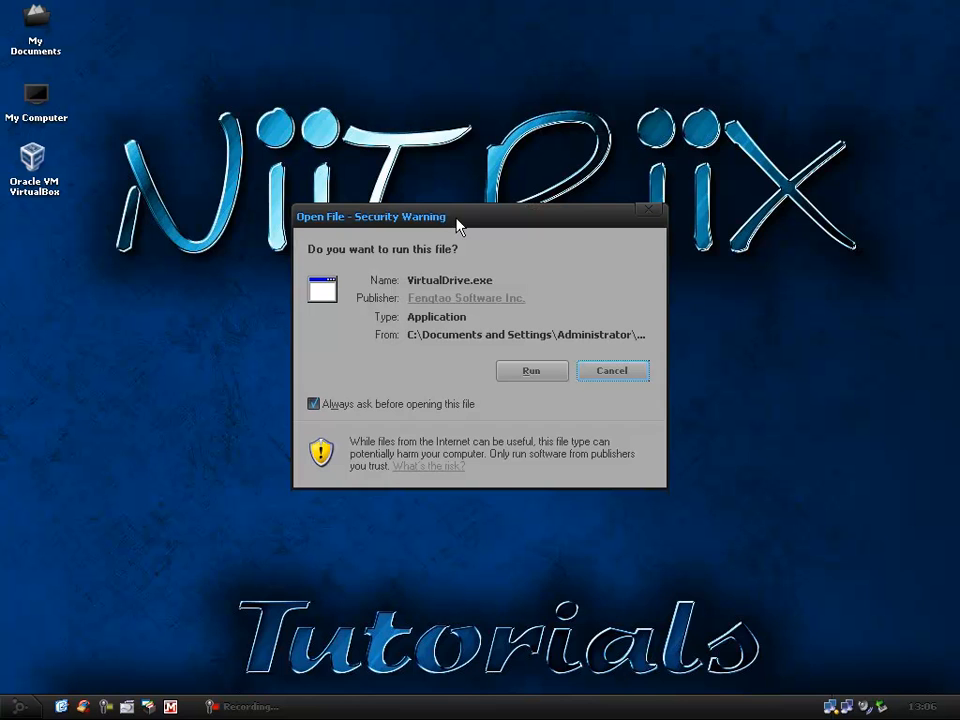
pyautogui.click(531, 370)
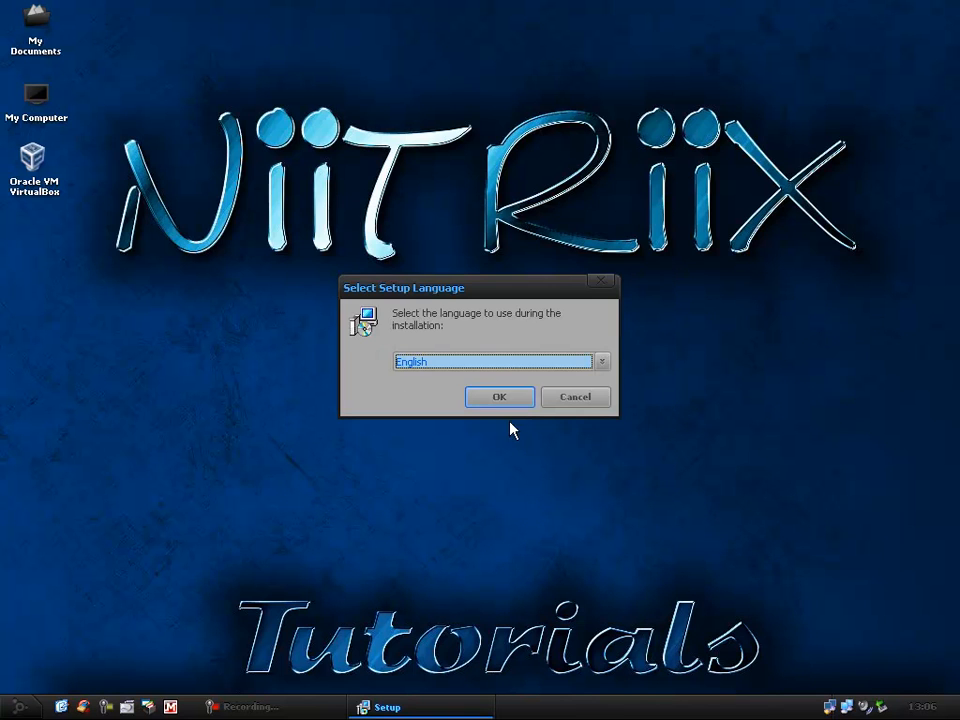
pyautogui.click(499, 396)
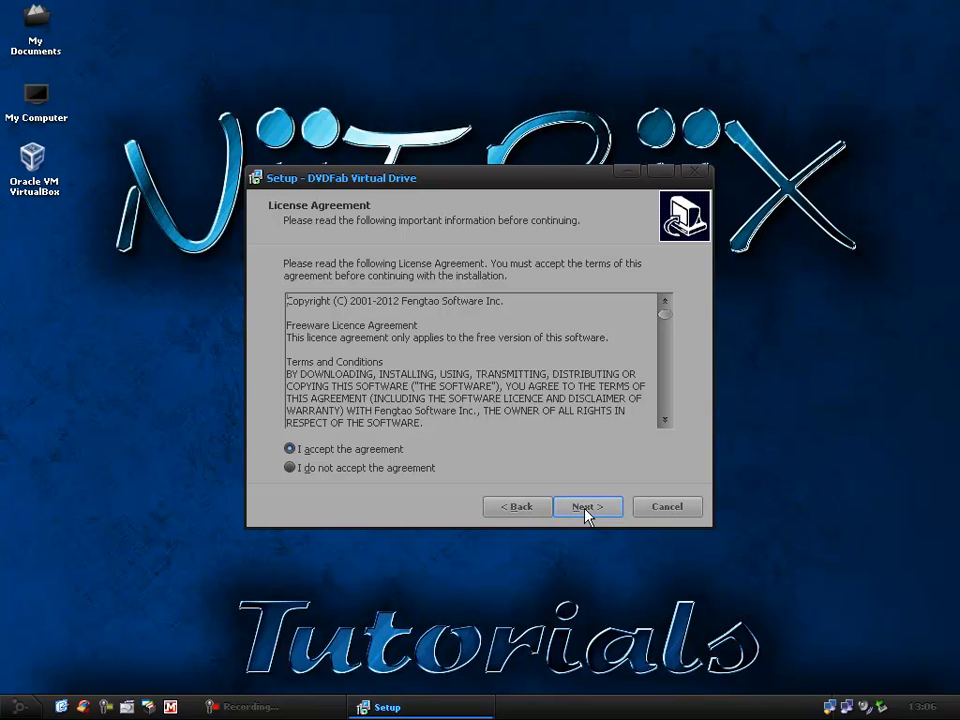
pyautogui.click(587, 506)
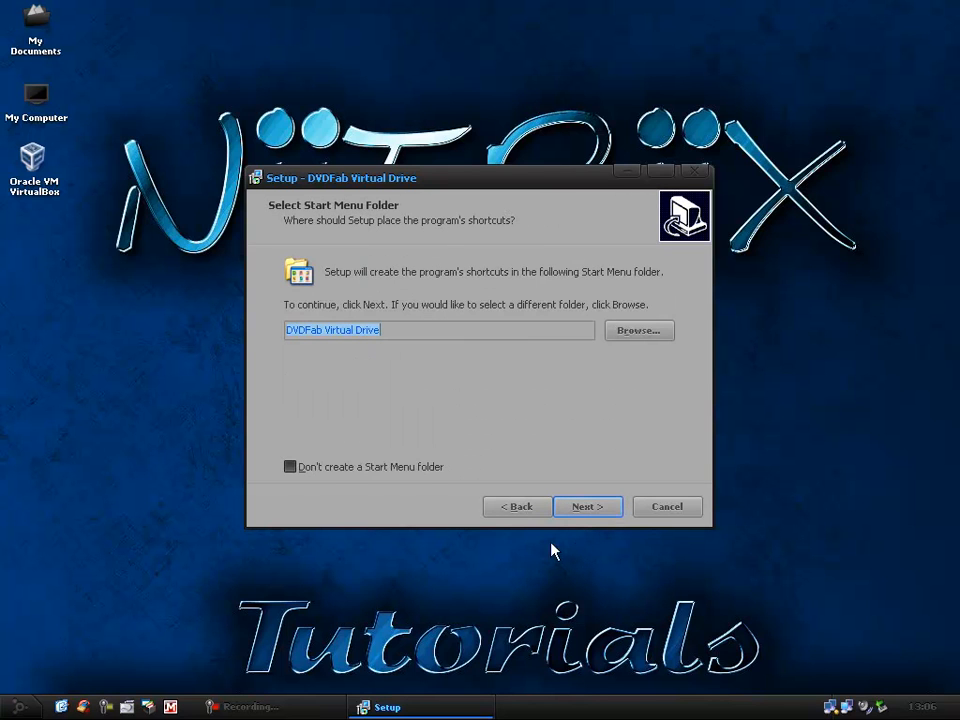
pyautogui.click(291, 466)
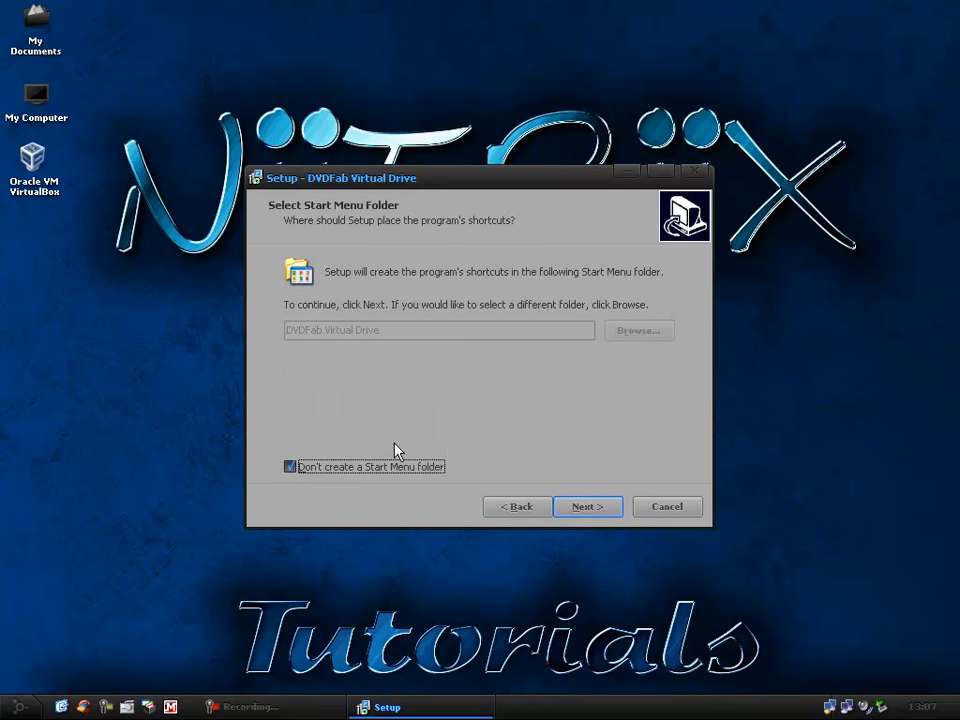
pyautogui.click(587, 506)
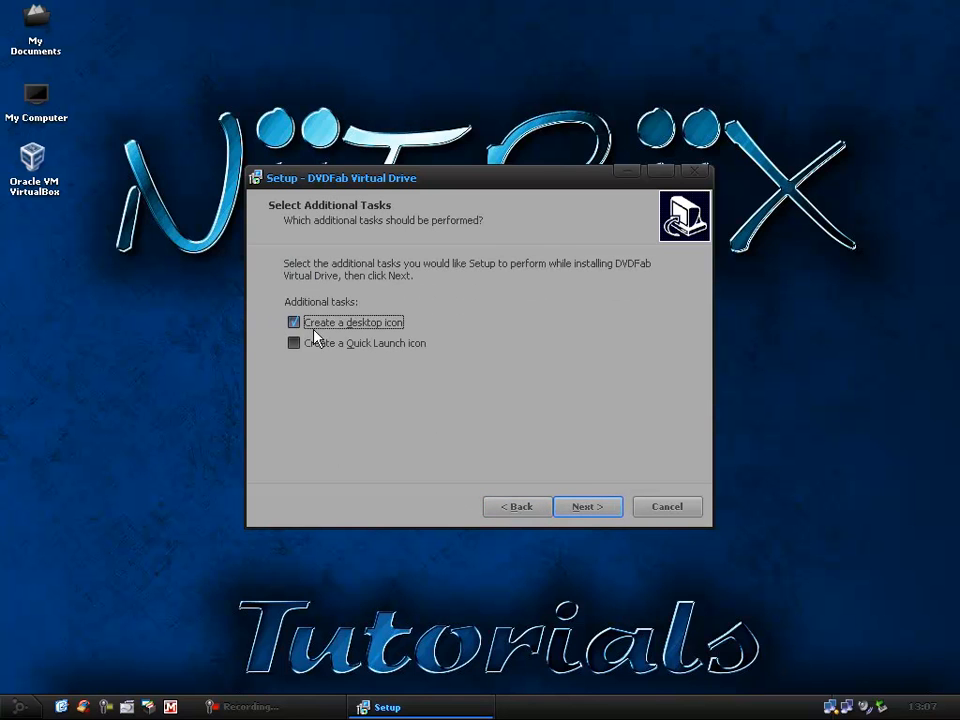
pyautogui.click(587, 506)
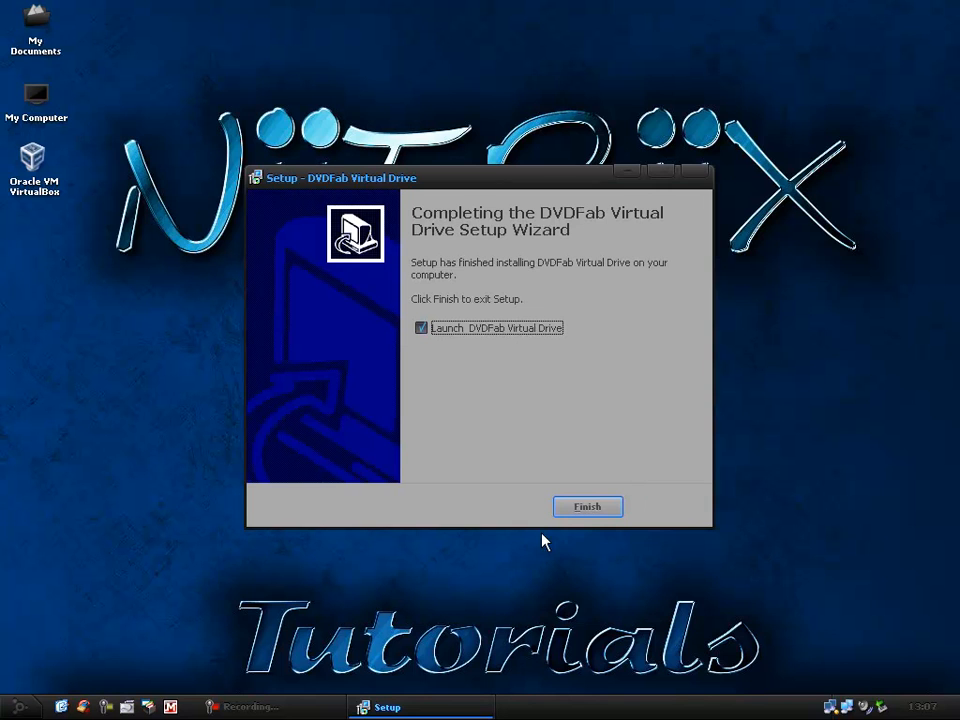
pyautogui.click(421, 328)
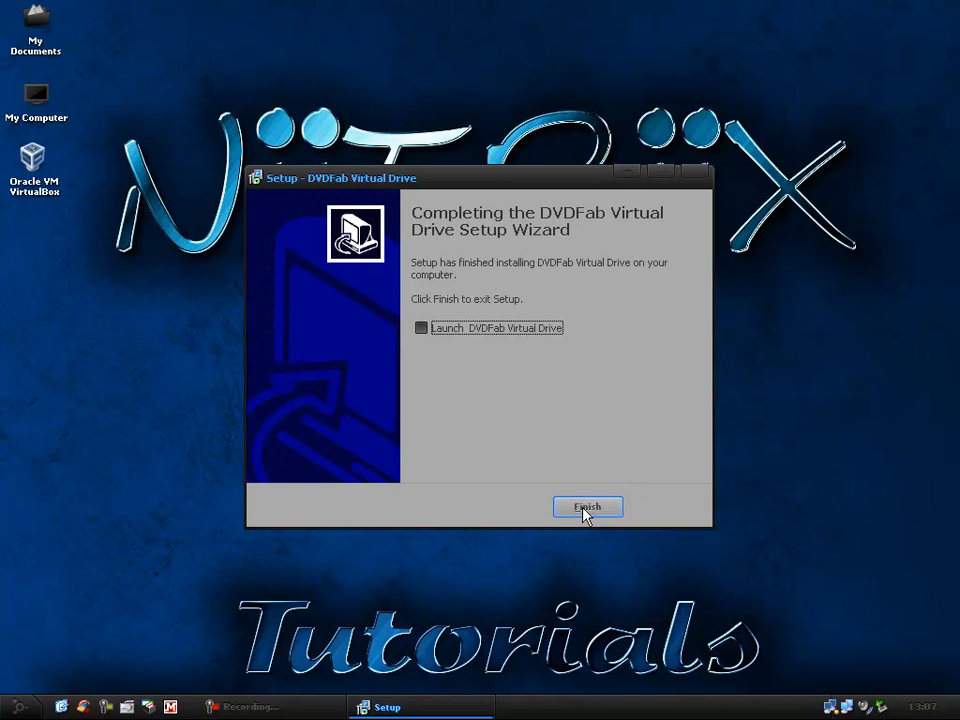
pyautogui.click(588, 507)
pyautogui.write('mscondif')
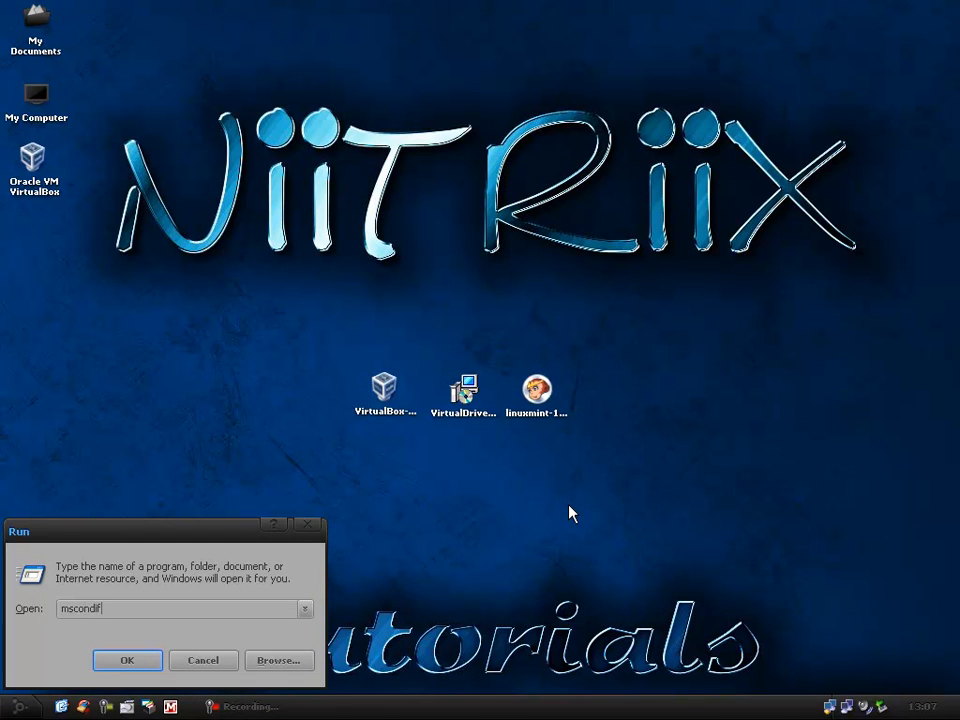
# Run msconfig, dismissing the not-found error for the mistyped 'mscondig'
pyautogui.click(127, 660)
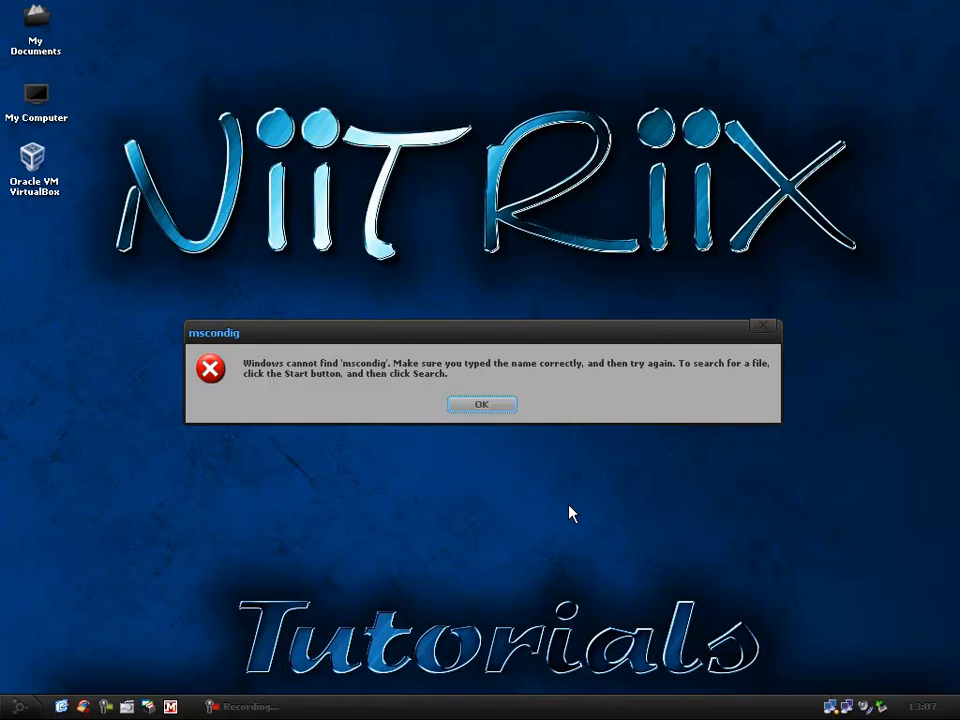
pyautogui.click(481, 404)
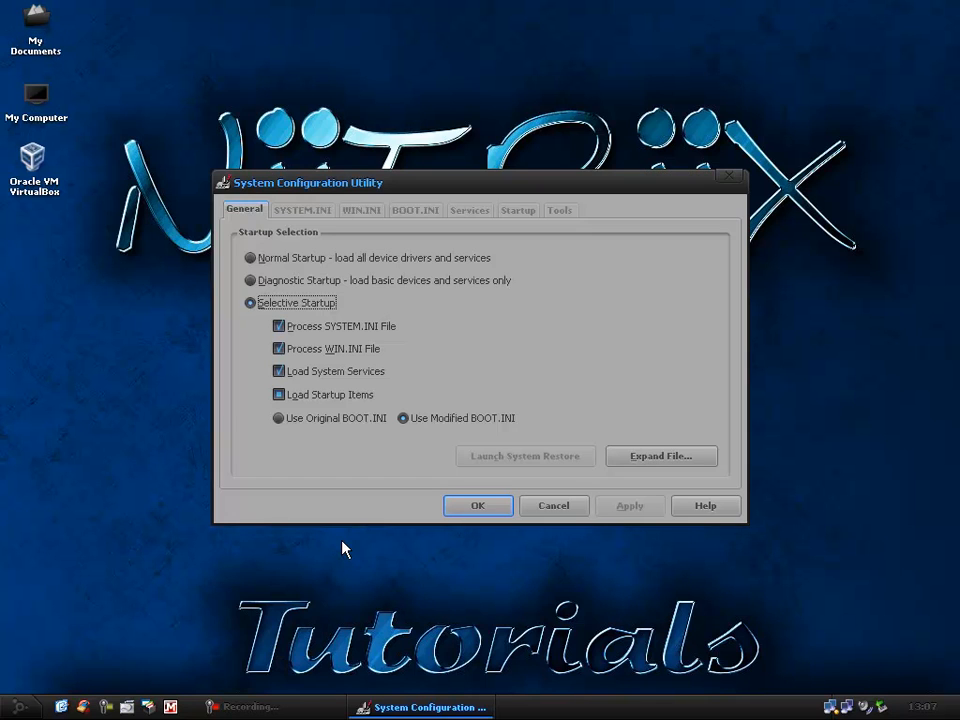
# Uncheck vdrive in the Startup items list and apply the change
pyautogui.click(518, 210)
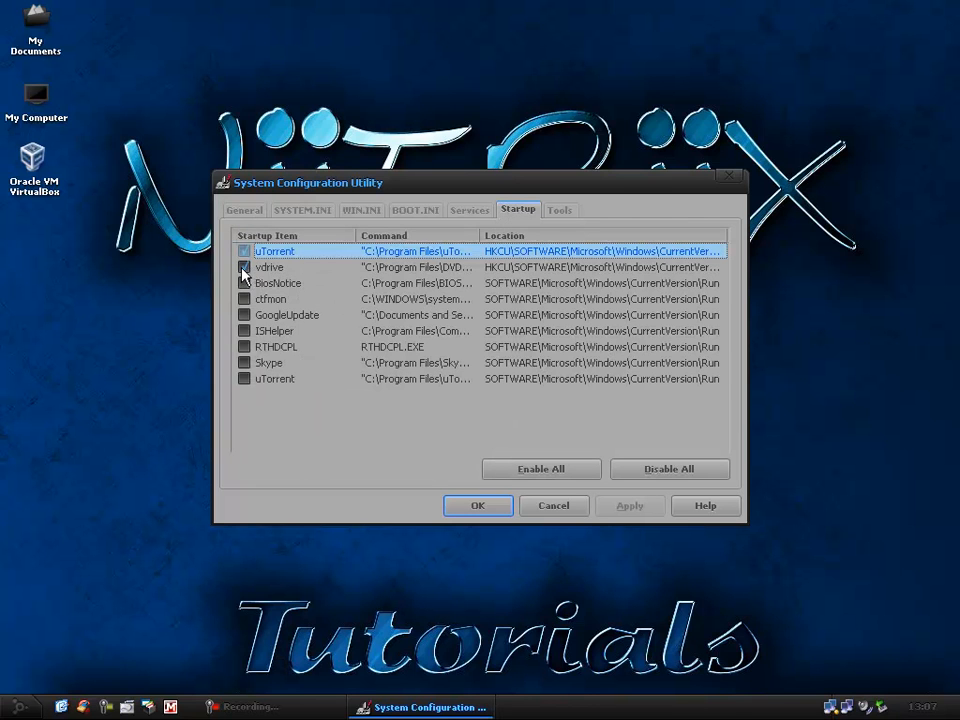
pyautogui.click(669, 468)
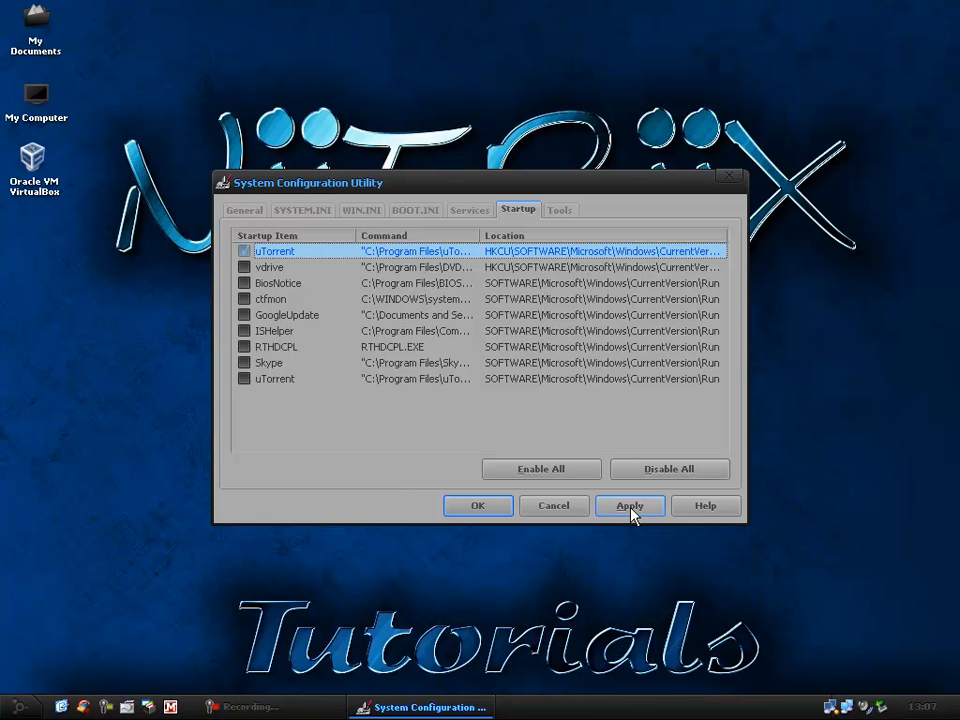
pyautogui.click(630, 505)
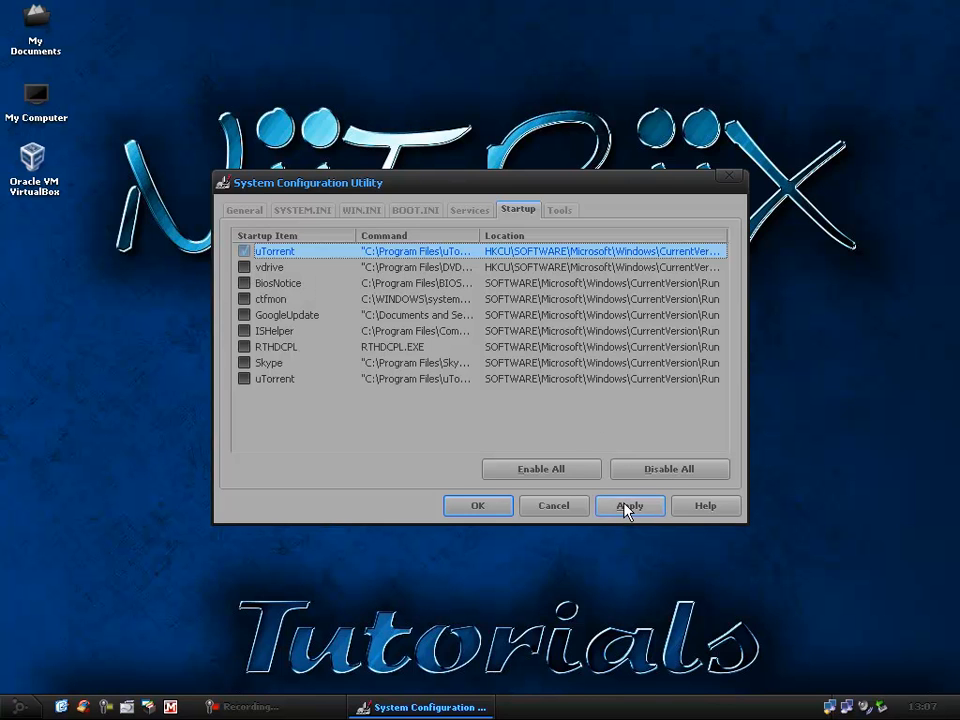
# Exit System Configuration without restarting and delete the VirtualBox and VirtualDrive installers
pyautogui.click(630, 505)
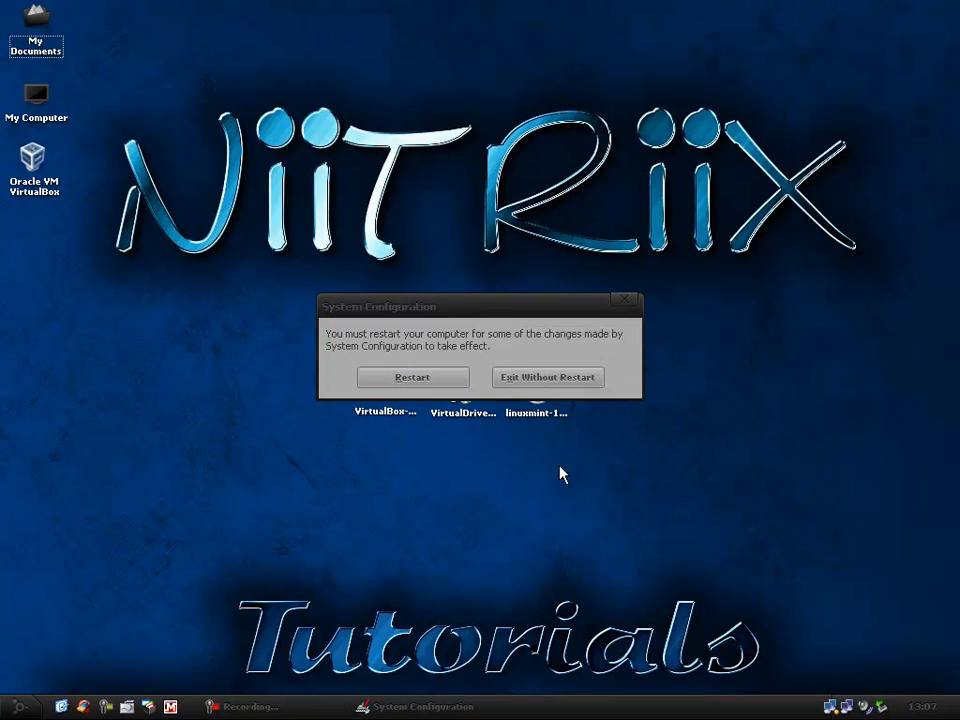
pyautogui.click(547, 377)
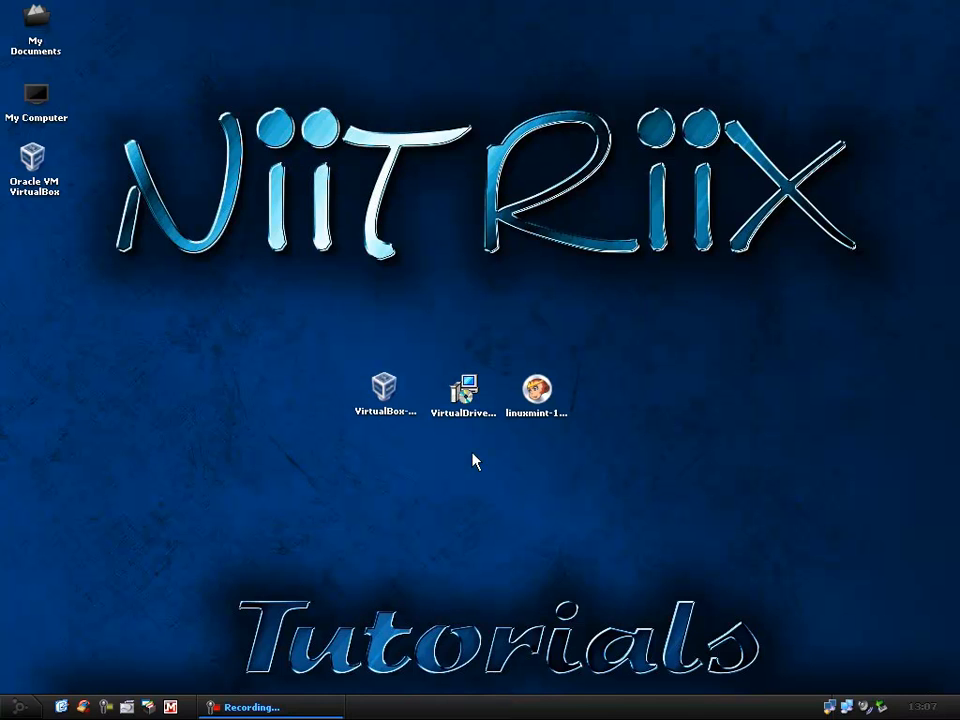
pyautogui.rightClick(462, 390)
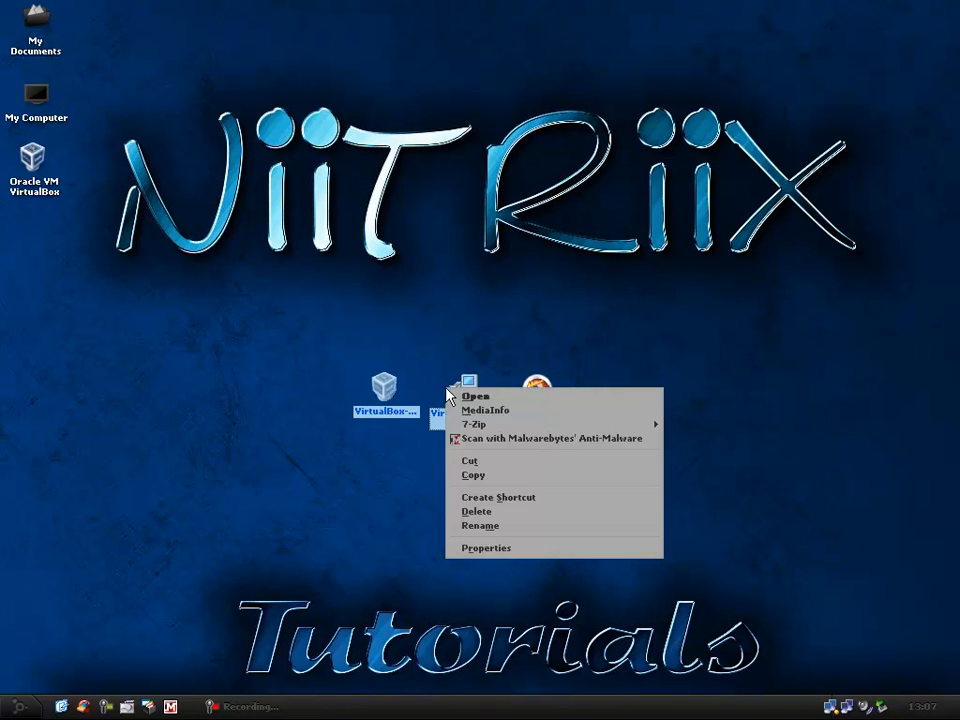
pyautogui.click(477, 511)
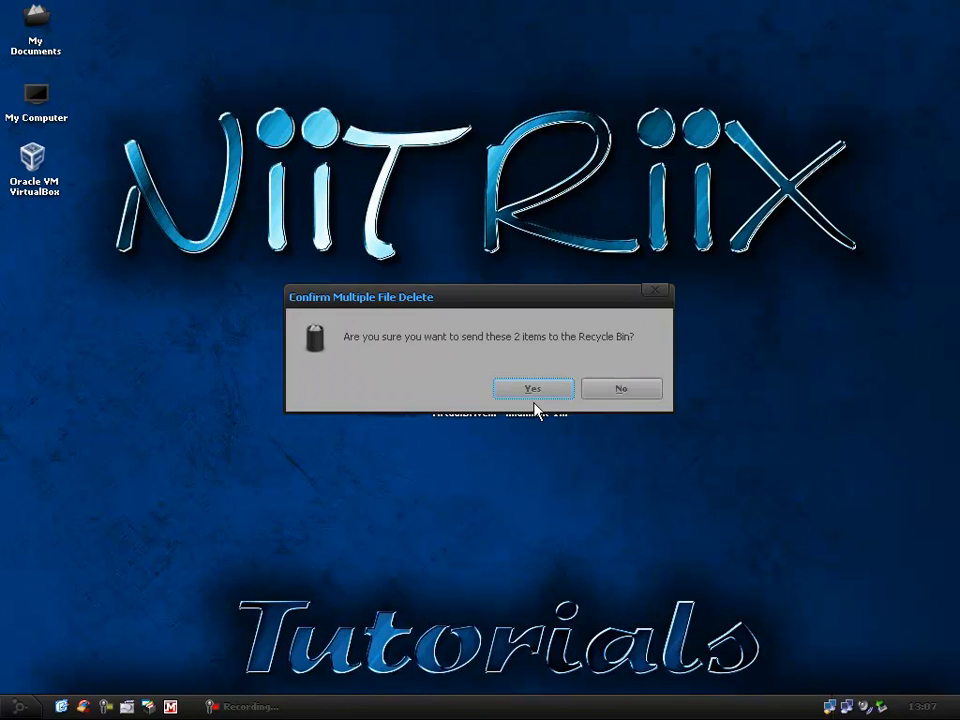
pyautogui.click(532, 388)
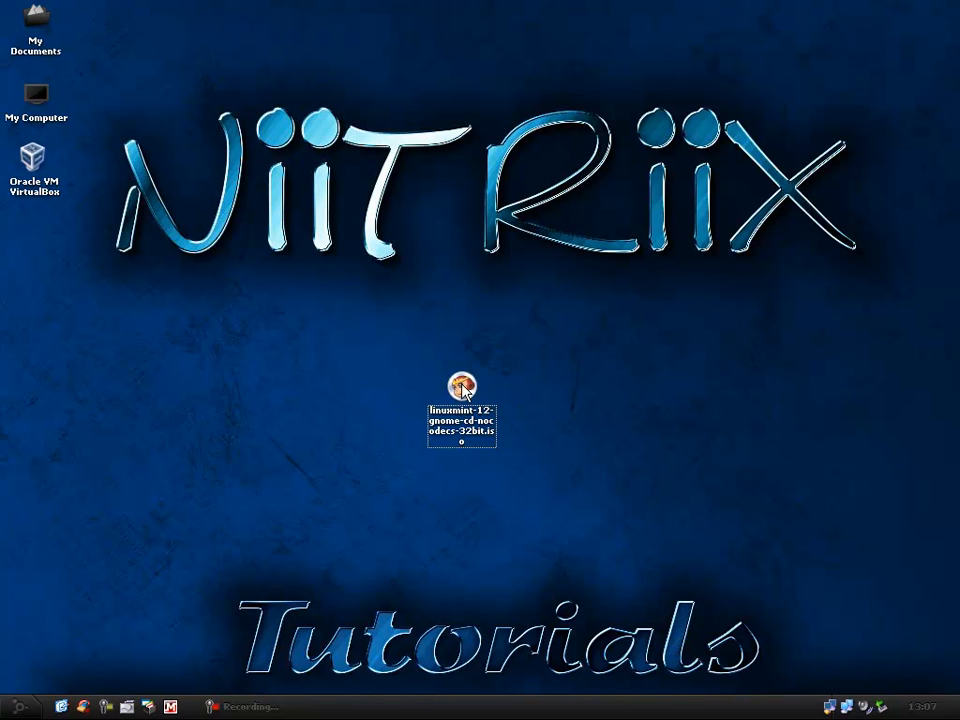
pyautogui.moveTo(490, 503)
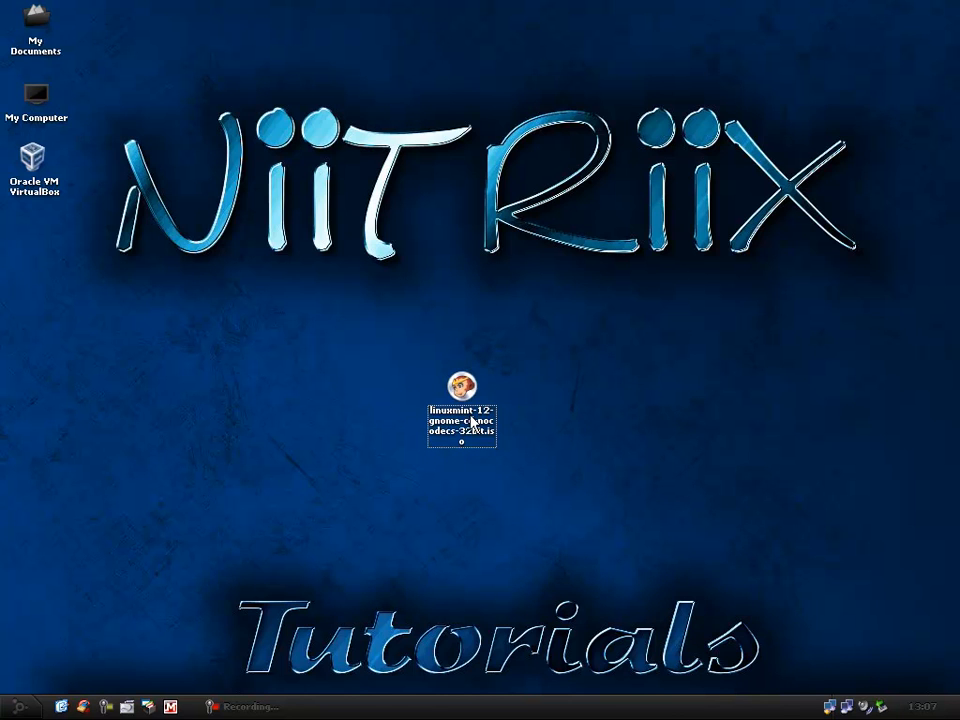
pyautogui.moveTo(475, 388)
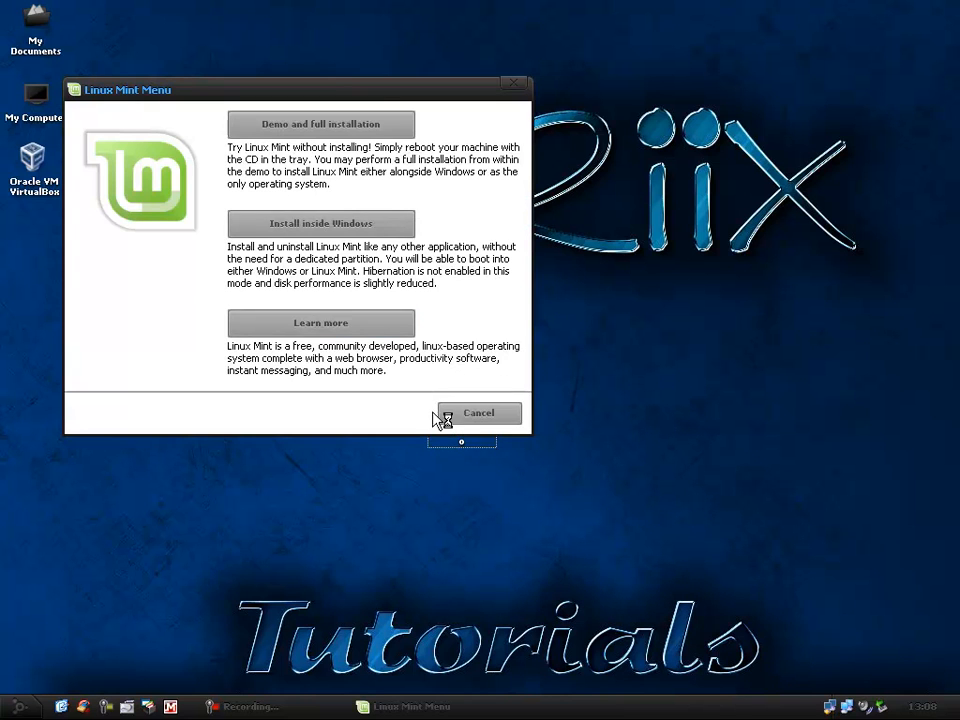
# Cancel the Linux Mint menu, move the VirtualBox shortcut beside the ISO, and launch VirtualBox
pyautogui.click(478, 413)
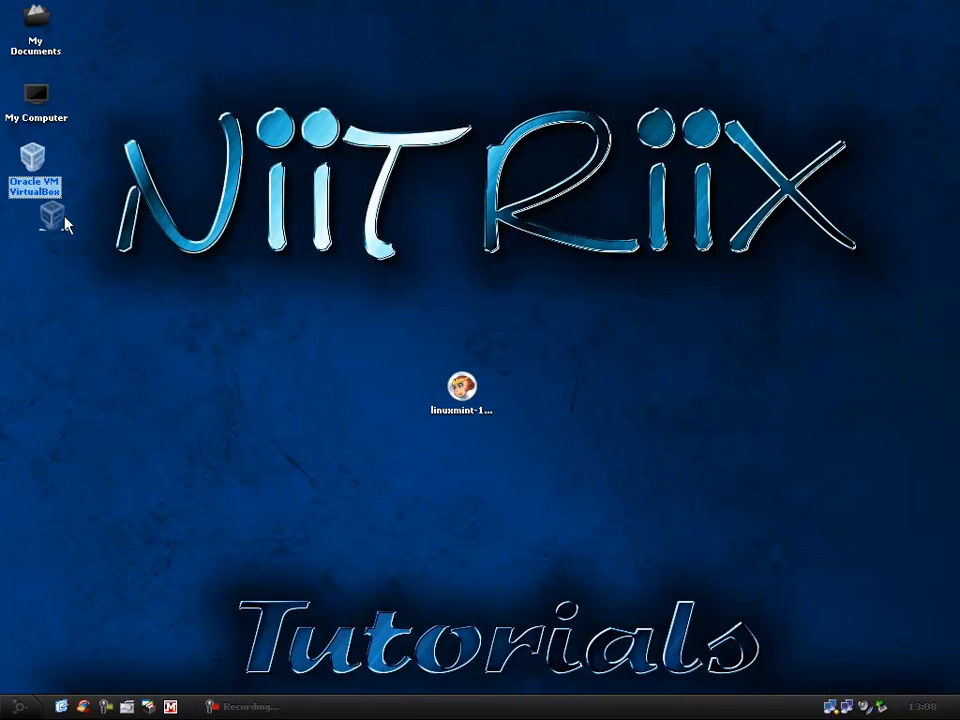
pyautogui.moveTo(37, 165); pyautogui.dragTo(362, 385)
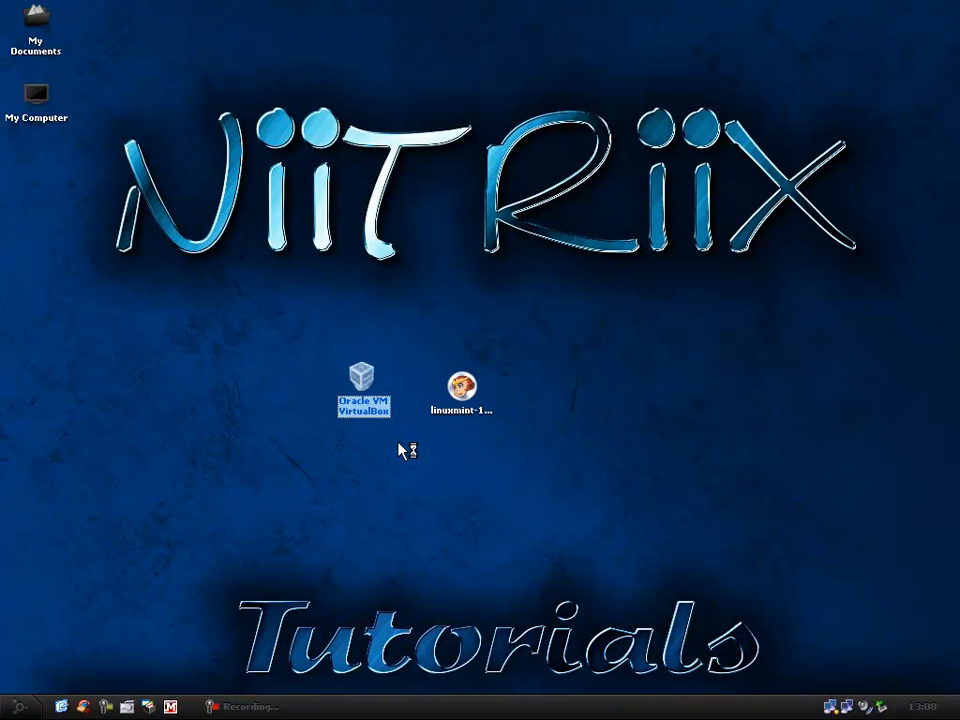
pyautogui.moveTo(400, 450)
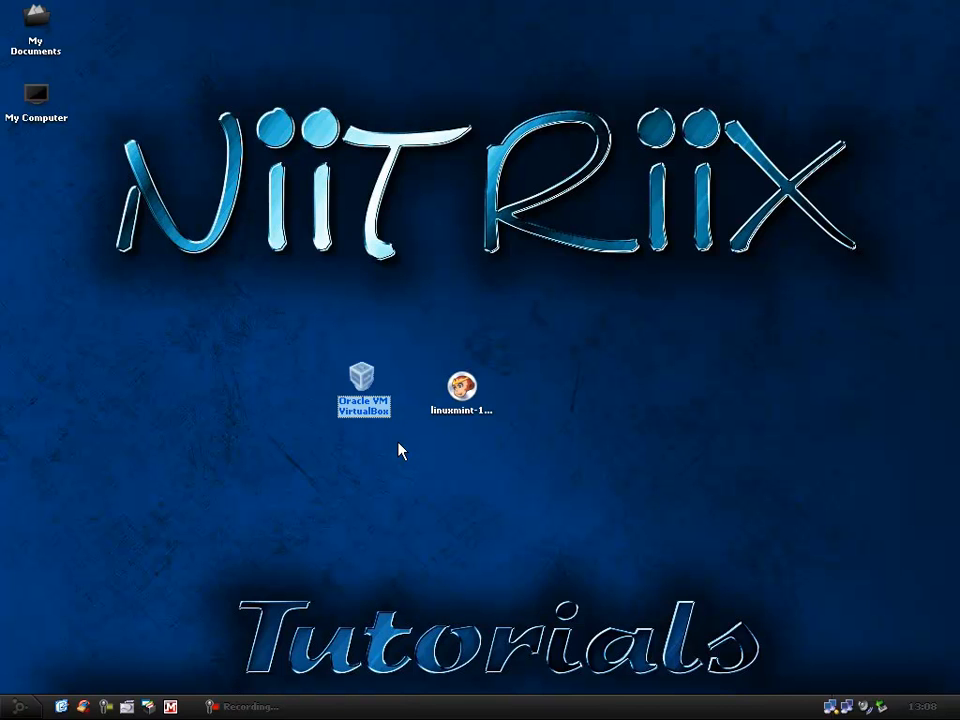
pyautogui.doubleClick(362, 380)
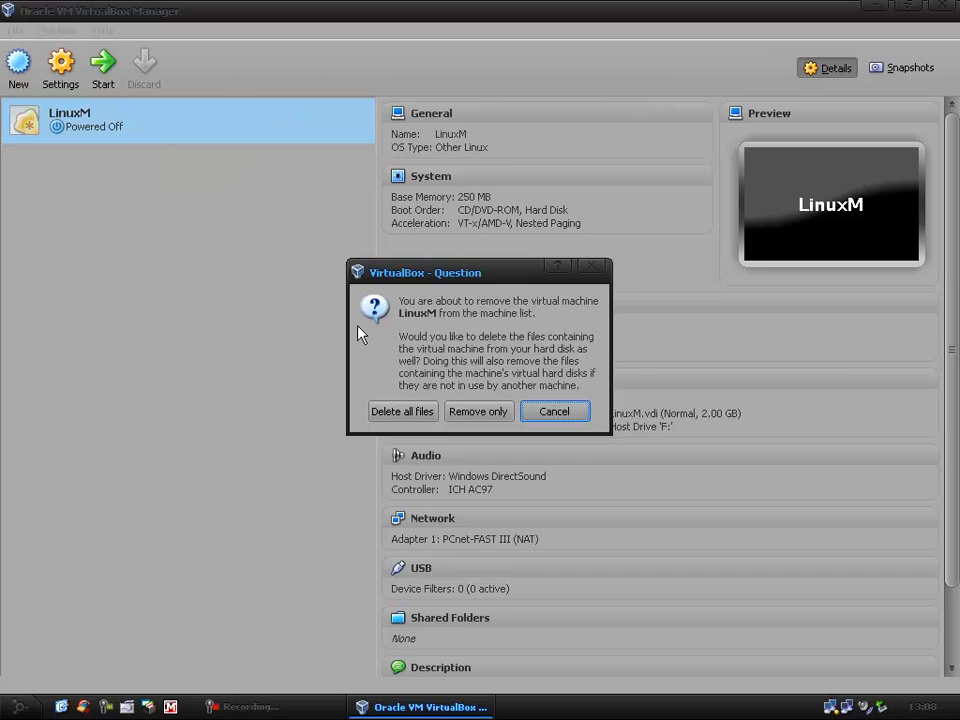
# Confirm removing the LinuxM virtual machine in the VirtualBox question dialog
pyautogui.click(478, 411)
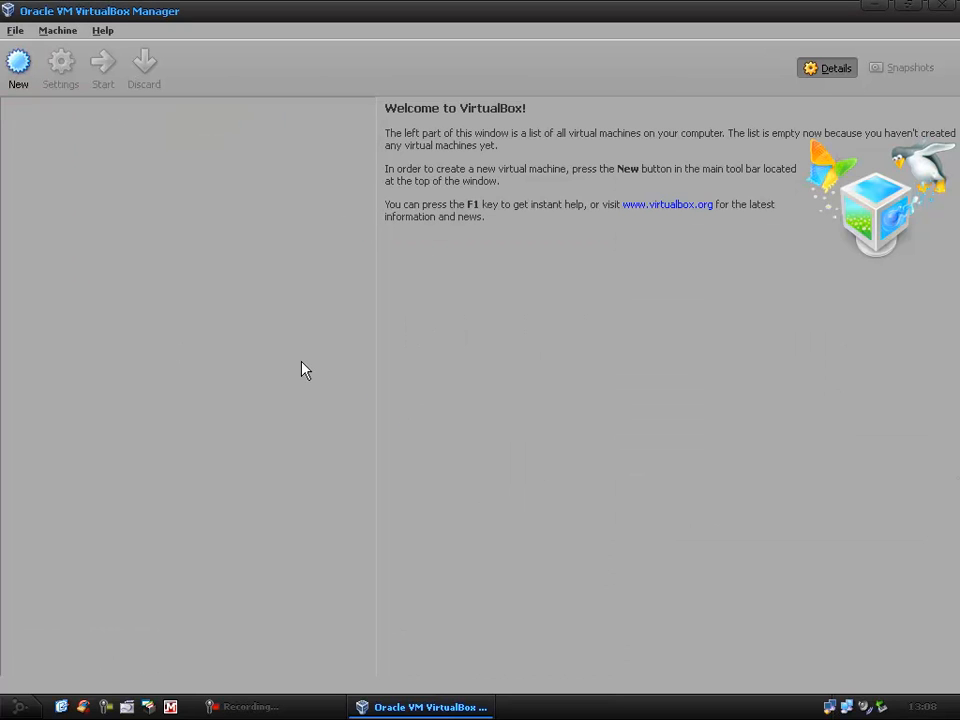
pyautogui.moveTo(62, 220)
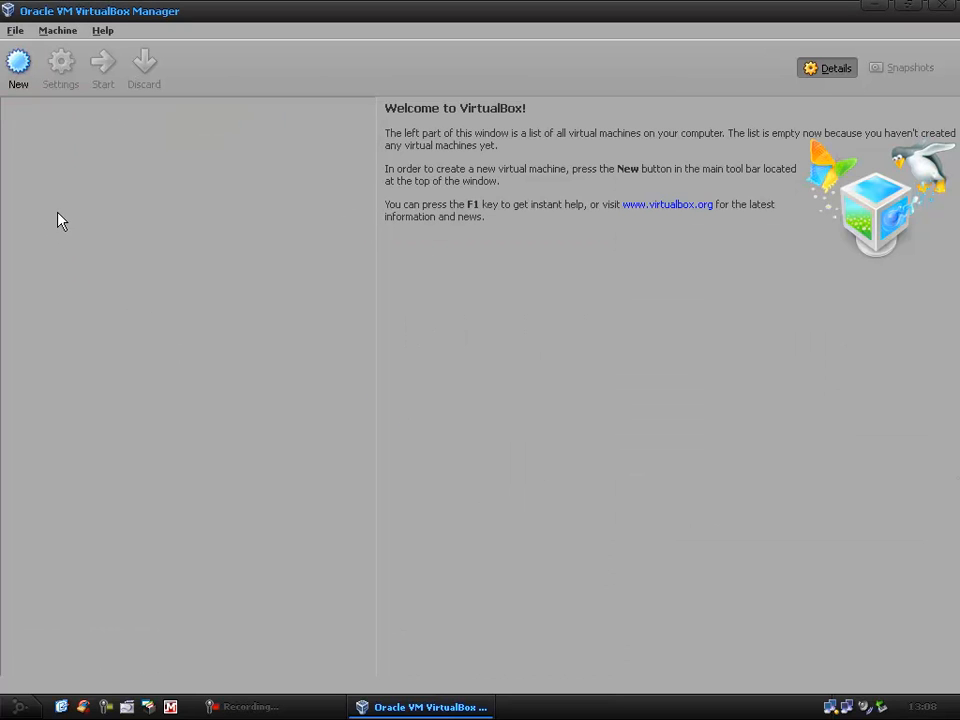
pyautogui.moveTo(18, 68)
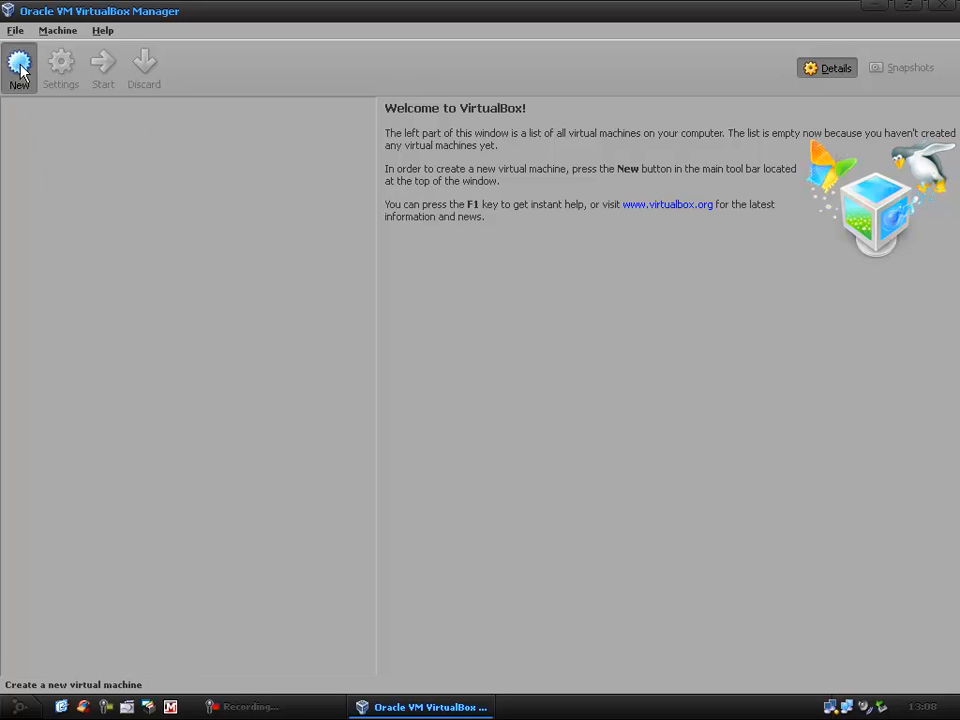
# Start a new virtual machine and enter LinuxM as its name
pyautogui.click(18, 68)
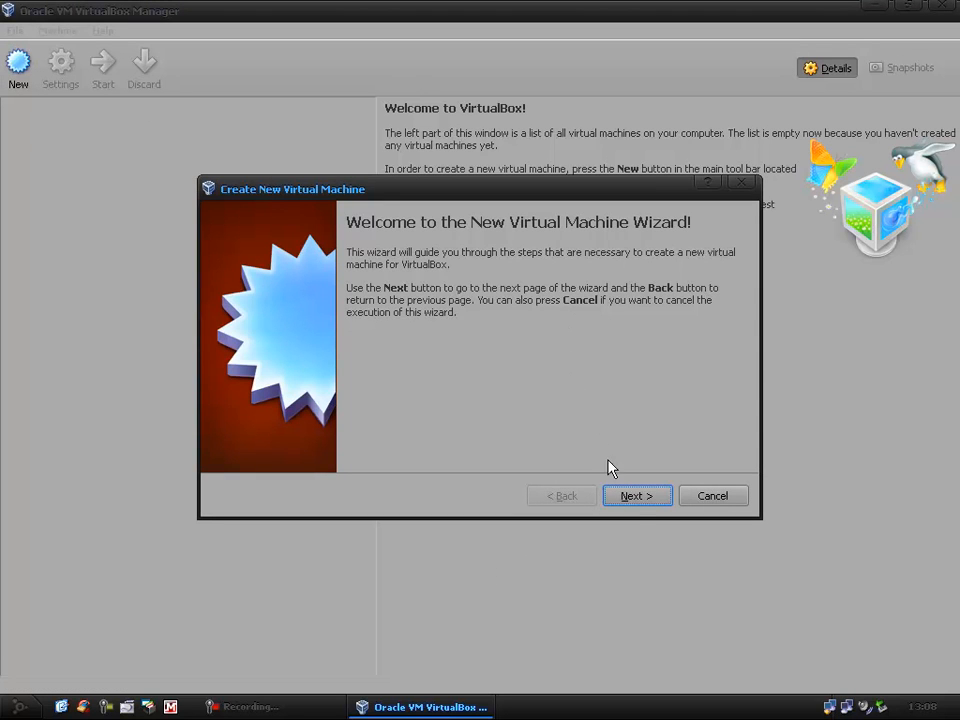
pyautogui.click(637, 495)
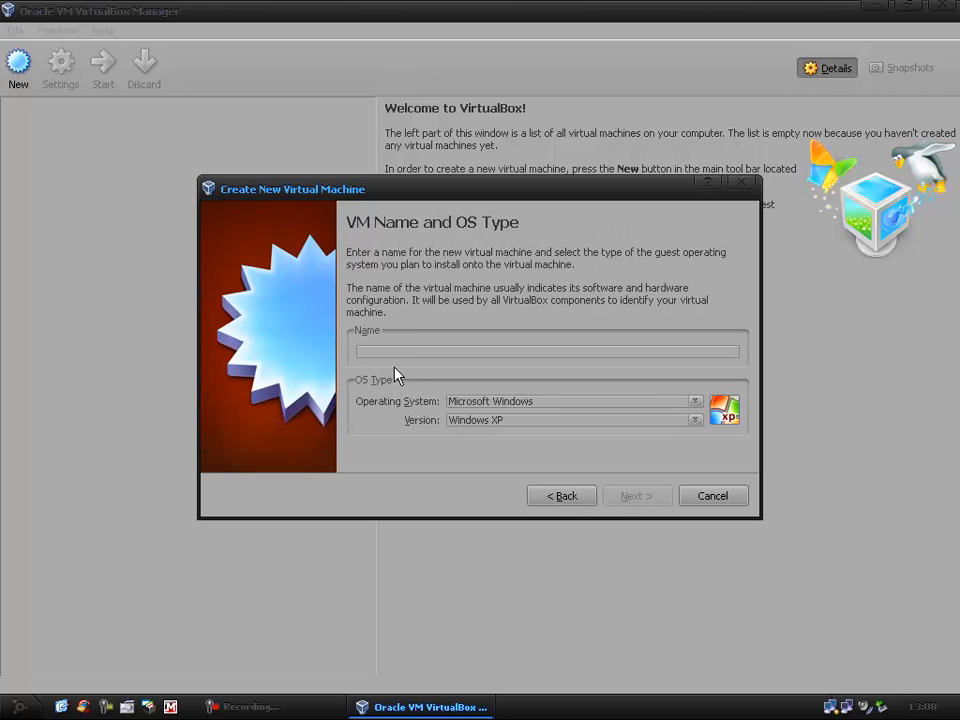
pyautogui.write('LinuxM')
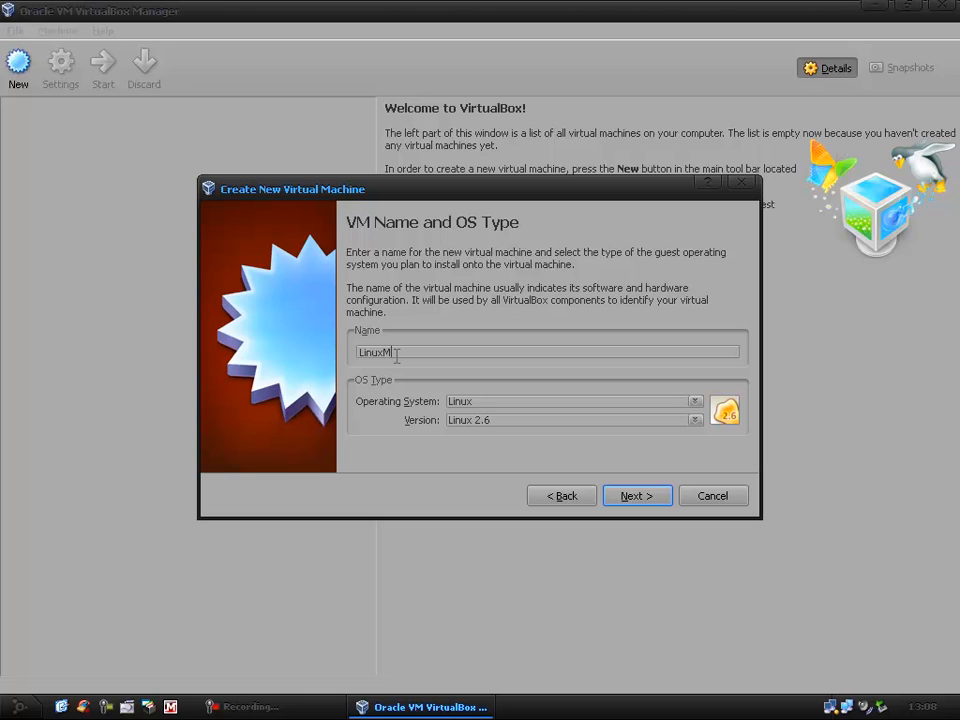
pyautogui.moveTo(460, 198)
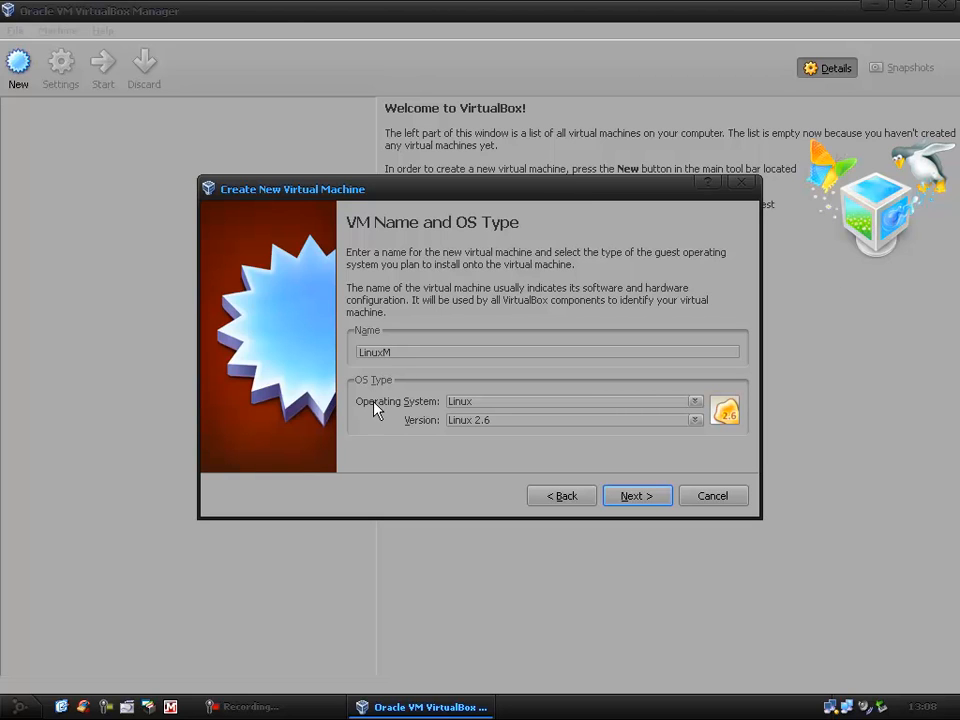
# Set the operating system to Linux with version Other Linux
pyautogui.click(694, 401)
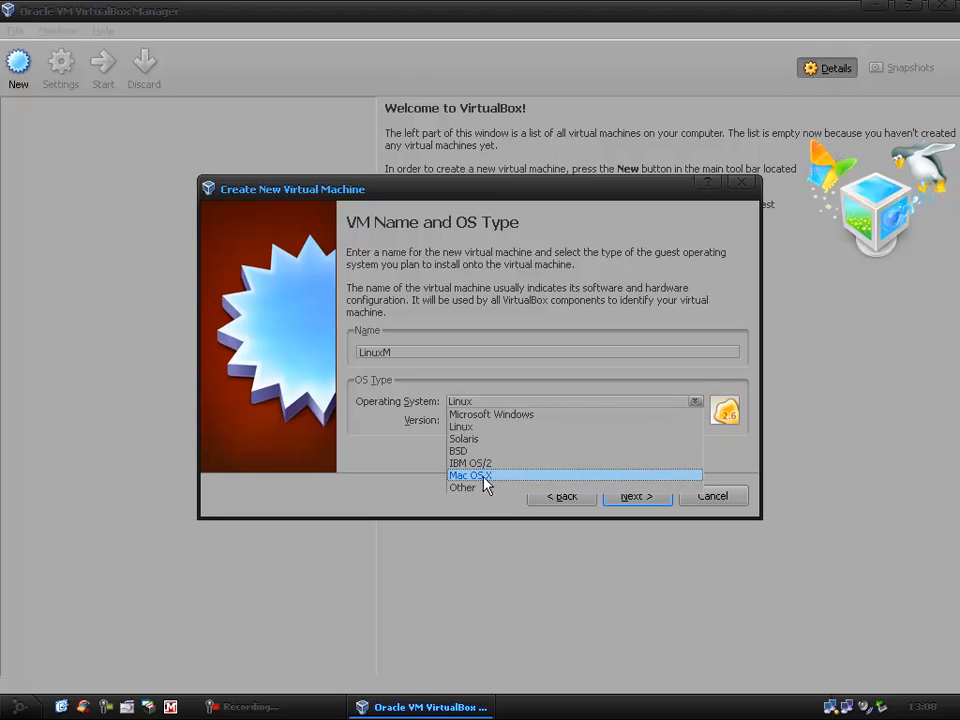
pyautogui.moveTo(470, 463)
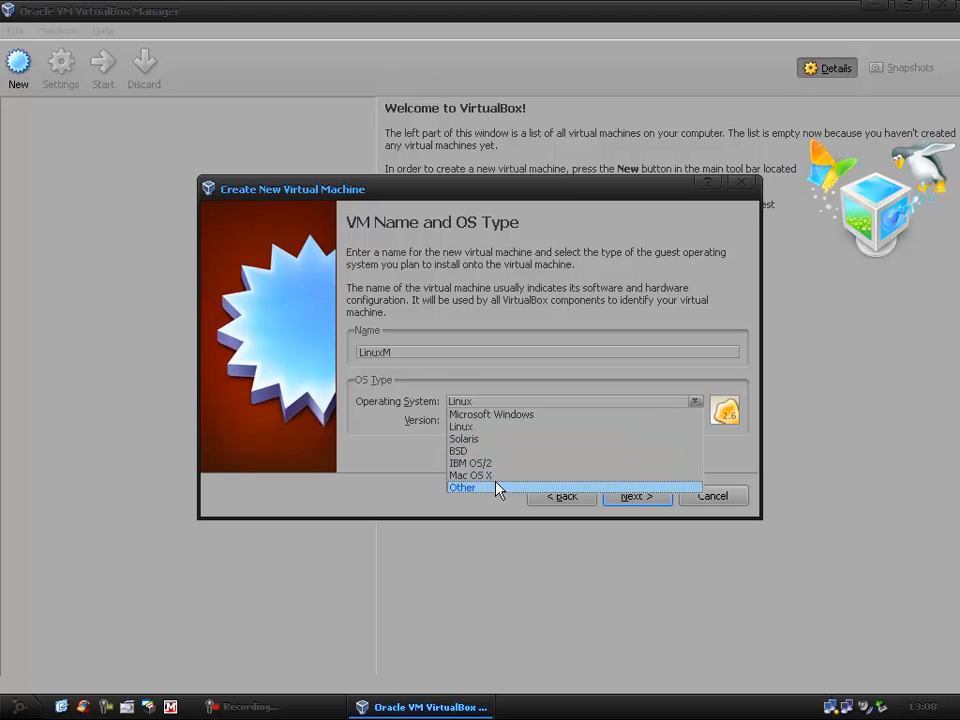
pyautogui.click(491, 414)
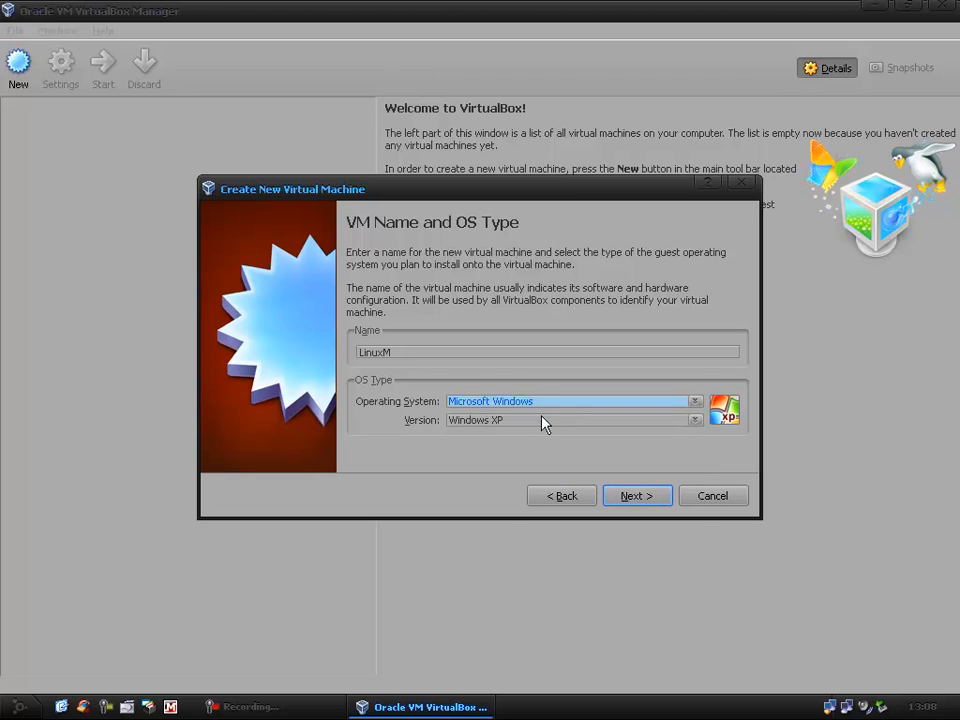
pyautogui.click(694, 419)
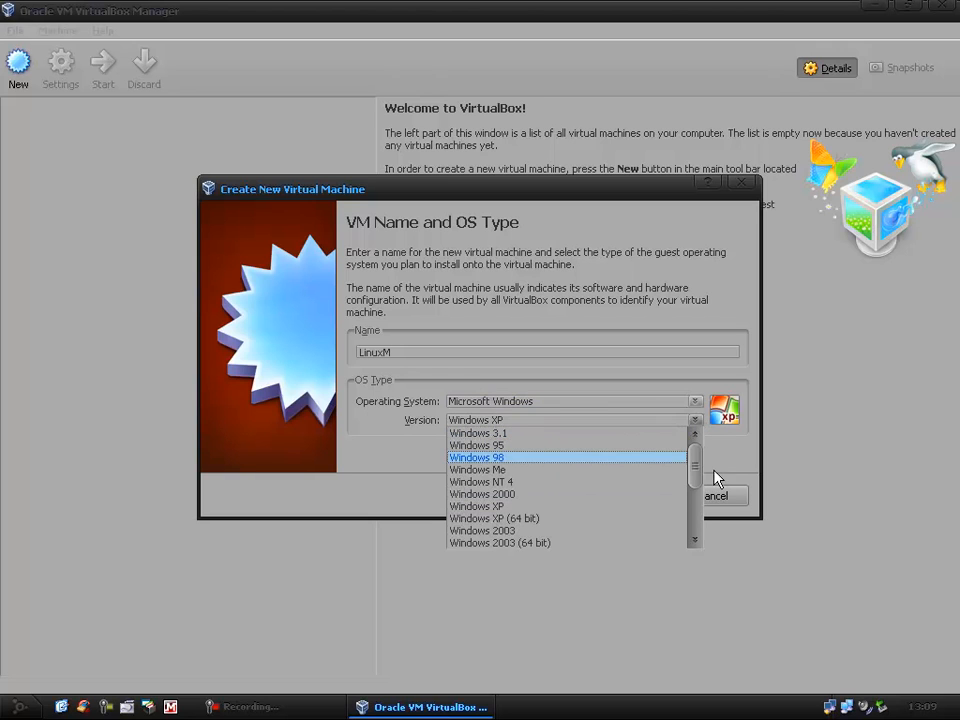
pyautogui.scroll(-3)
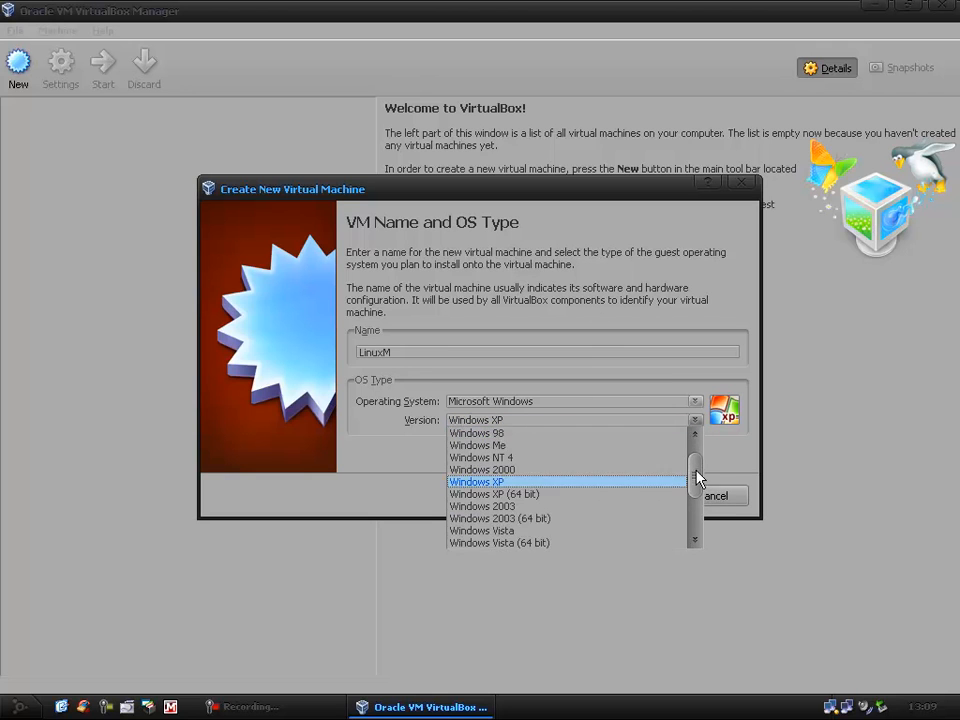
pyautogui.click(476, 481)
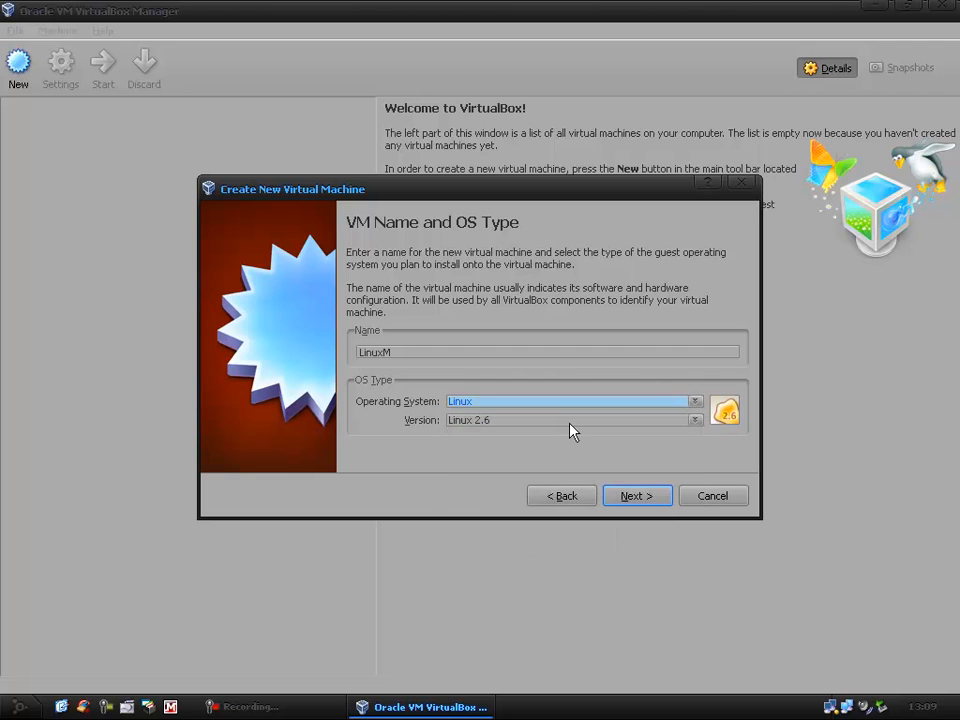
pyautogui.click(694, 419)
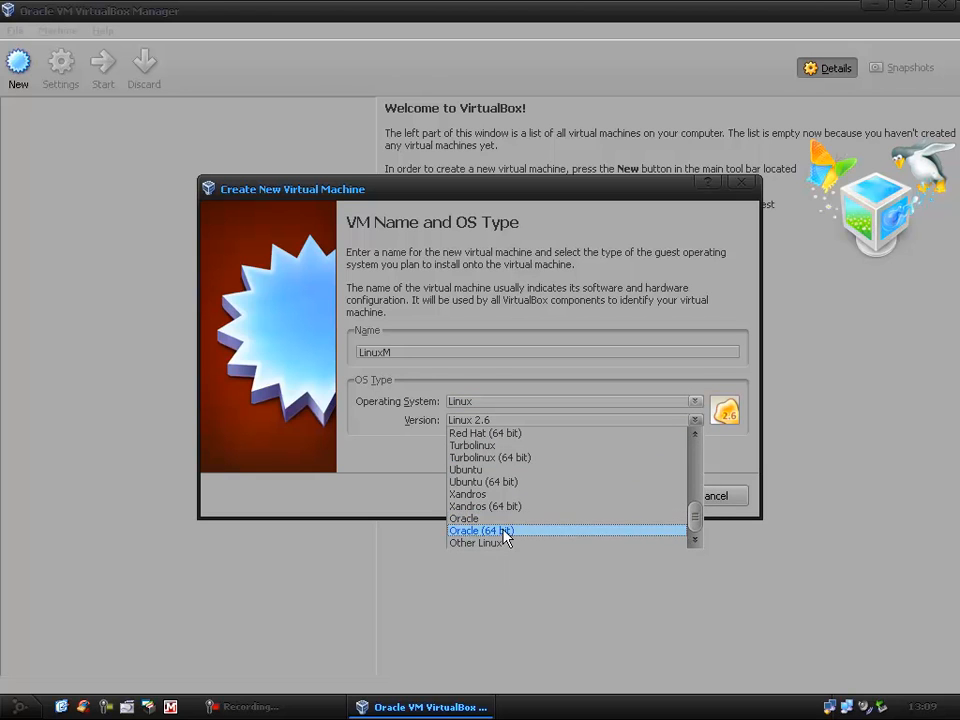
pyautogui.click(476, 543)
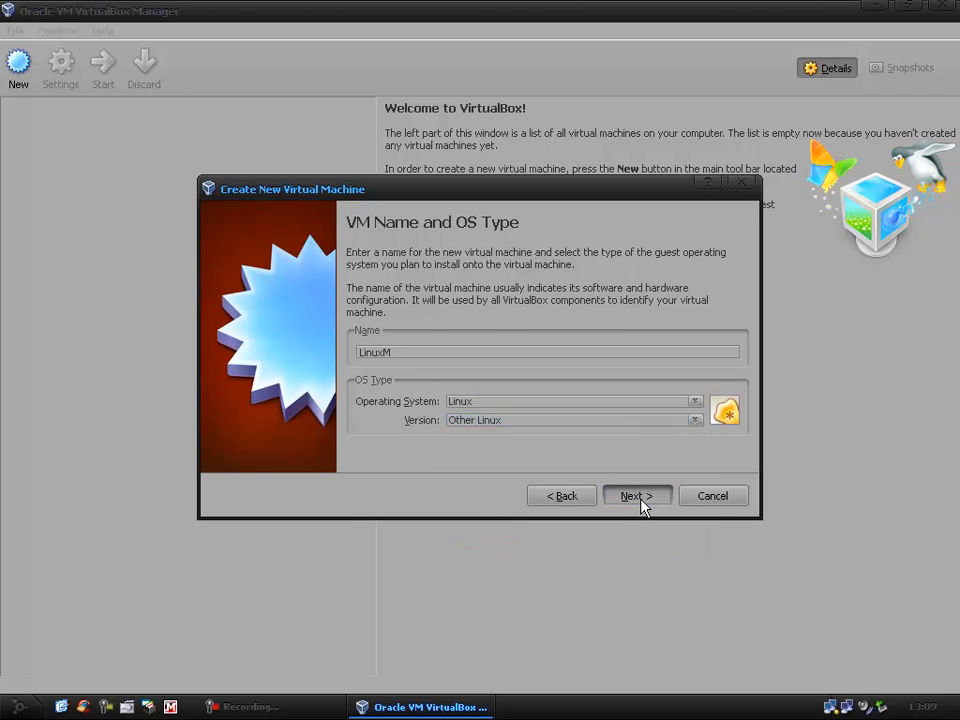
# Try base memory sizes from about 417 to 840 MB, then return to 256 MB
pyautogui.click(636, 495)
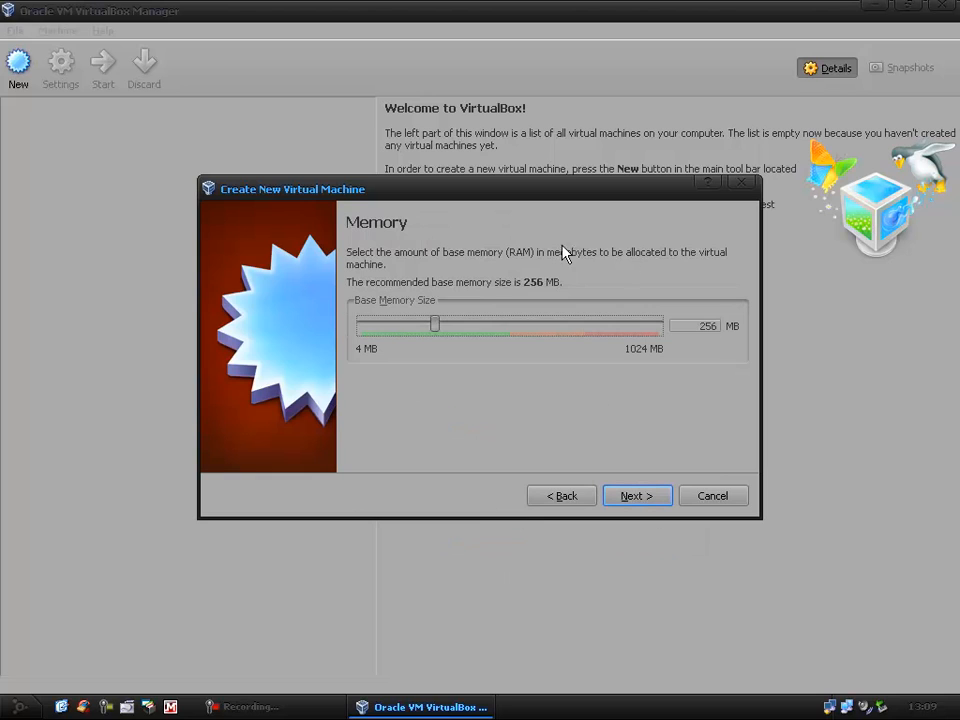
pyautogui.moveTo(480, 316)
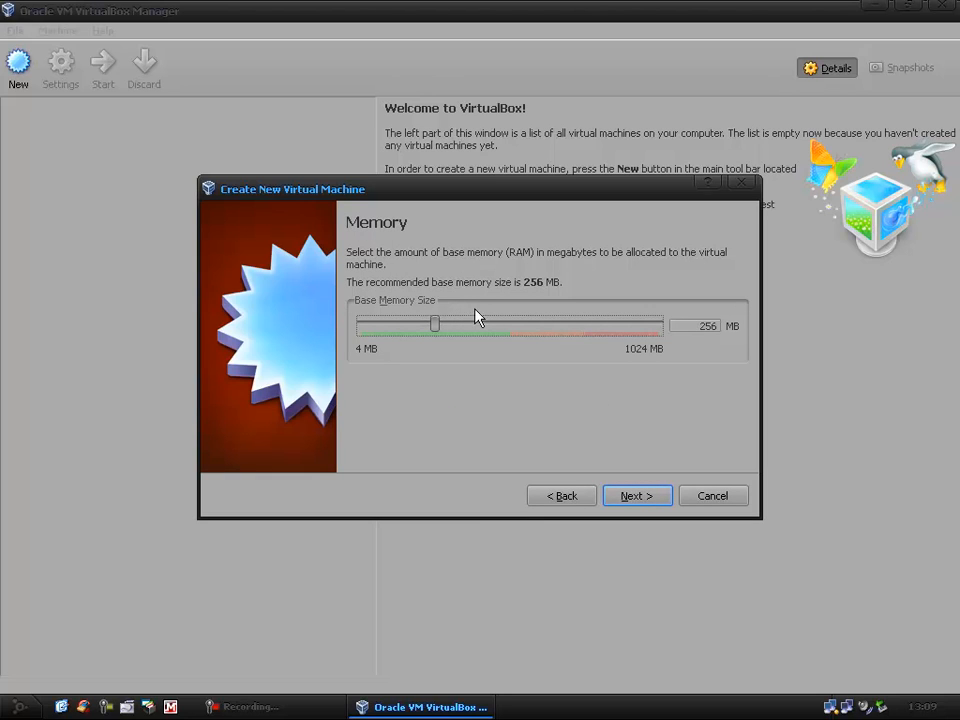
pyautogui.moveTo(435, 345)
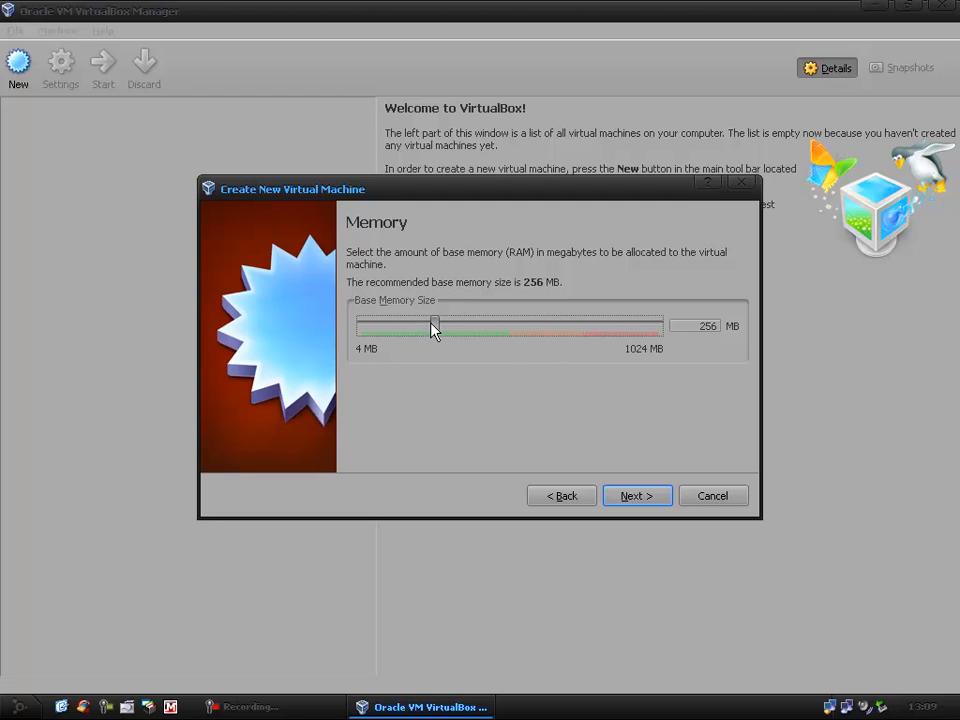
pyautogui.moveTo(434, 323); pyautogui.dragTo(604, 323)
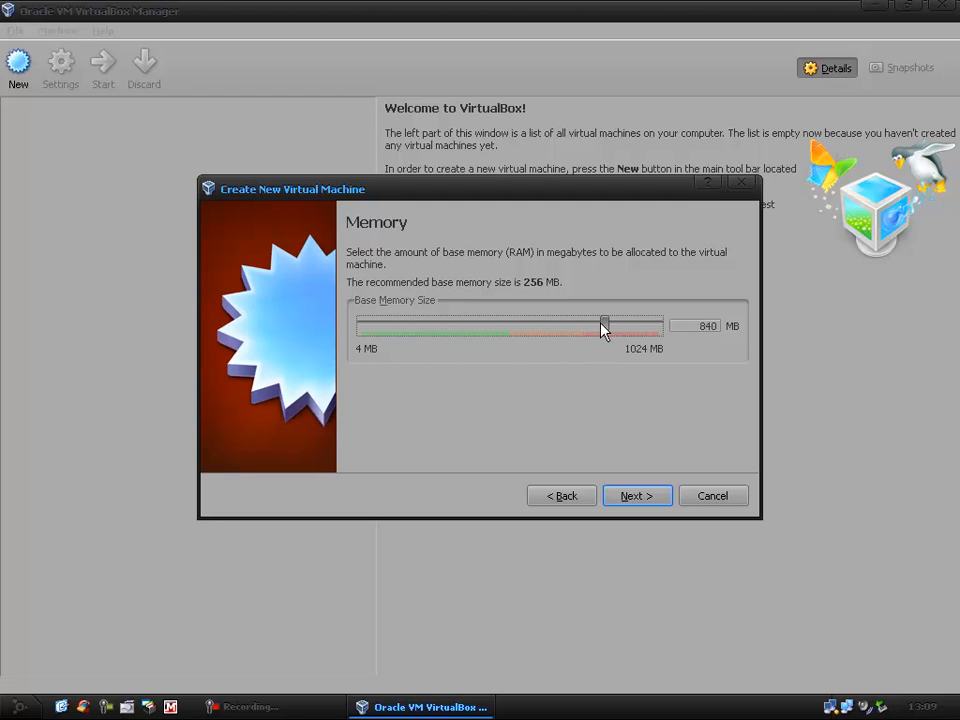
pyautogui.moveTo(605, 325); pyautogui.dragTo(595, 325)
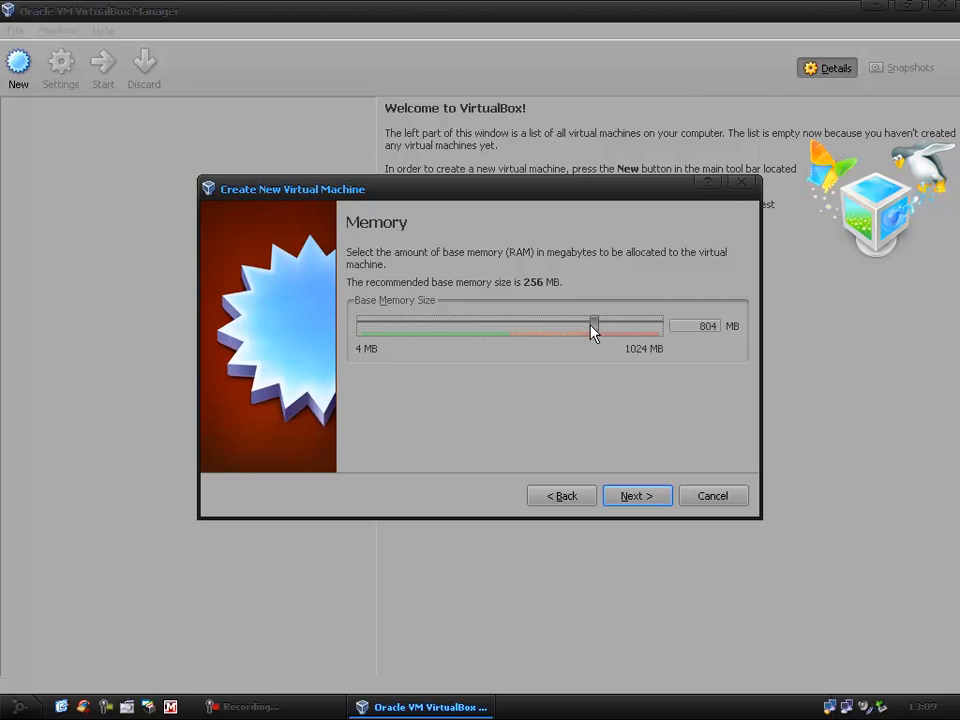
pyautogui.moveTo(595, 325); pyautogui.dragTo(480, 325)
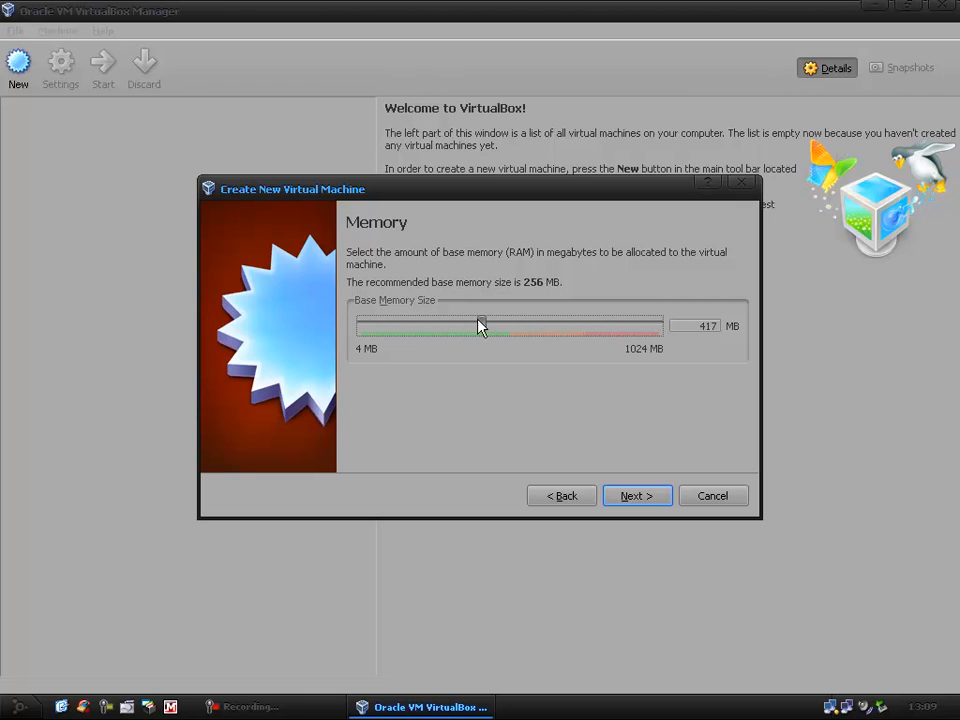
pyautogui.moveTo(481, 323); pyautogui.dragTo(500, 323)
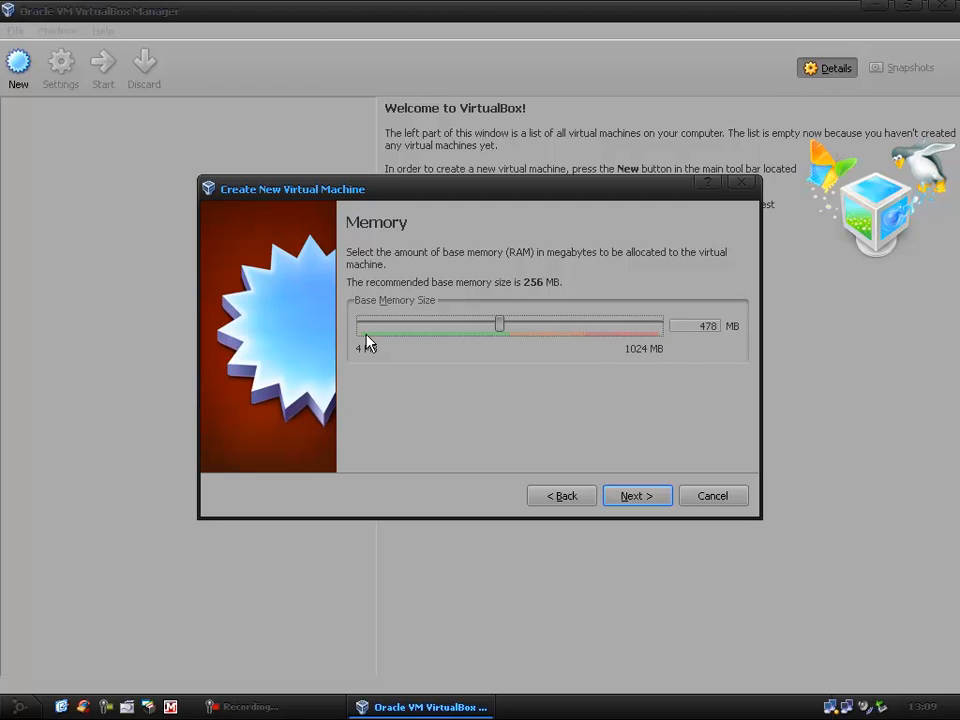
pyautogui.moveTo(505, 332)
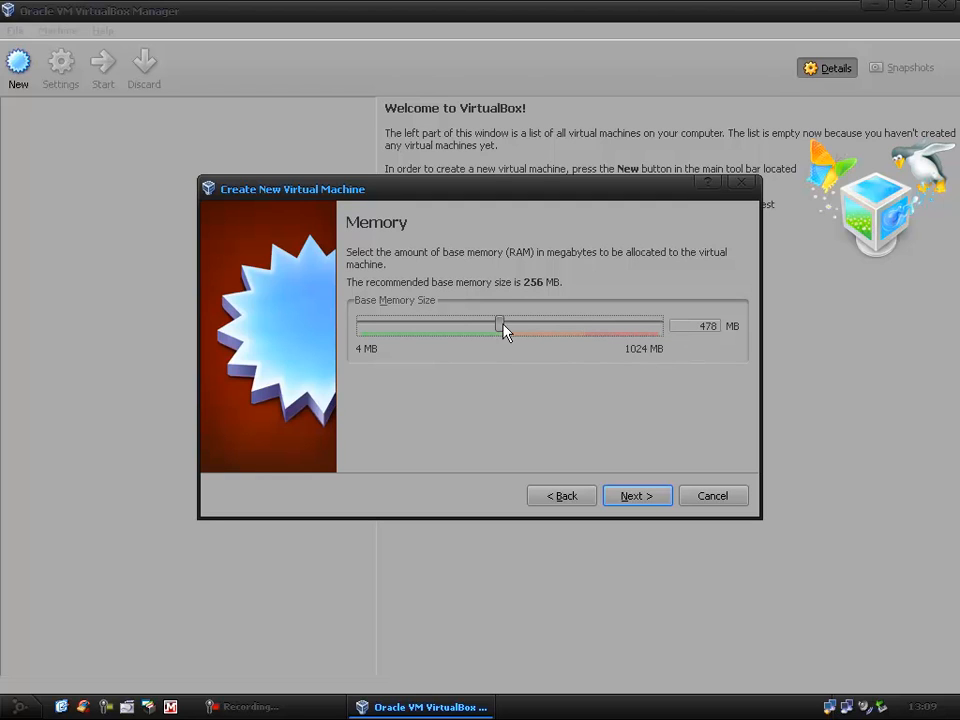
pyautogui.moveTo(500, 323); pyautogui.dragTo(494, 323)
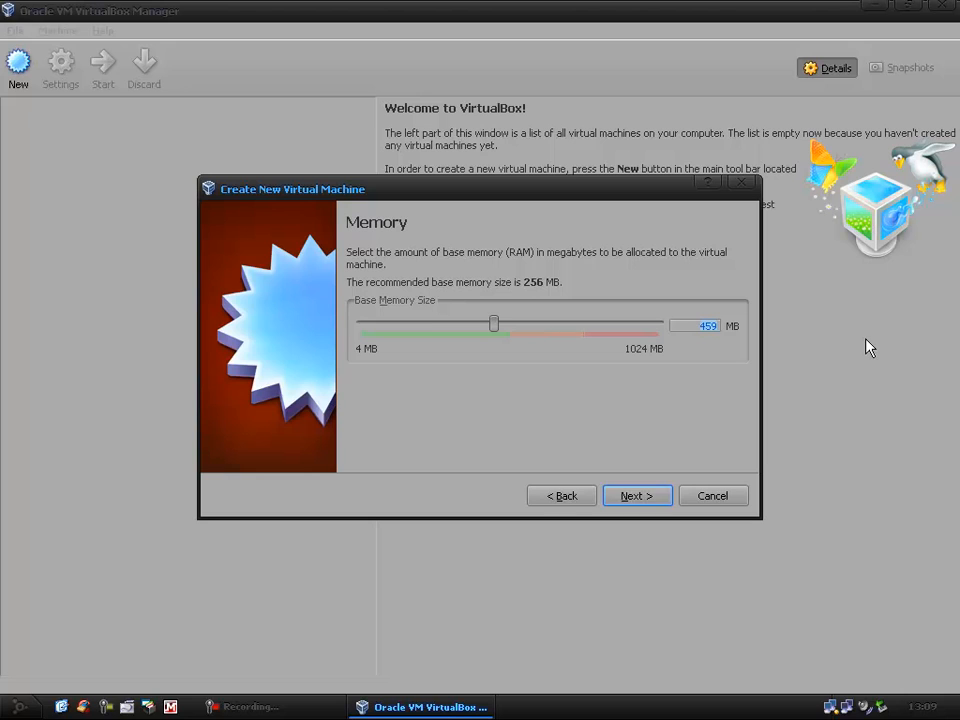
pyautogui.moveTo(494, 323); pyautogui.dragTo(435, 323)
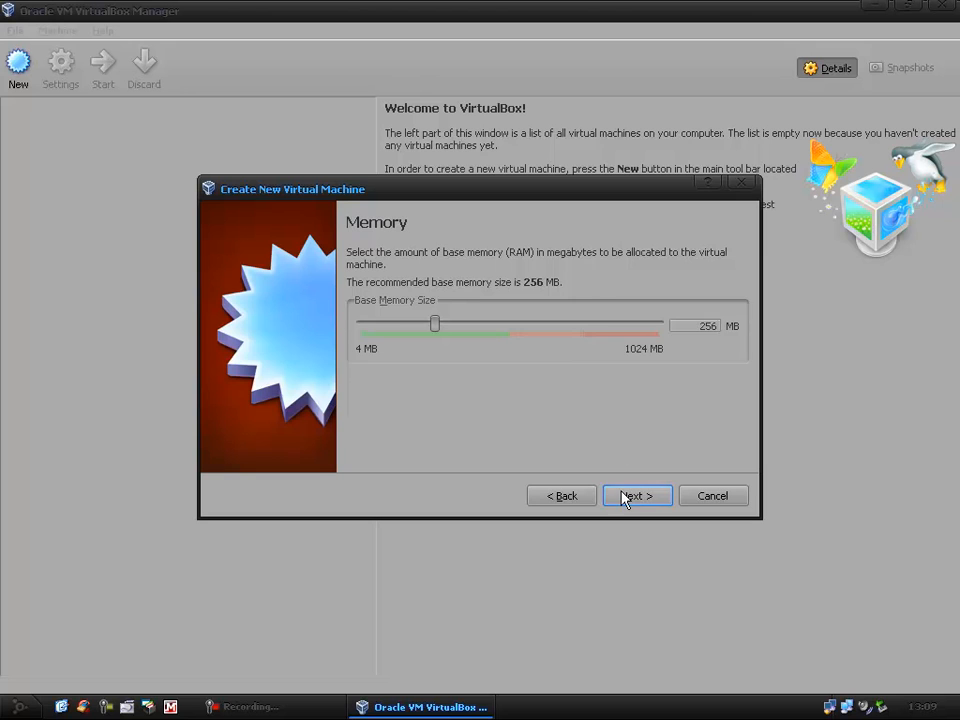
# Accept 256 MB of memory and advance to the start-up hard disk page
pyautogui.click(636, 495)
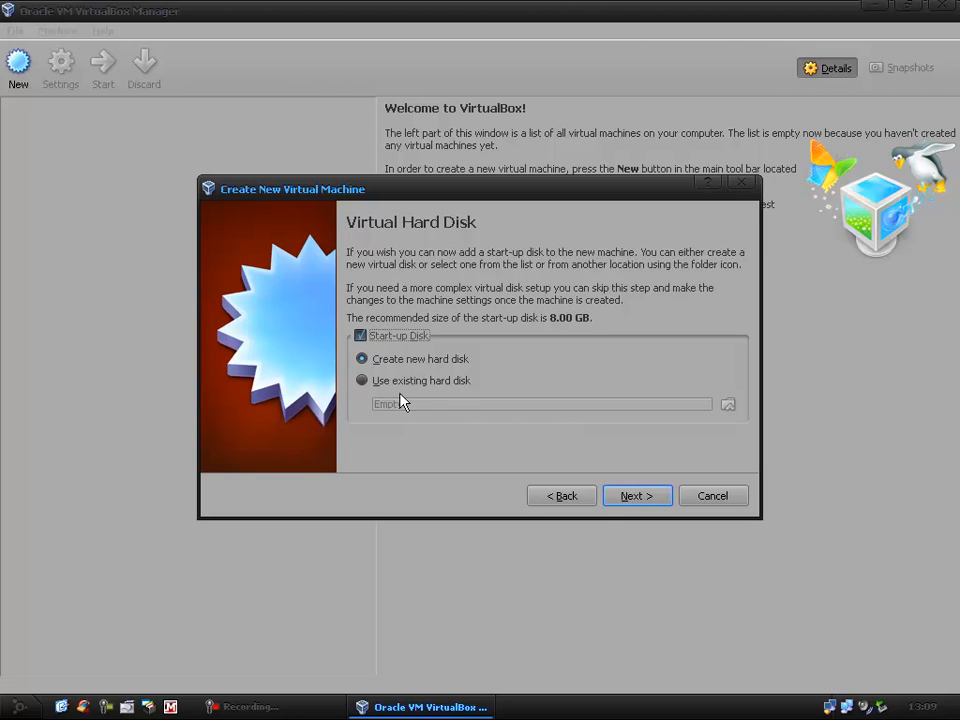
pyautogui.moveTo(500, 404)
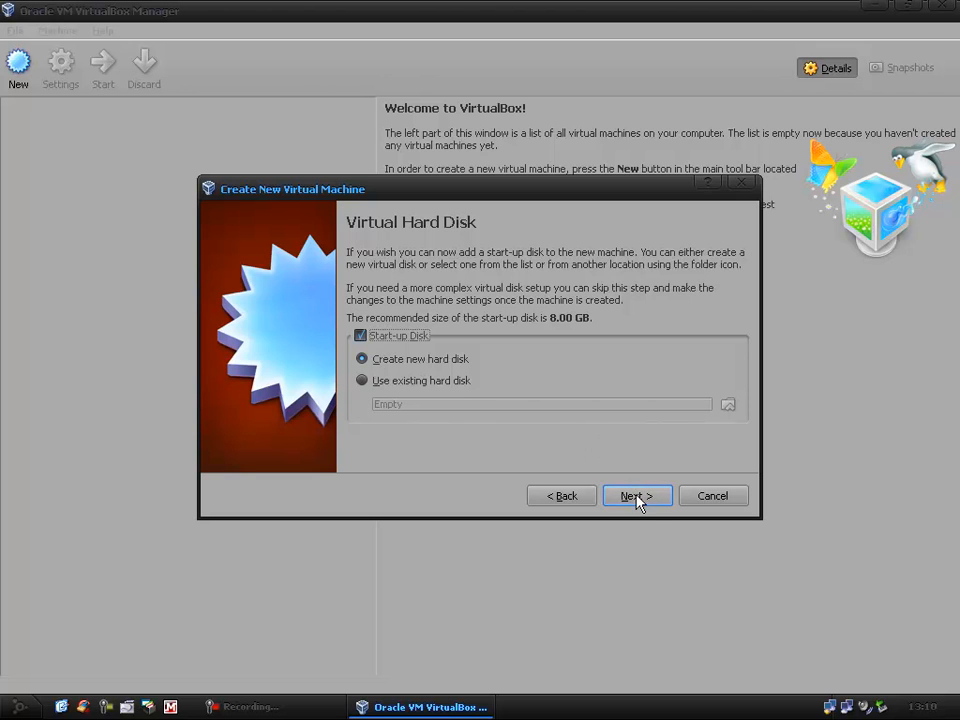
# Start a new VDI virtual disk and choose its storage type
pyautogui.click(637, 495)
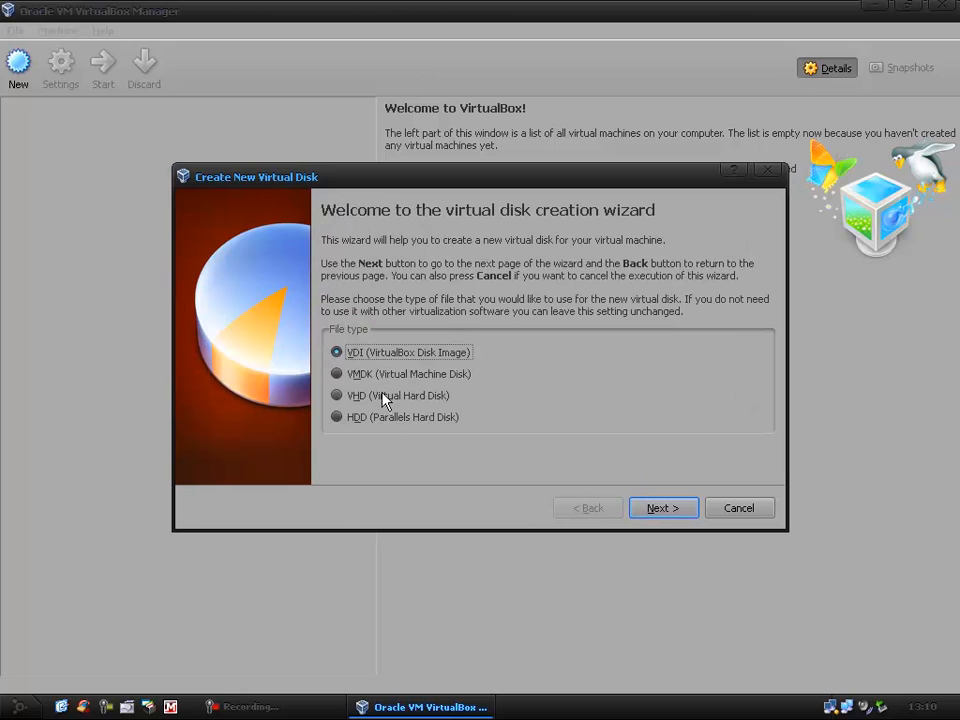
pyautogui.moveTo(437, 362)
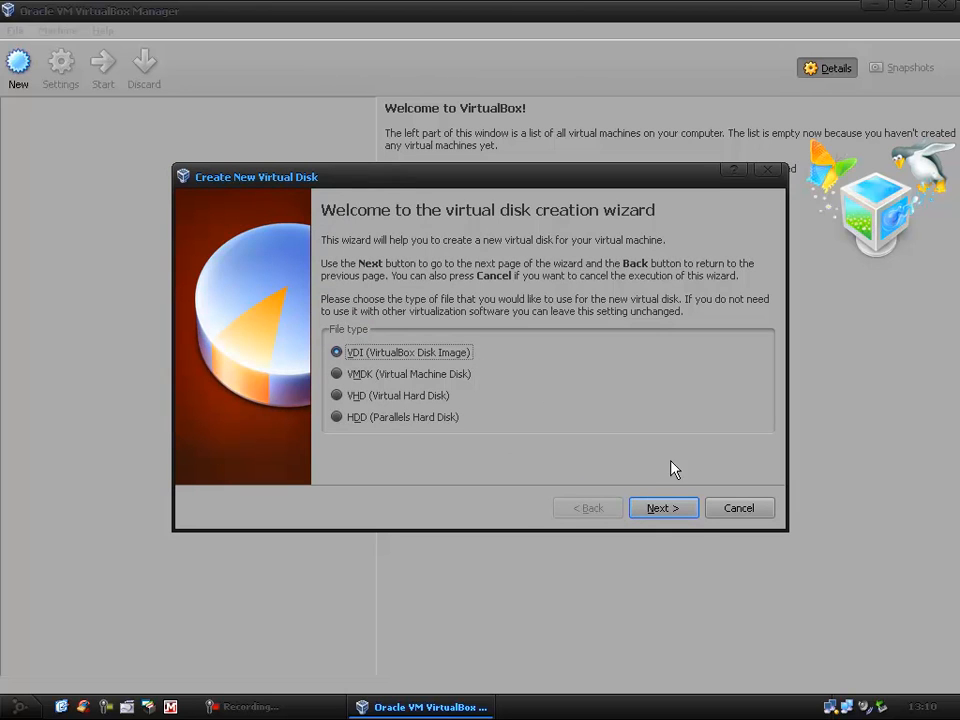
pyautogui.click(663, 508)
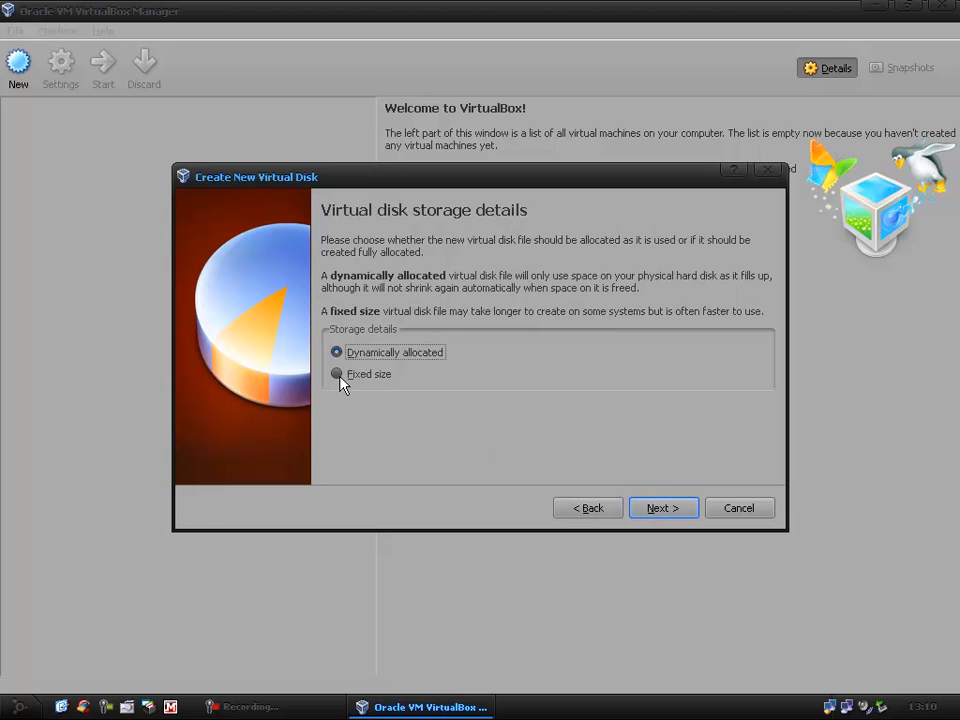
pyautogui.click(337, 373)
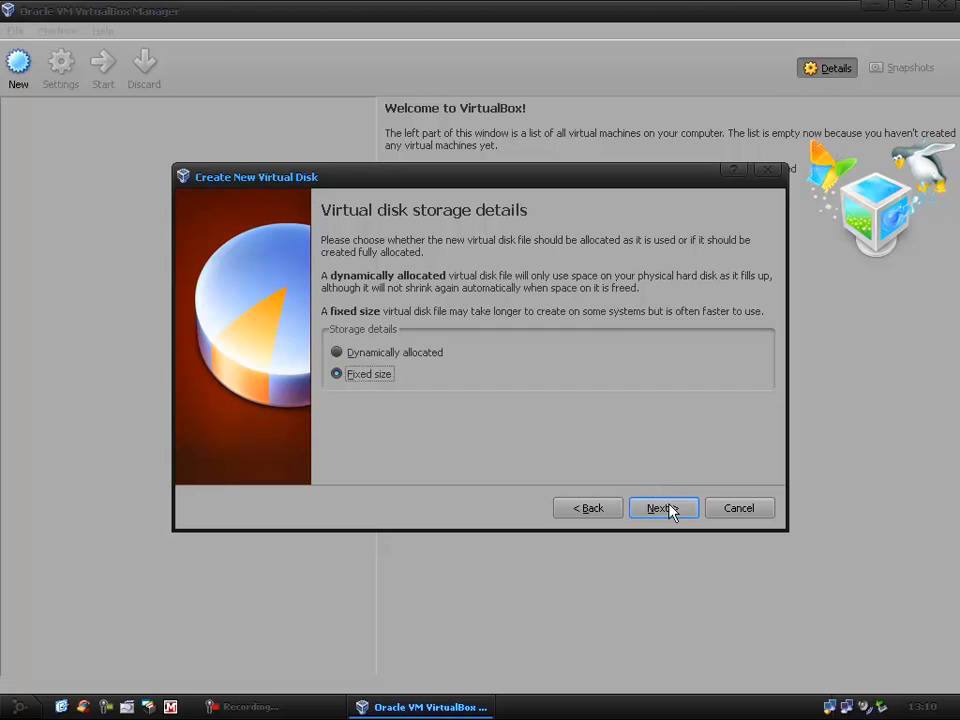
pyautogui.click(337, 352)
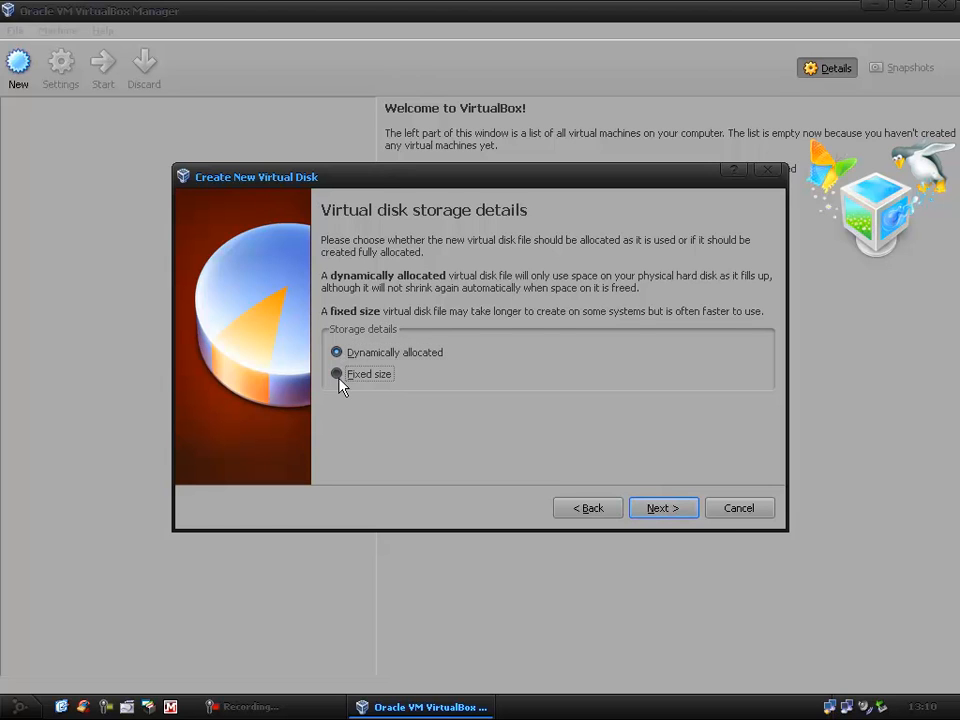
pyautogui.click(662, 507)
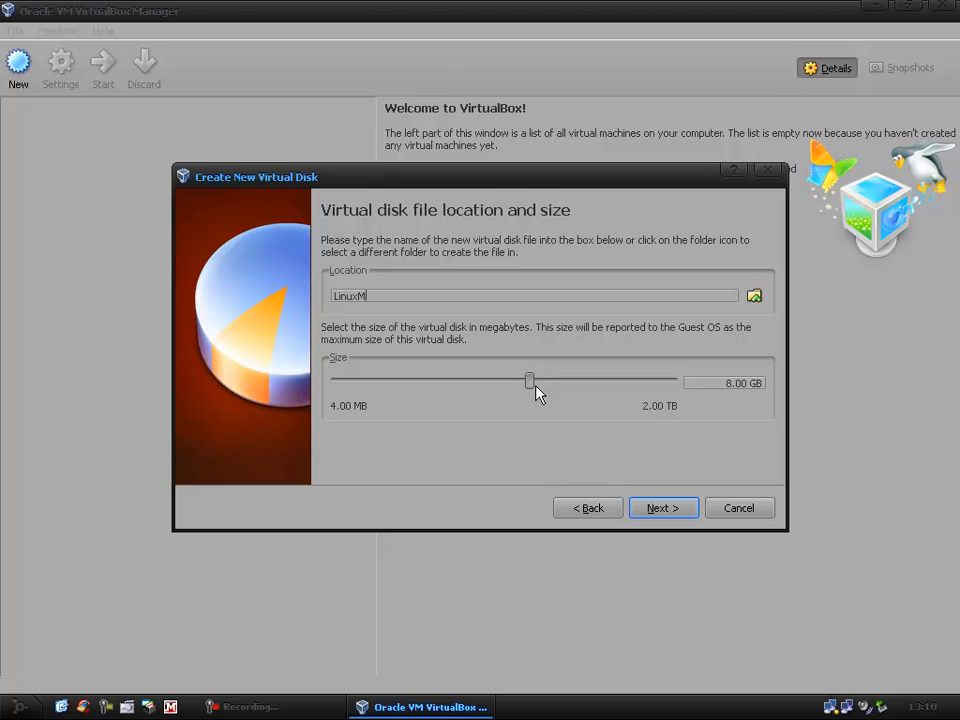
# Size the LinuxM disk to 2.00 GB and reach the creation summary
pyautogui.moveTo(530, 381); pyautogui.dragTo(576, 381)
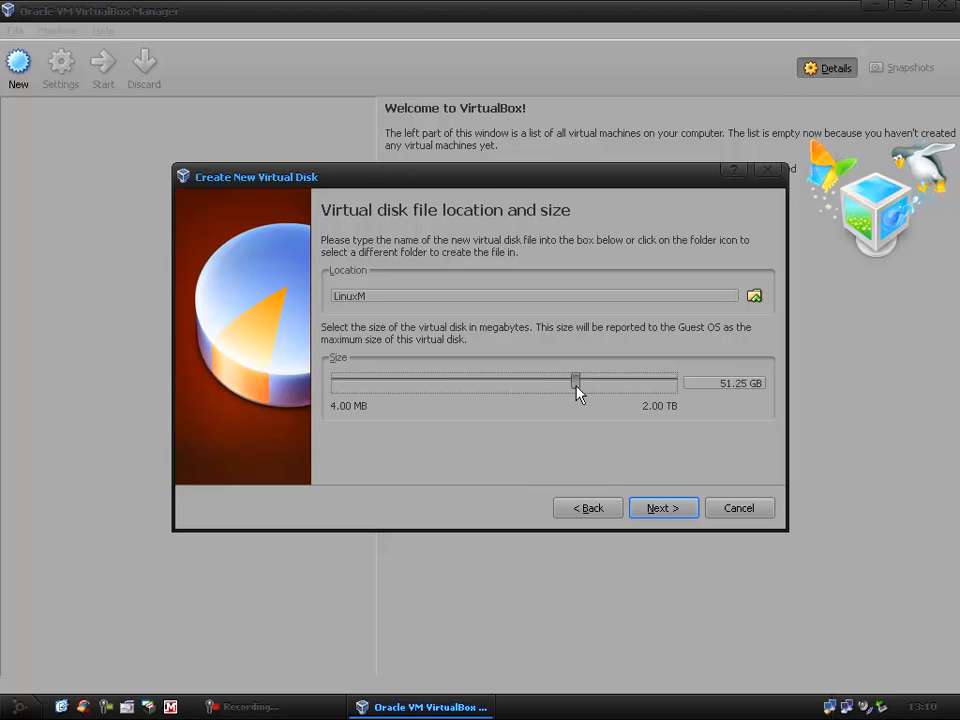
pyautogui.moveTo(575, 382); pyautogui.dragTo(448, 382)
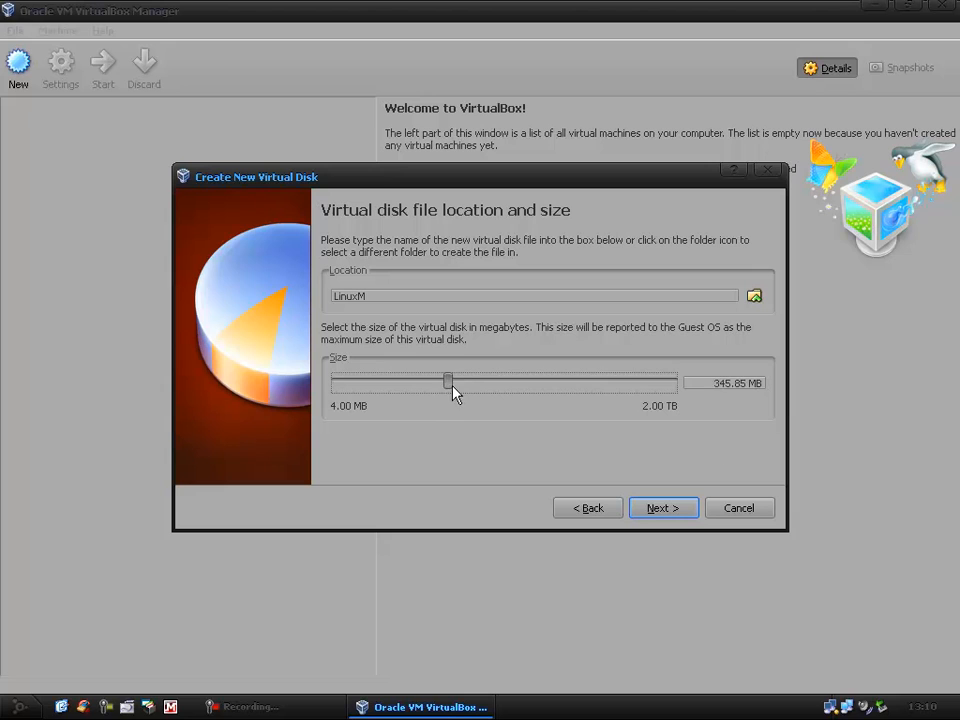
pyautogui.moveTo(448, 383); pyautogui.dragTo(483, 383)
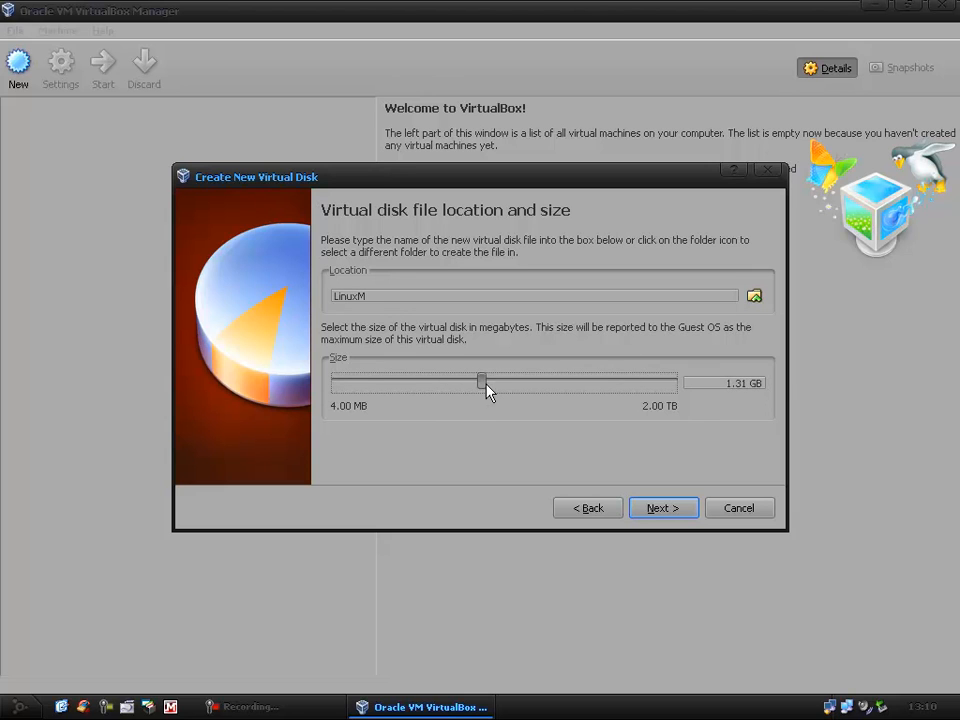
pyautogui.moveTo(481, 382); pyautogui.dragTo(492, 382)
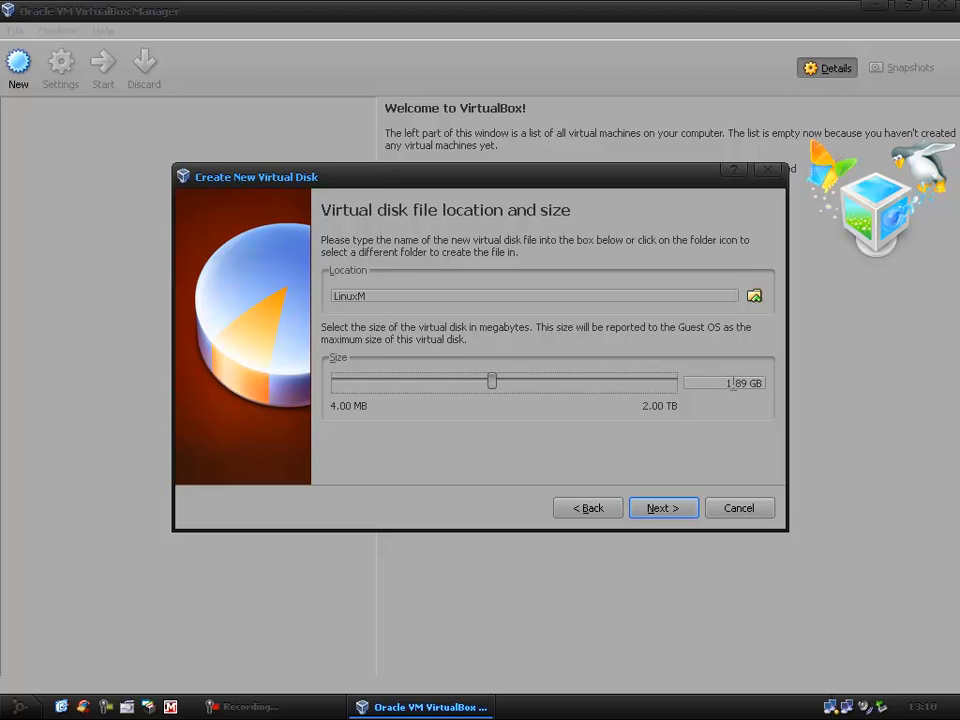
pyautogui.rightClick(725, 383)
pyautogui.write('2')
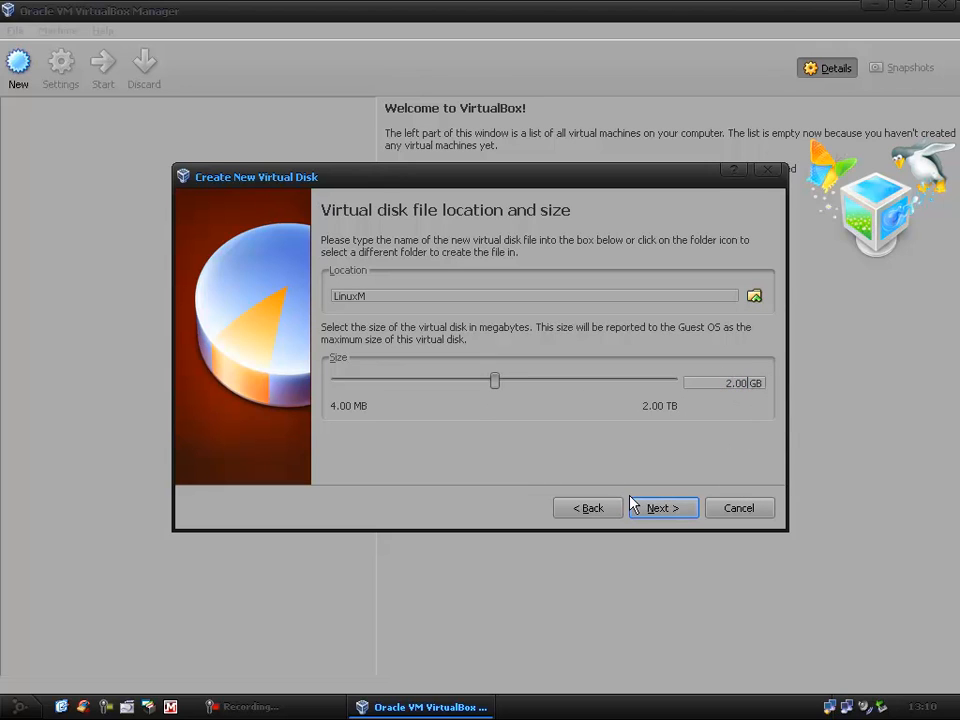
pyautogui.moveTo(663, 508)
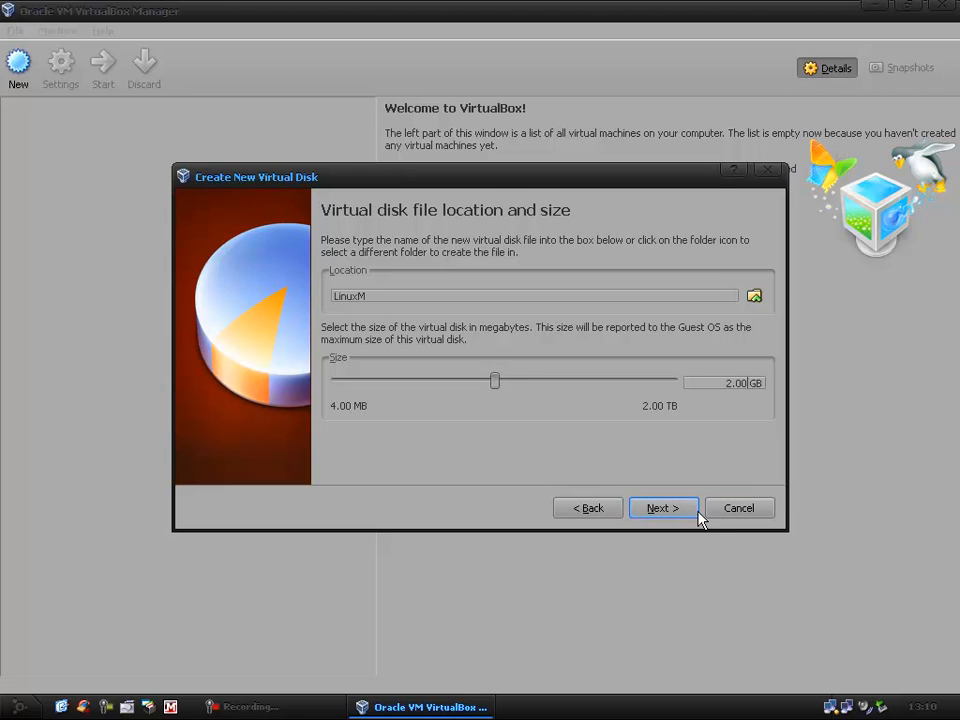
pyautogui.moveTo(722, 326)
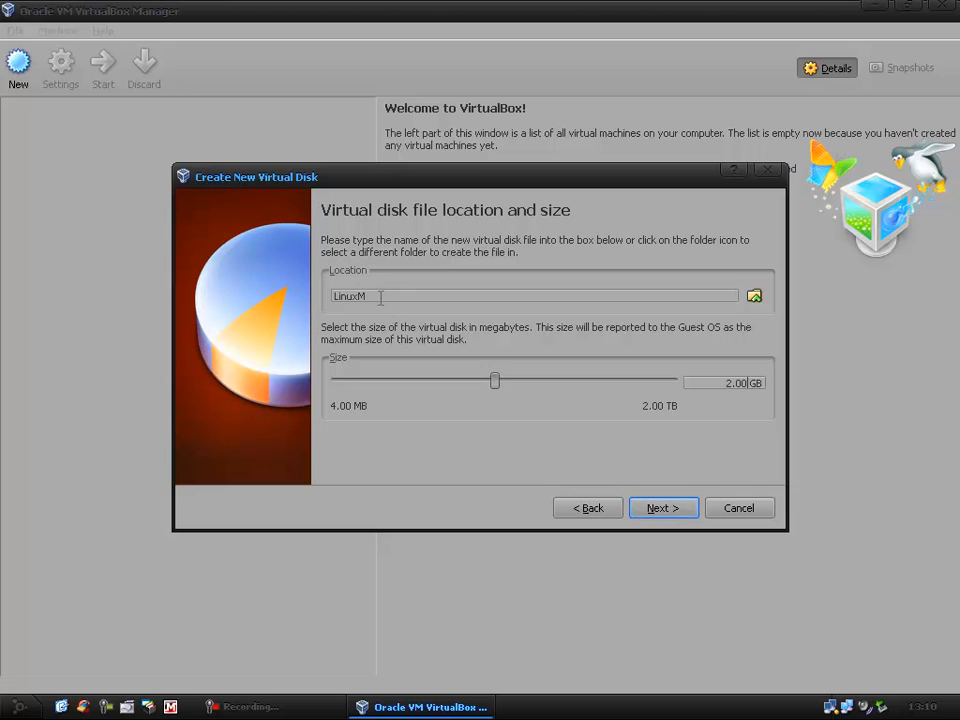
pyautogui.moveTo(743, 318)
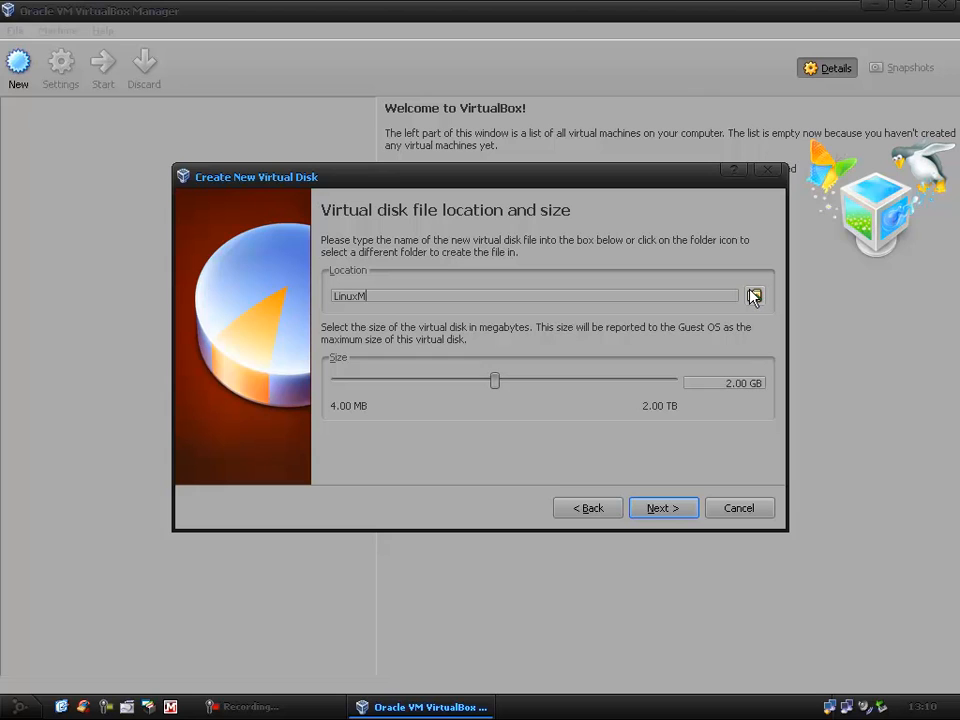
pyautogui.moveTo(671, 298)
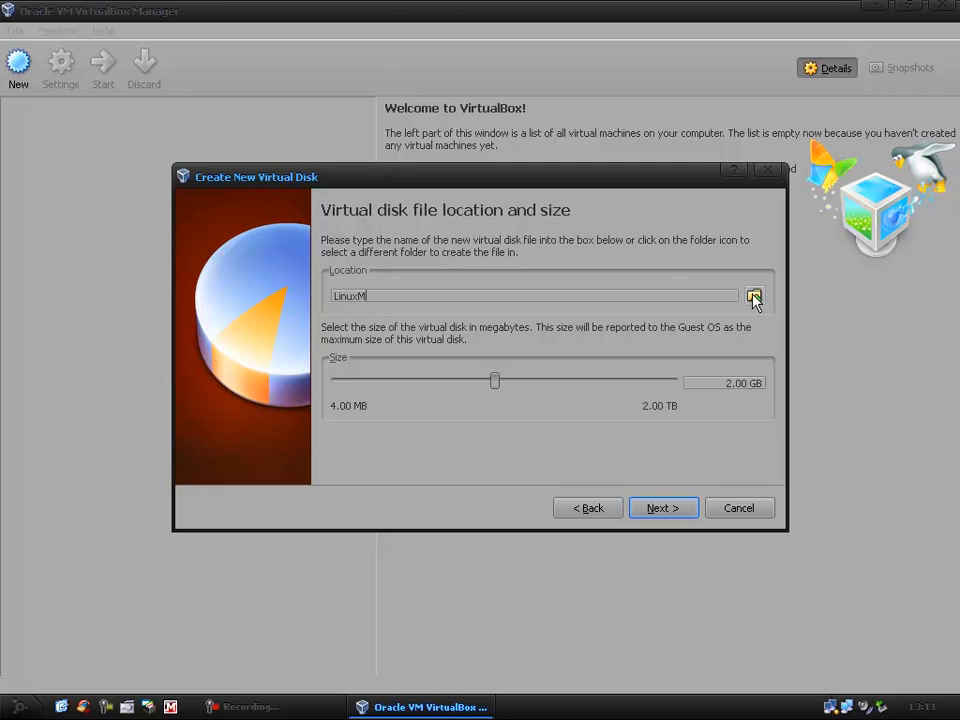
pyautogui.click(663, 507)
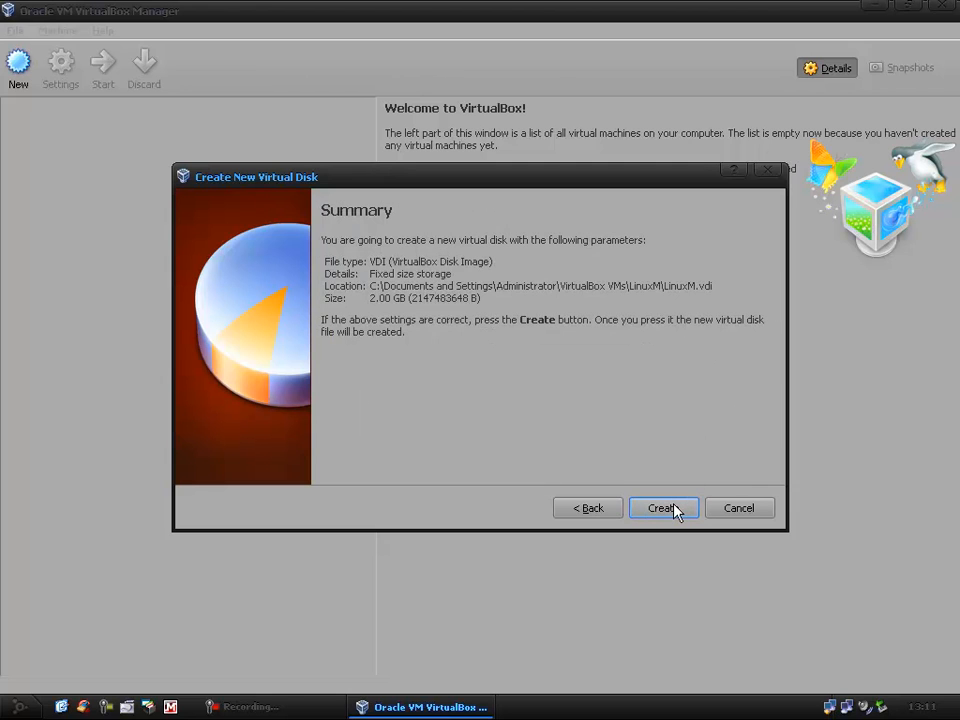
# Create the fixed-size 2.00 GB LinuxM.vdi disk image
pyautogui.click(663, 508)
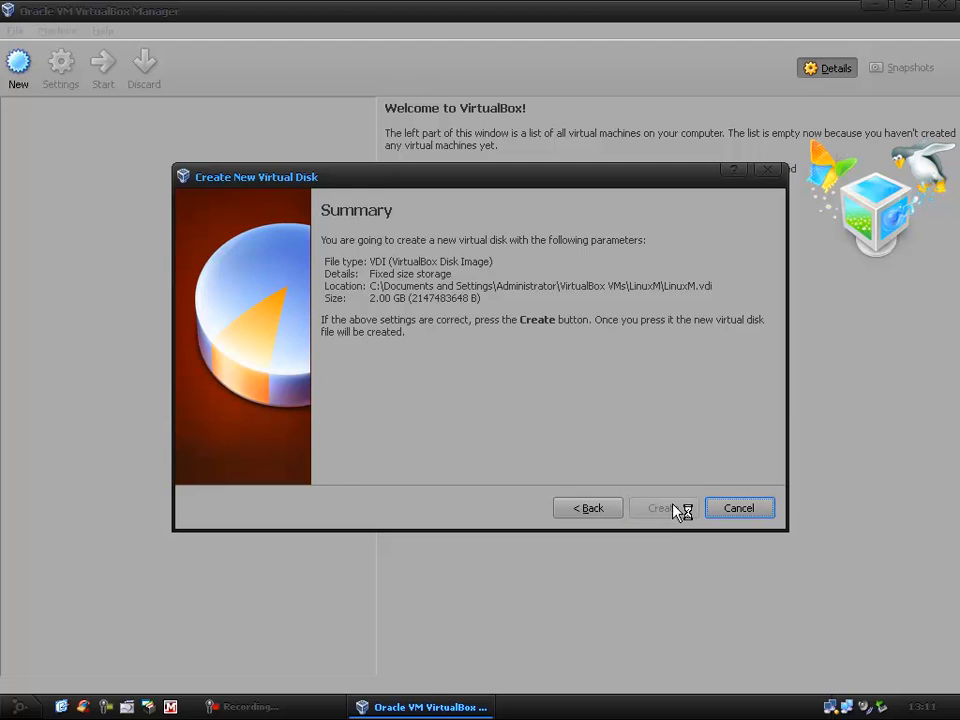
pyautogui.click(660, 507)
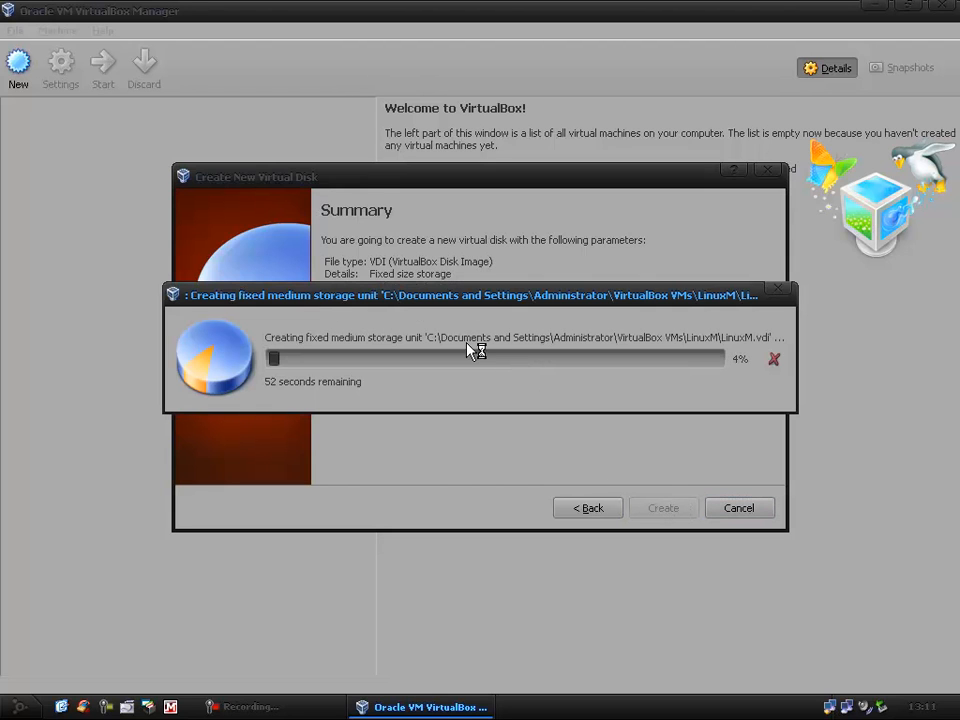
pyautogui.moveTo(580, 420)
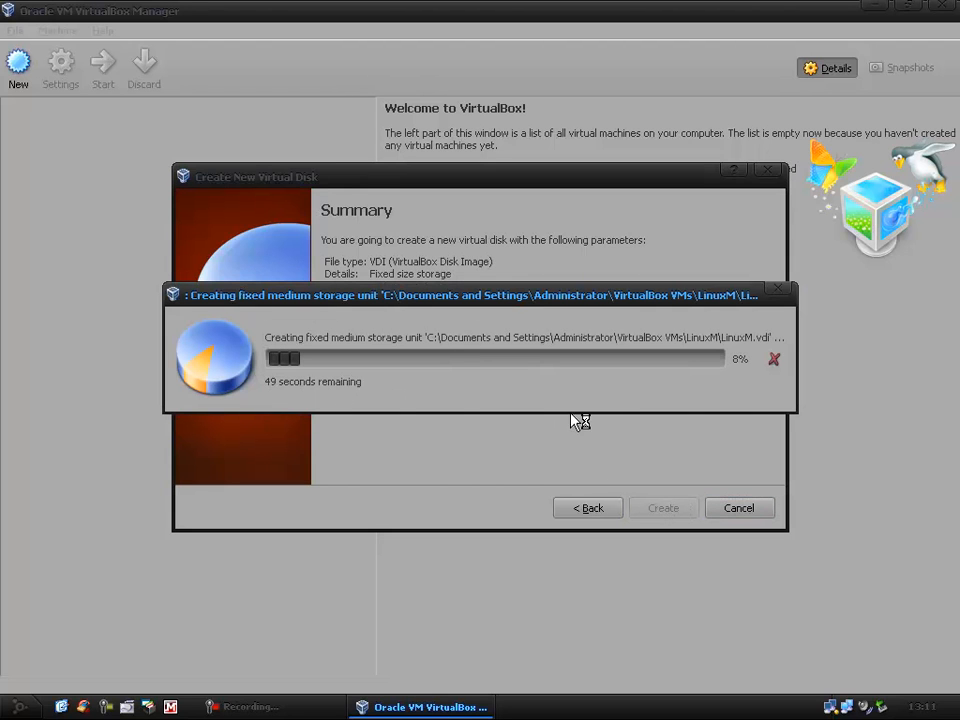
pyautogui.moveTo(270, 388)
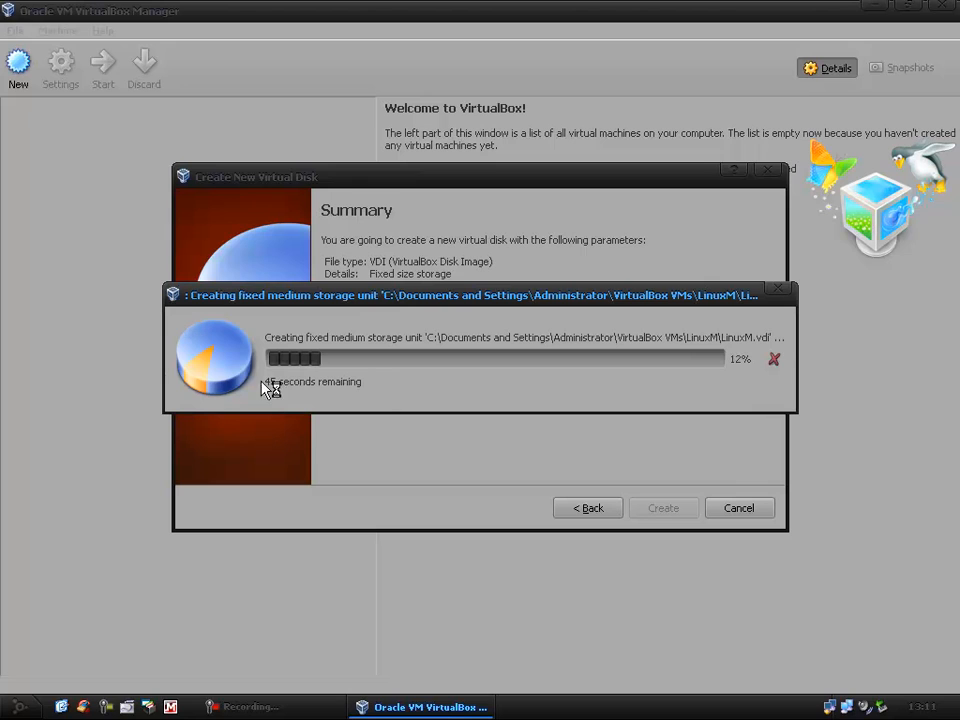
pyautogui.moveTo(685, 411)
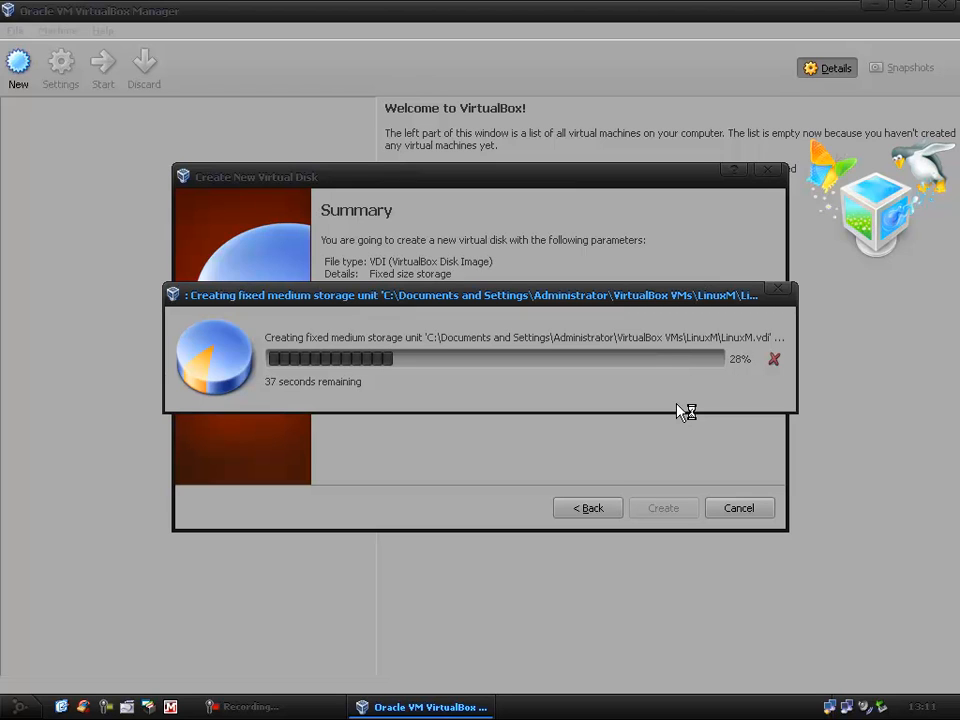
pyautogui.moveTo(508, 372)
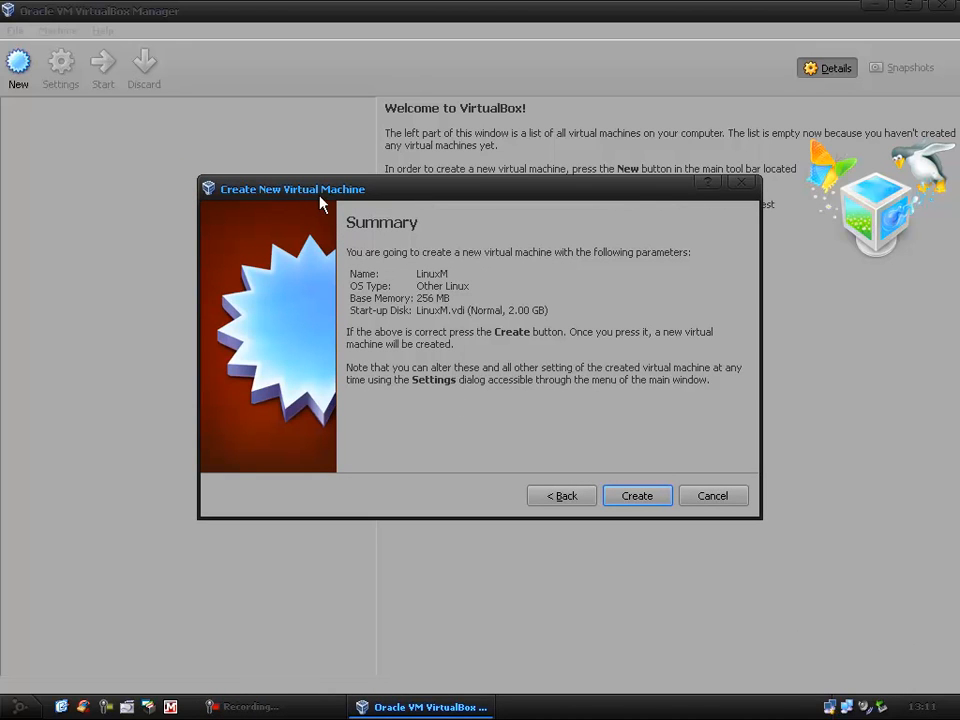
pyautogui.moveTo(610, 390)
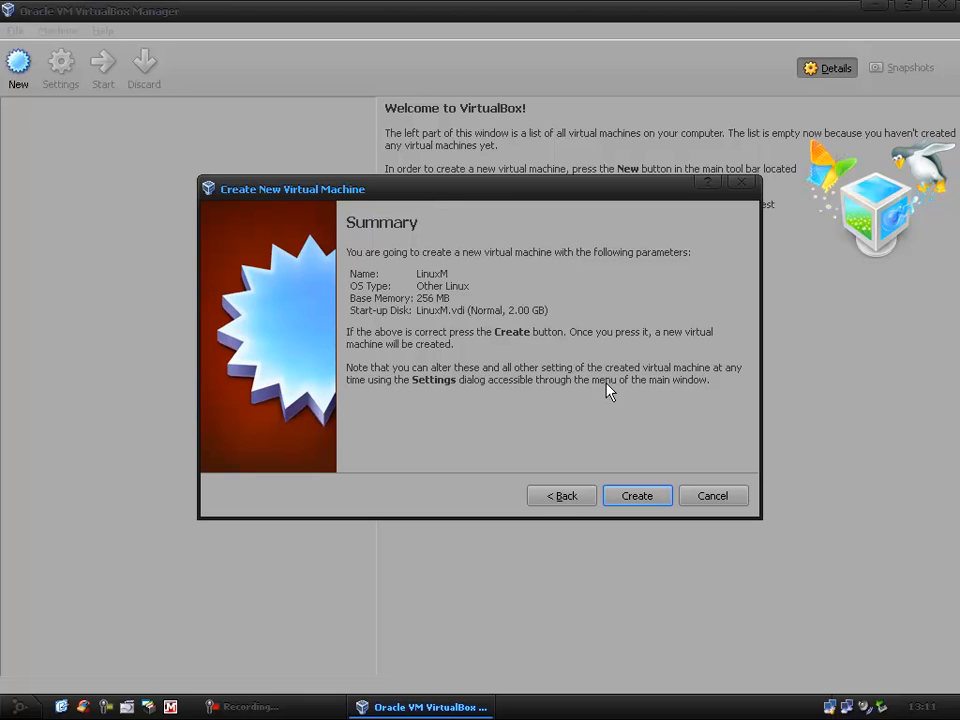
pyautogui.moveTo(470, 344)
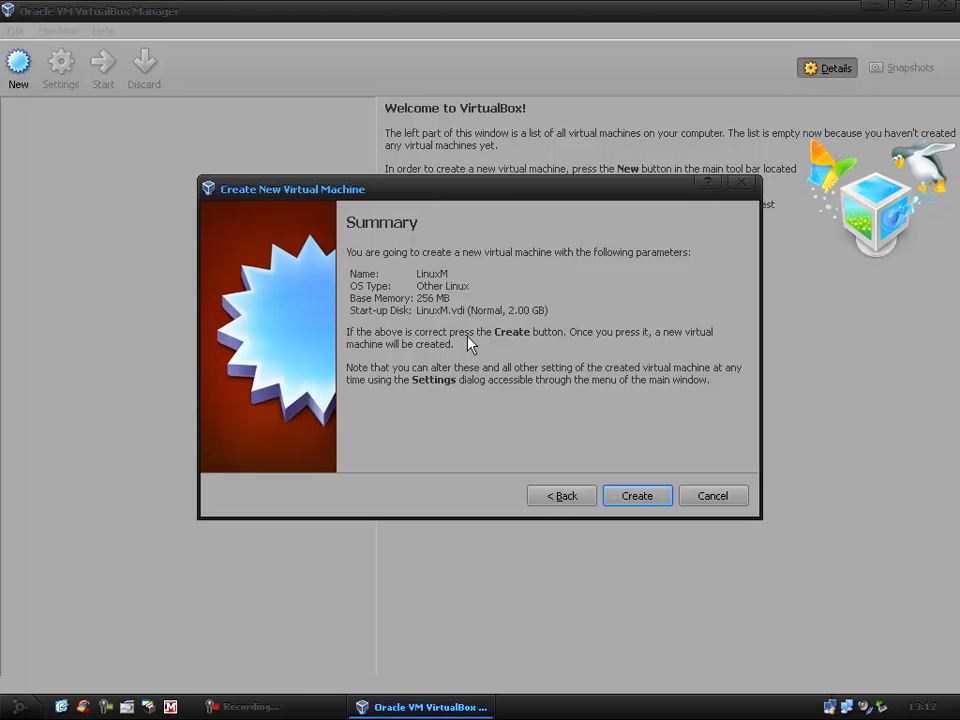
pyautogui.moveTo(568, 419)
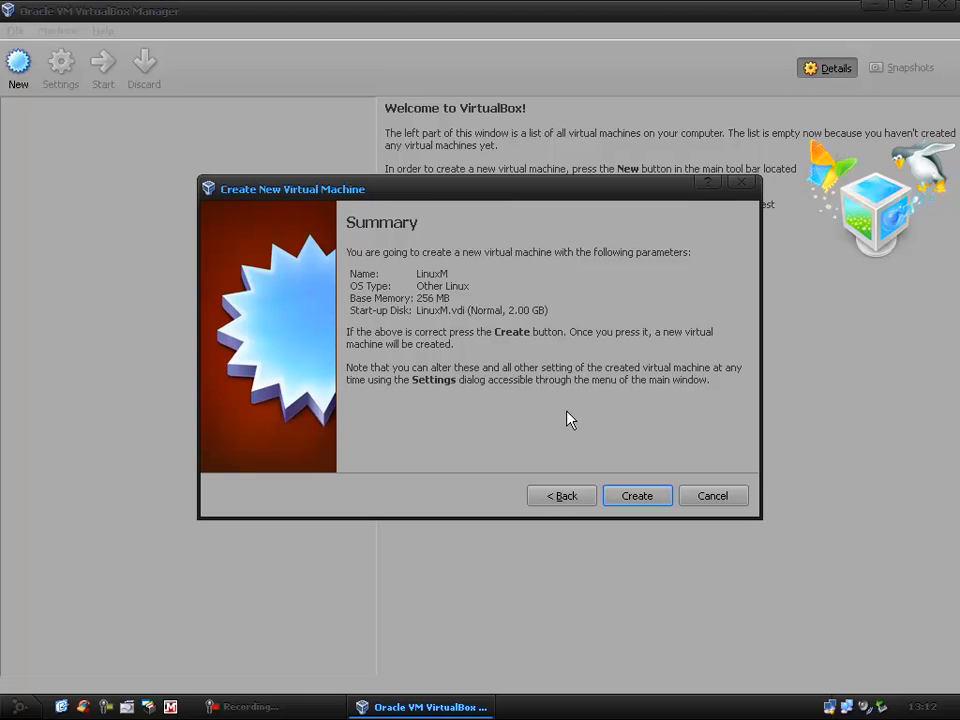
pyautogui.moveTo(647, 425)
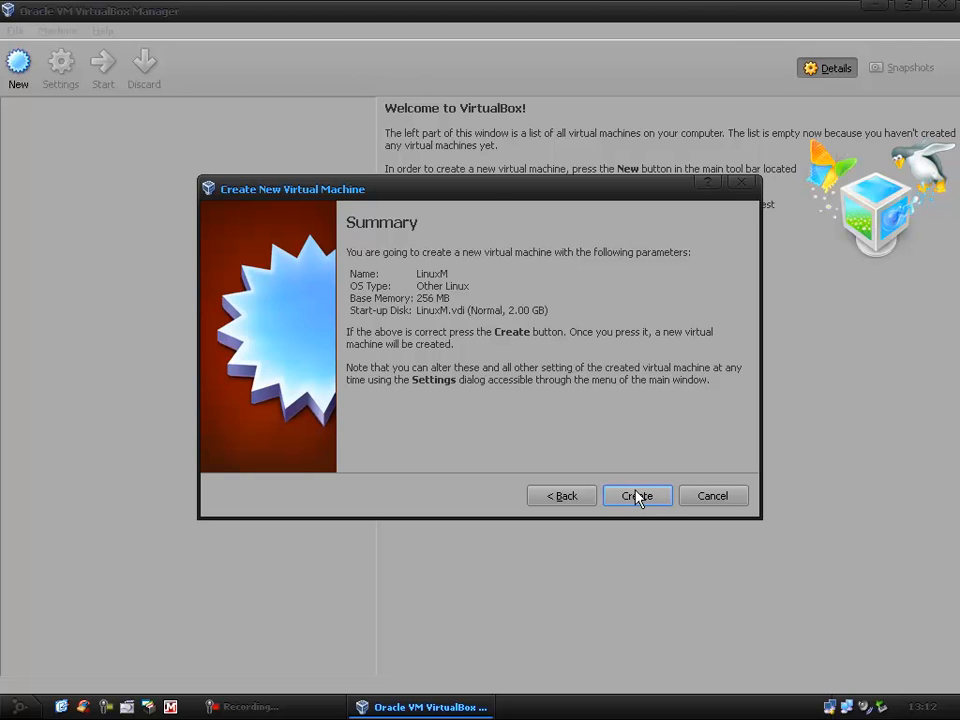
# Finish creating LinuxM with 256 MB memory and the 2.00 GB LinuxM.vdi disk
pyautogui.click(637, 495)
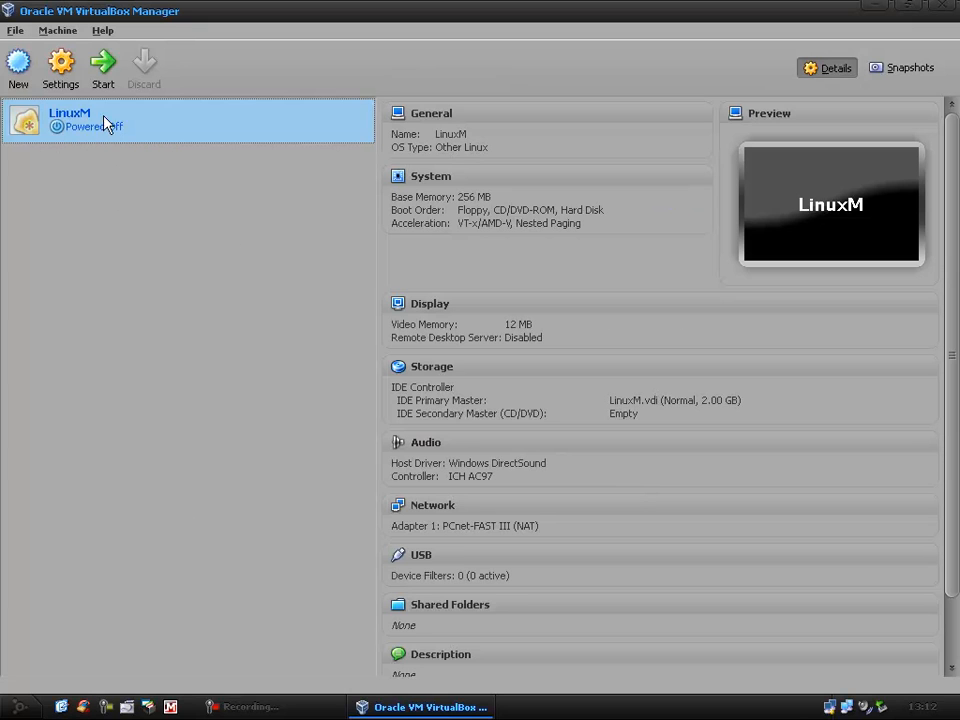
pyautogui.moveTo(195, 314)
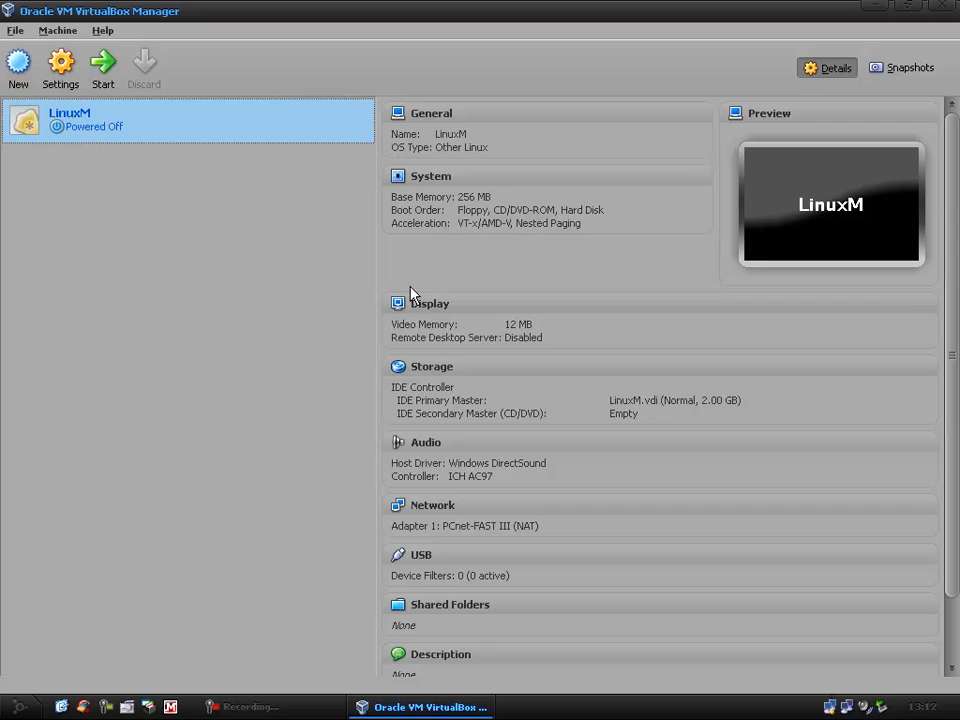
# Open LinuxM's Settings from its context menu in the VM list
pyautogui.rightClick(70, 120)
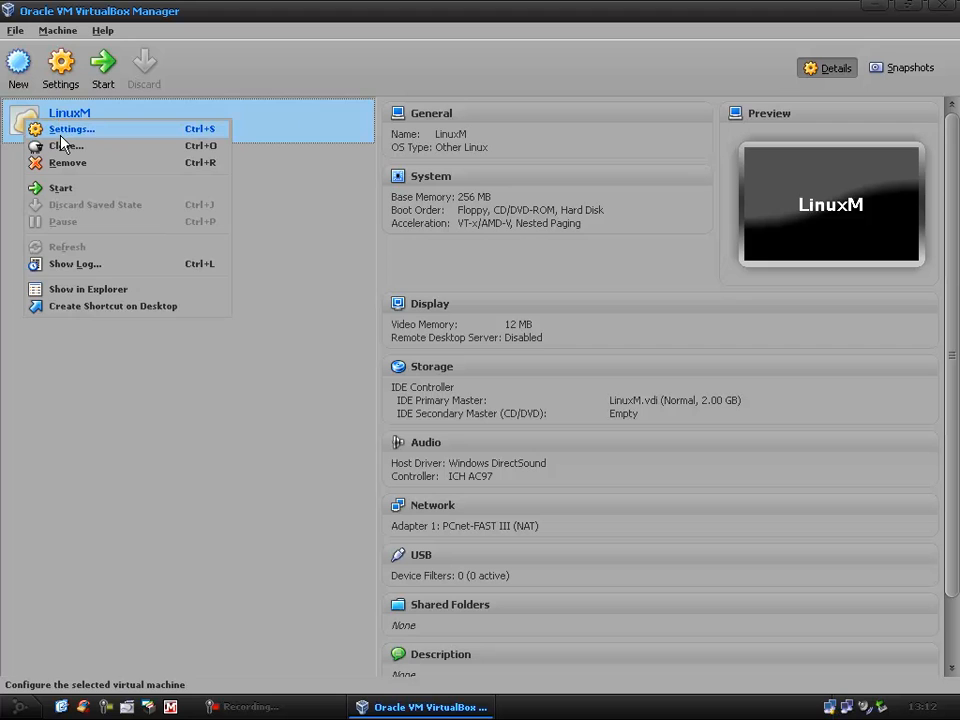
pyautogui.click(60, 235)
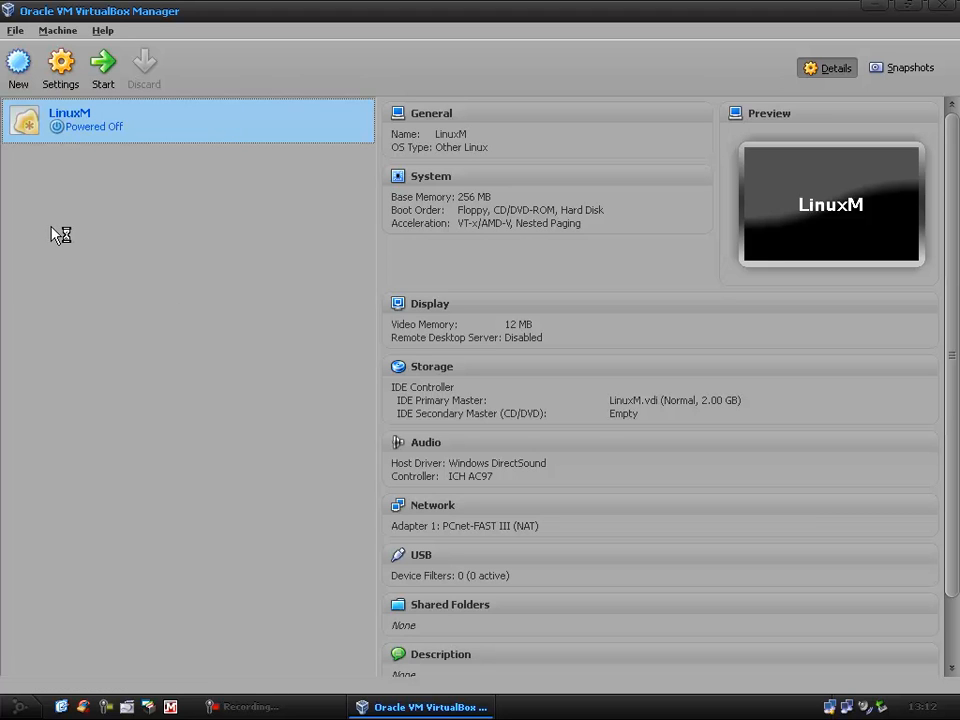
pyautogui.moveTo(56, 234)
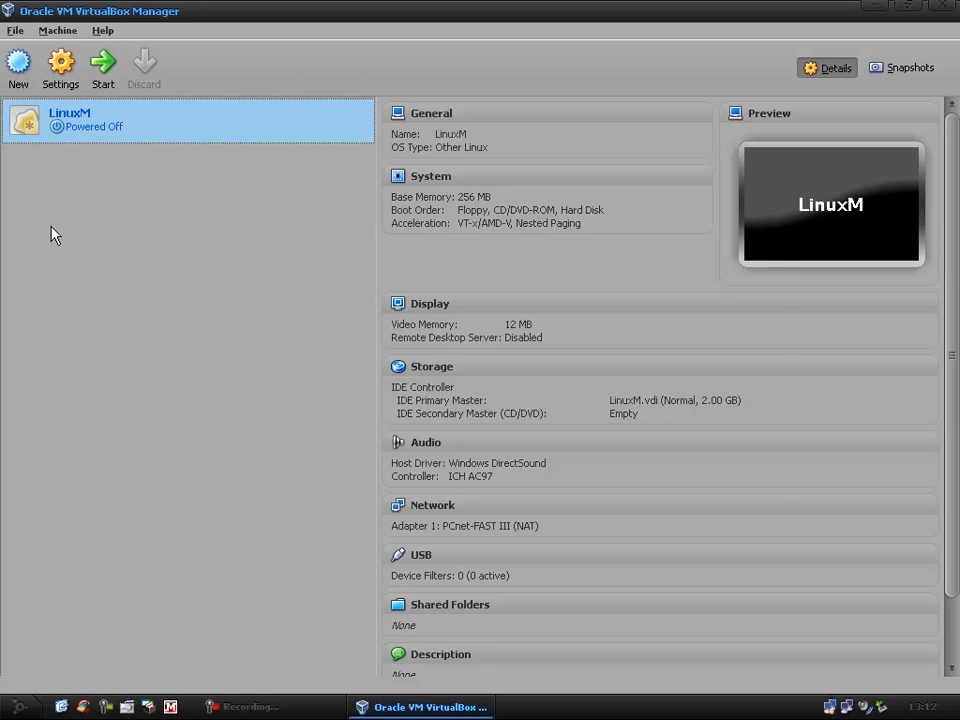
pyautogui.click(60, 65)
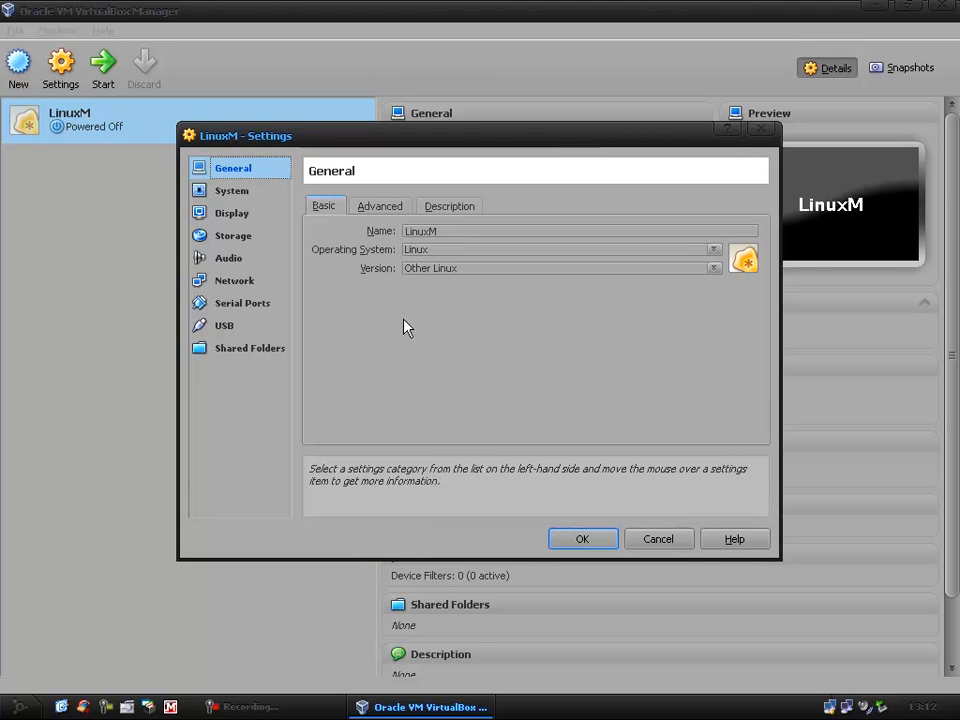
# Order LinuxM's boot devices as CD/DVD-ROM then Hard Disk, with Floppy unchecked
pyautogui.click(231, 190)
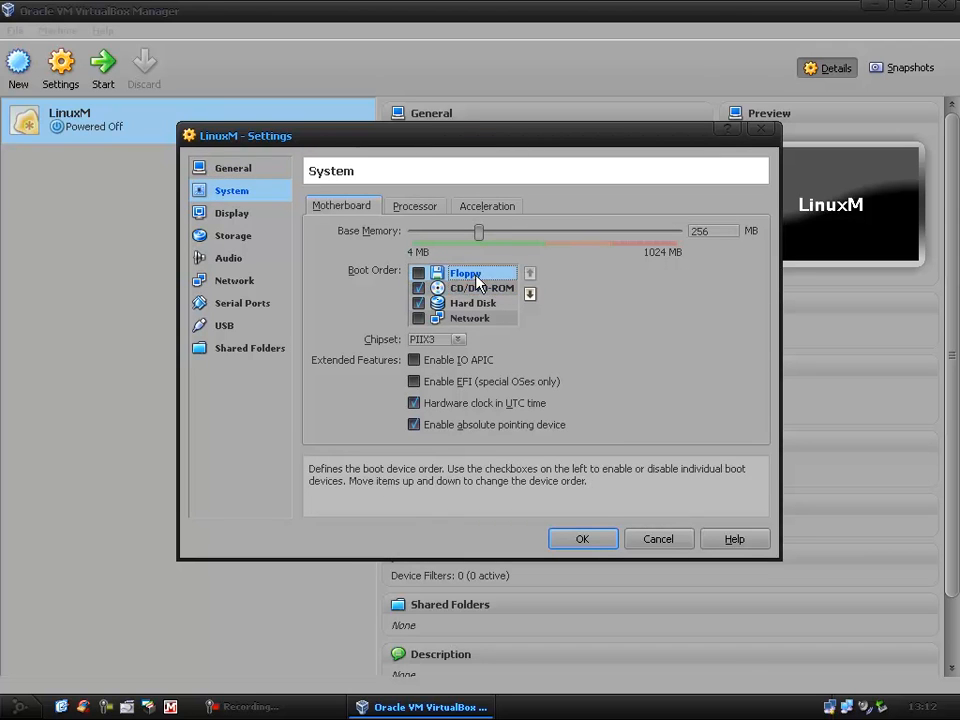
pyautogui.click(530, 294)
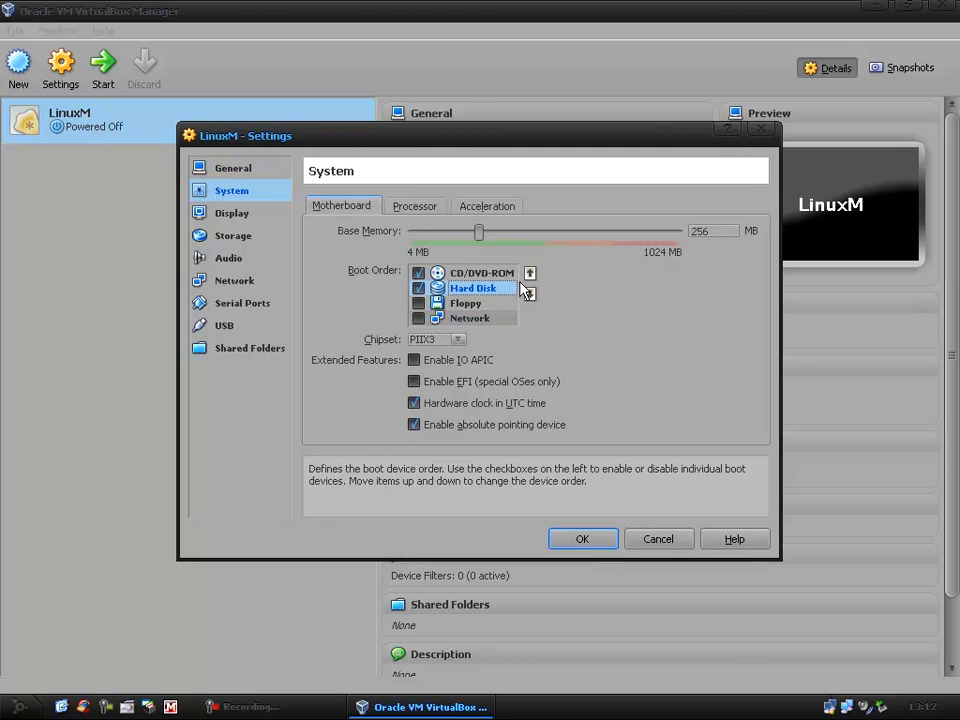
pyautogui.click(530, 296)
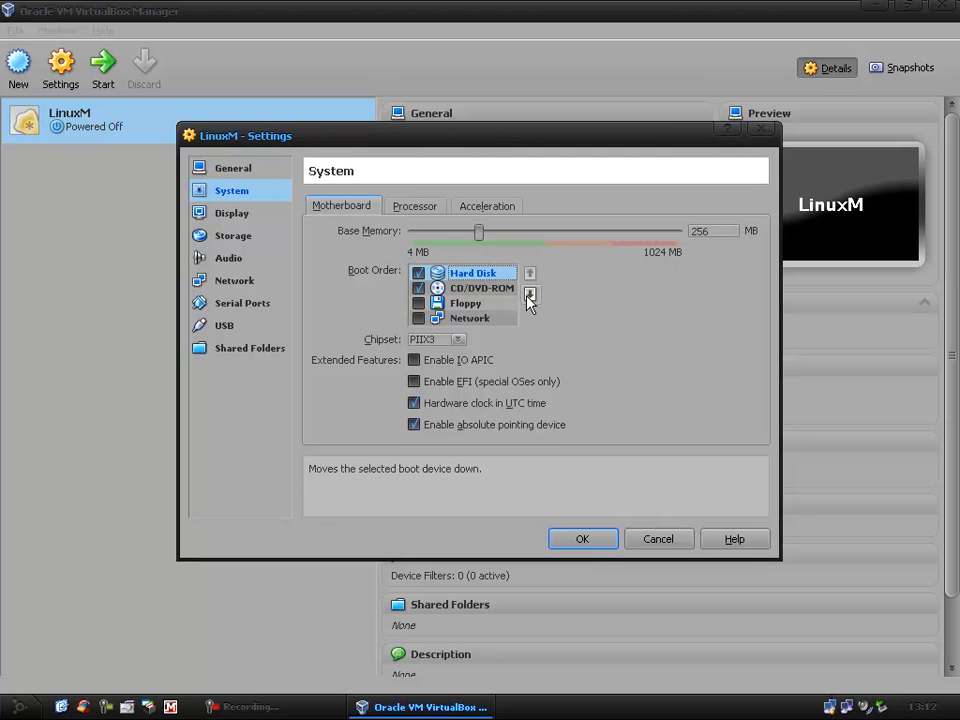
pyautogui.click(530, 294)
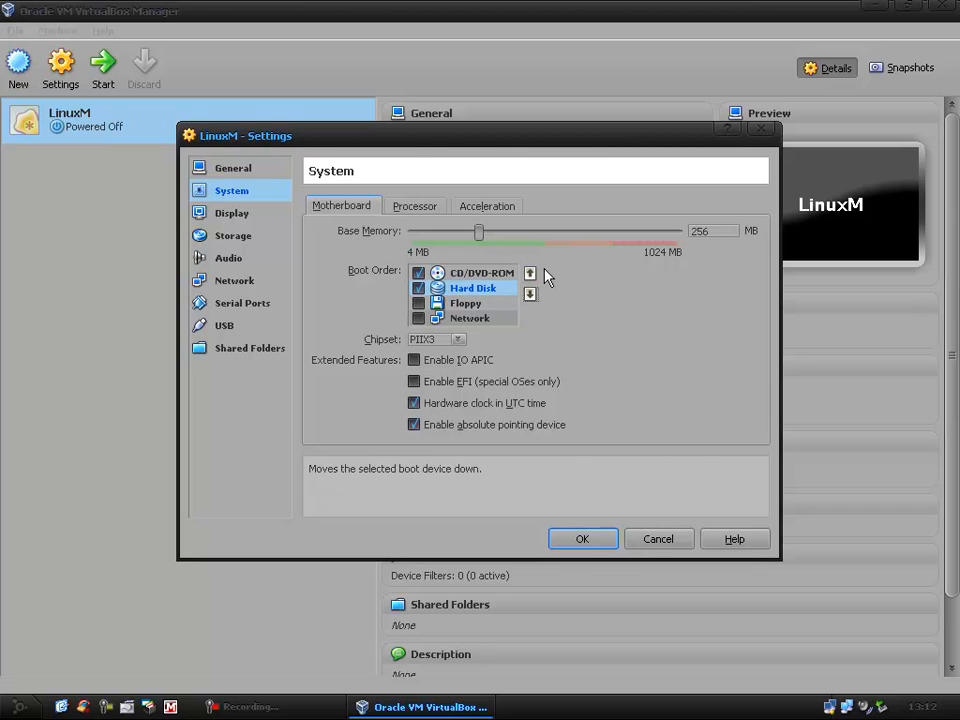
pyautogui.moveTo(490, 358)
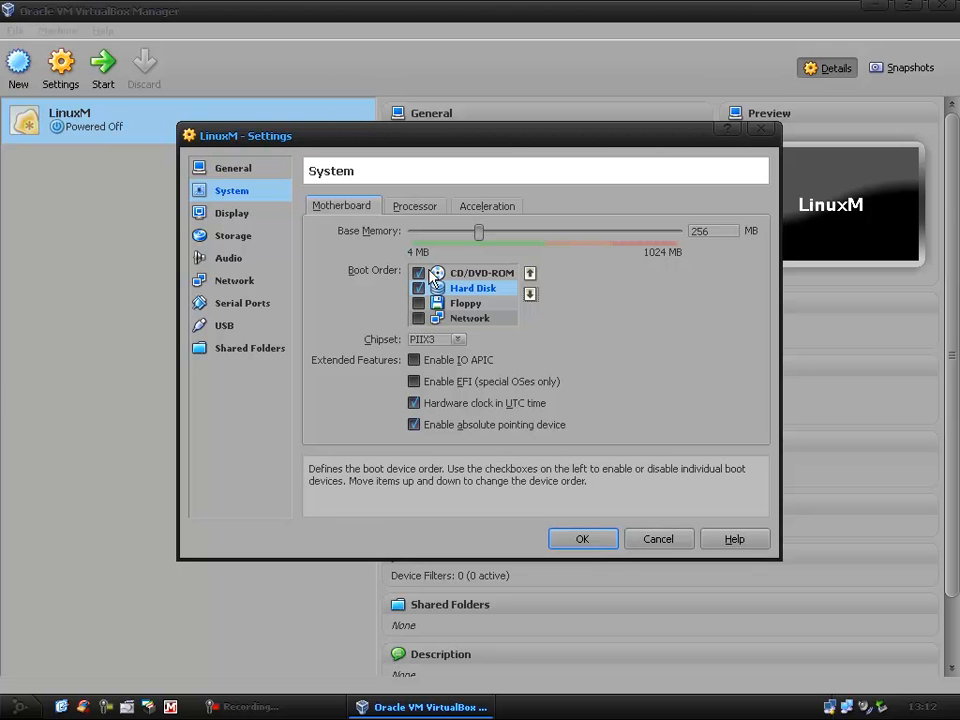
pyautogui.click(231, 213)
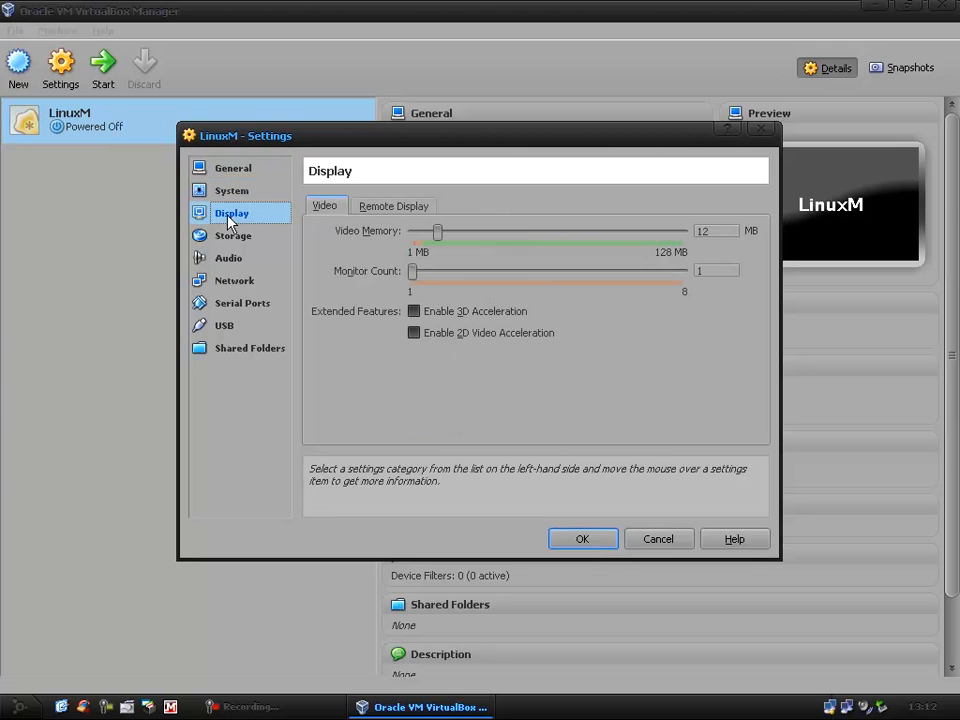
# Raise video memory to 128 MB and enable 3D acceleration
pyautogui.moveTo(437, 231); pyautogui.dragTo(681, 231)
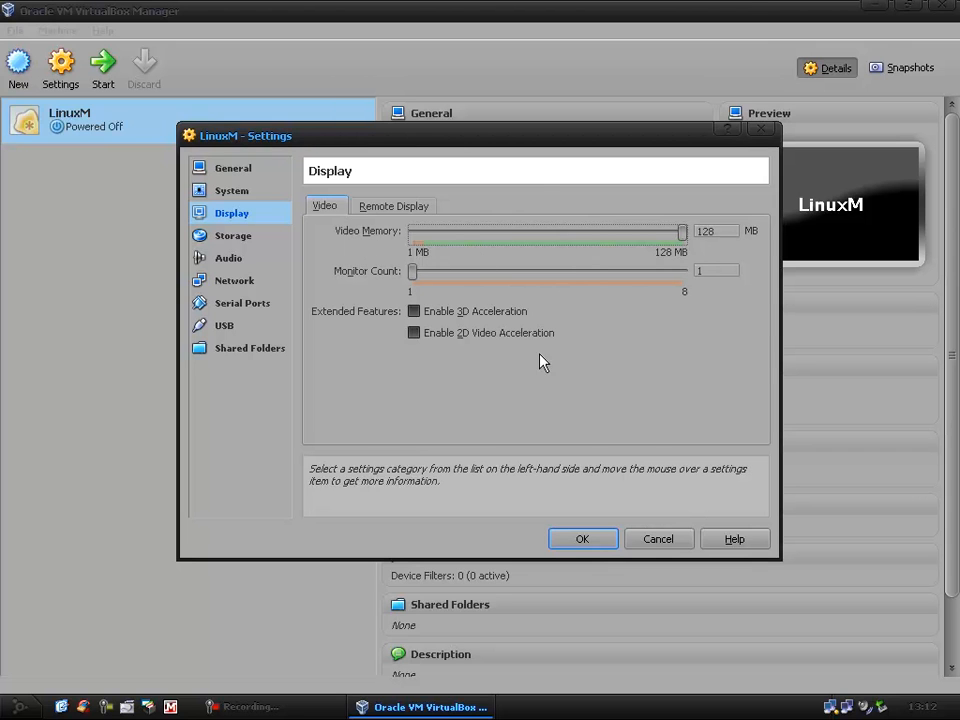
pyautogui.click(414, 311)
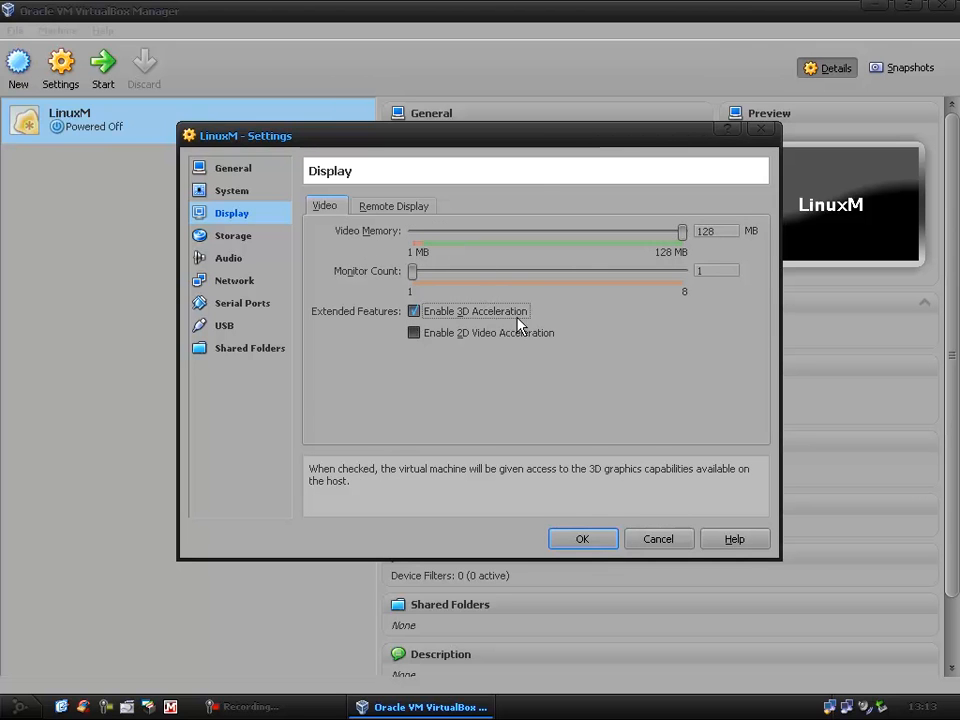
pyautogui.moveTo(323, 261)
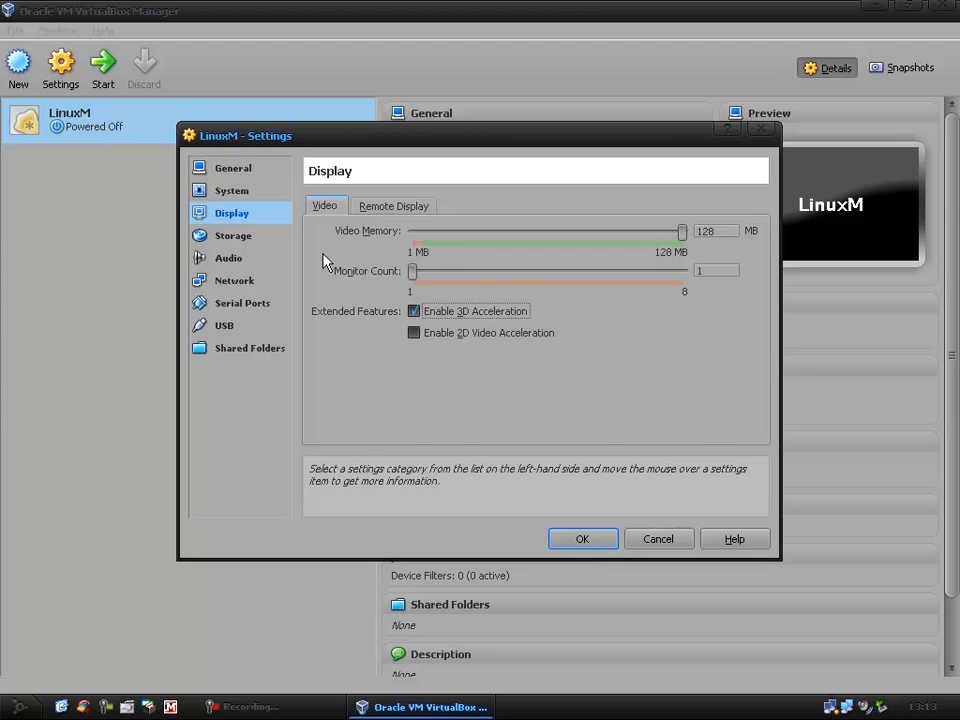
# Try 3 CPUs and lower execution caps, leaving LinuxM at 1 CPU and 100%
pyautogui.click(231, 190)
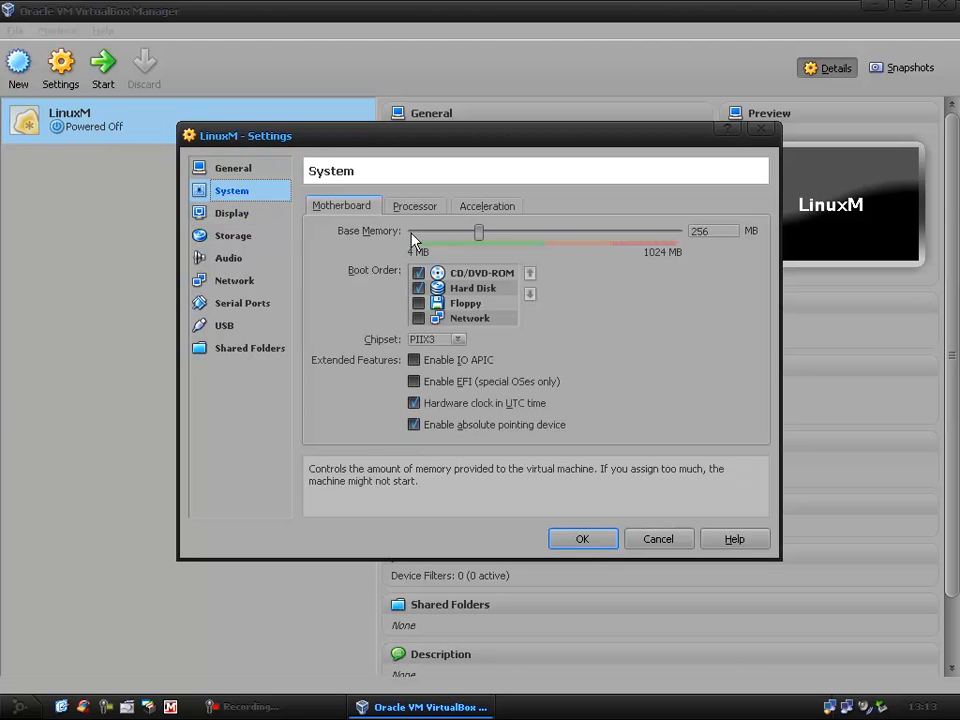
pyautogui.moveTo(473, 248)
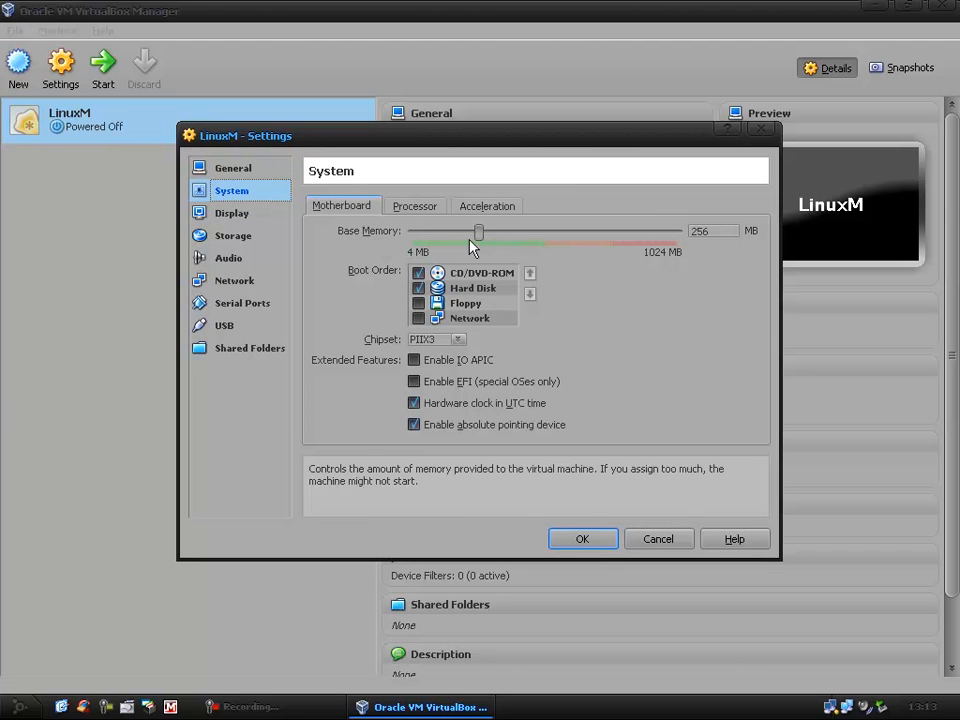
pyautogui.moveTo(593, 305)
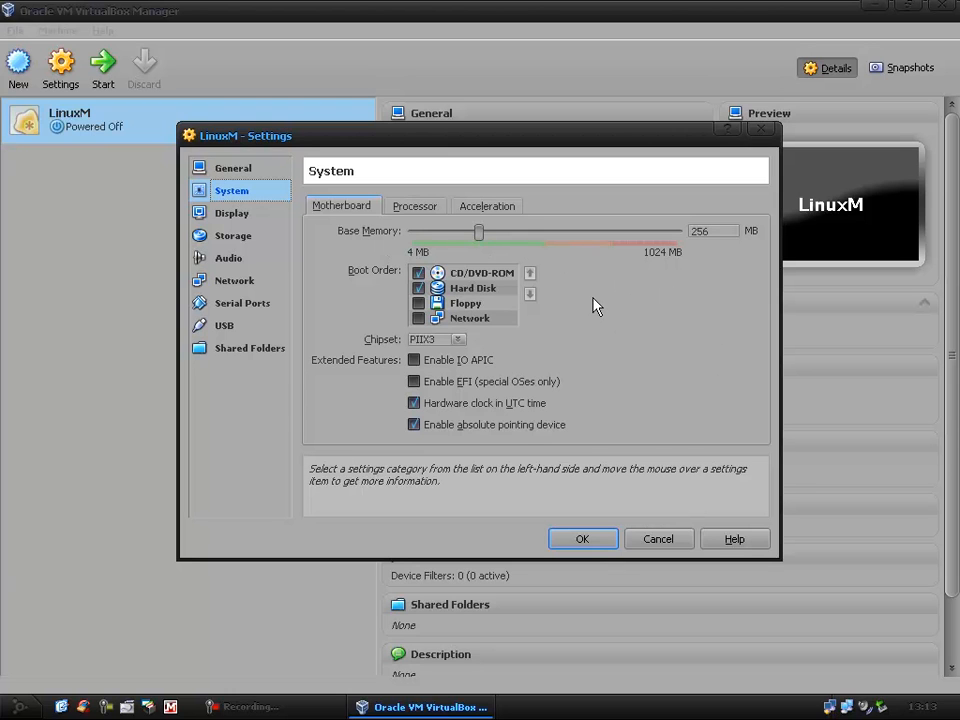
pyautogui.moveTo(575, 293)
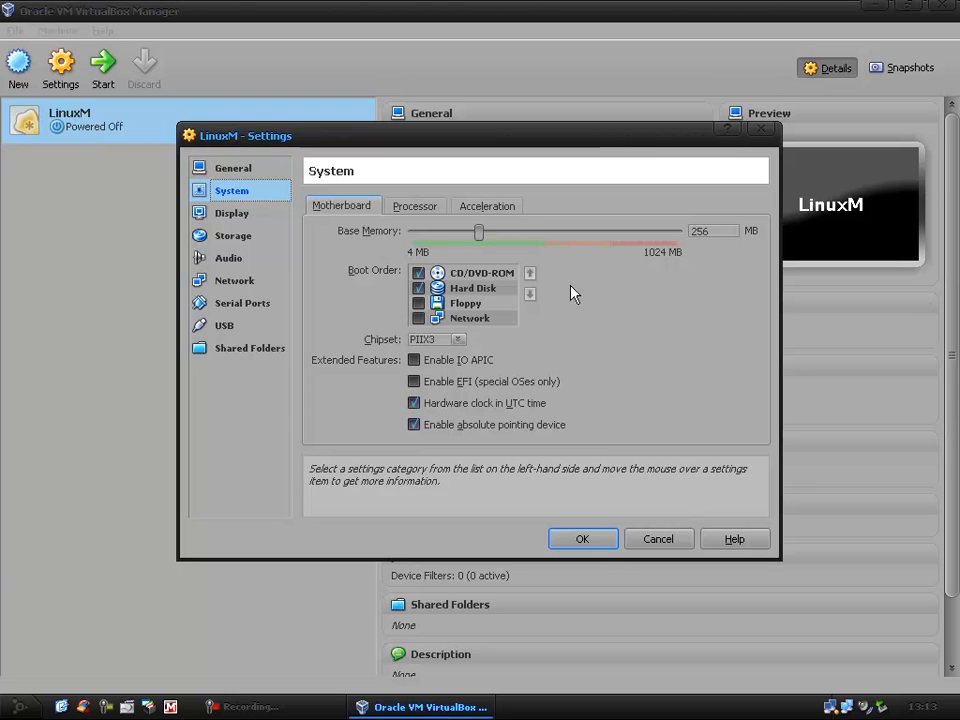
pyautogui.moveTo(480, 240)
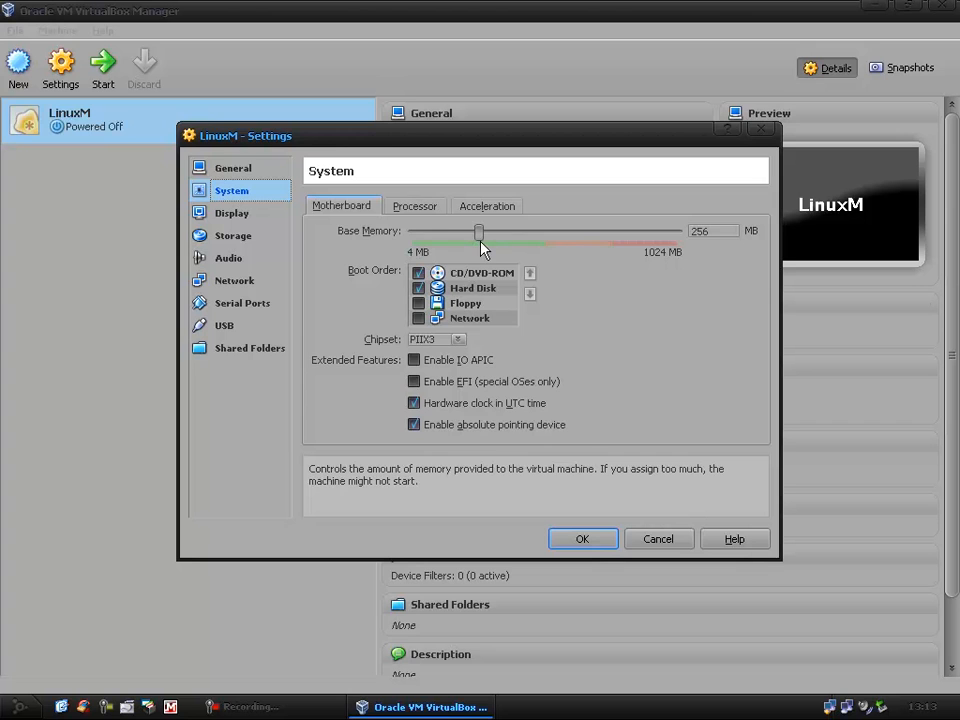
pyautogui.click(414, 205)
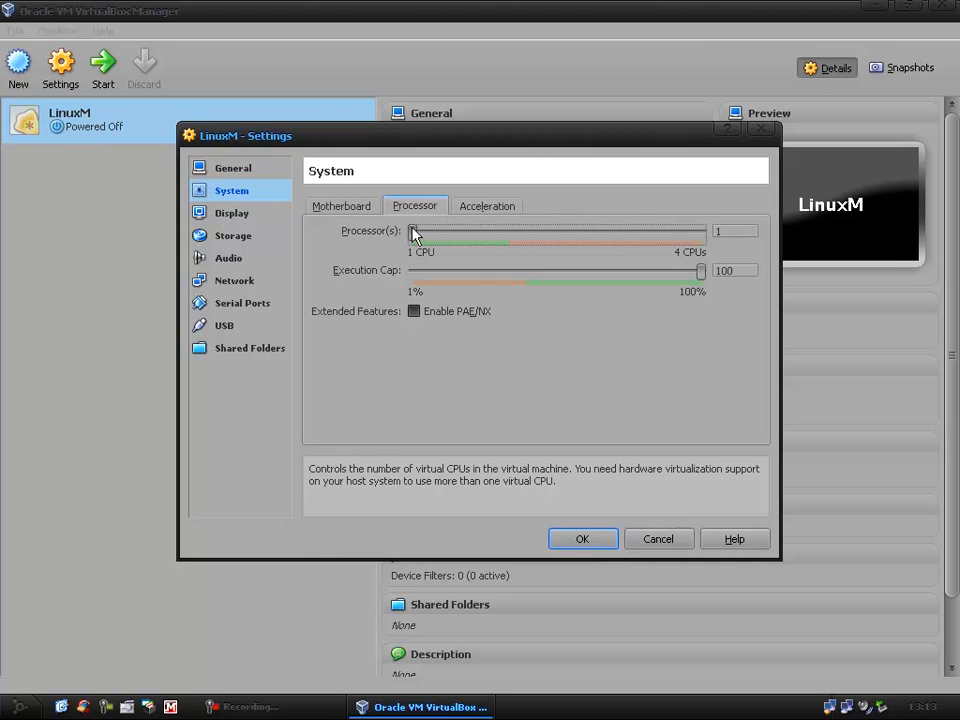
pyautogui.moveTo(412, 233); pyautogui.dragTo(603, 233)
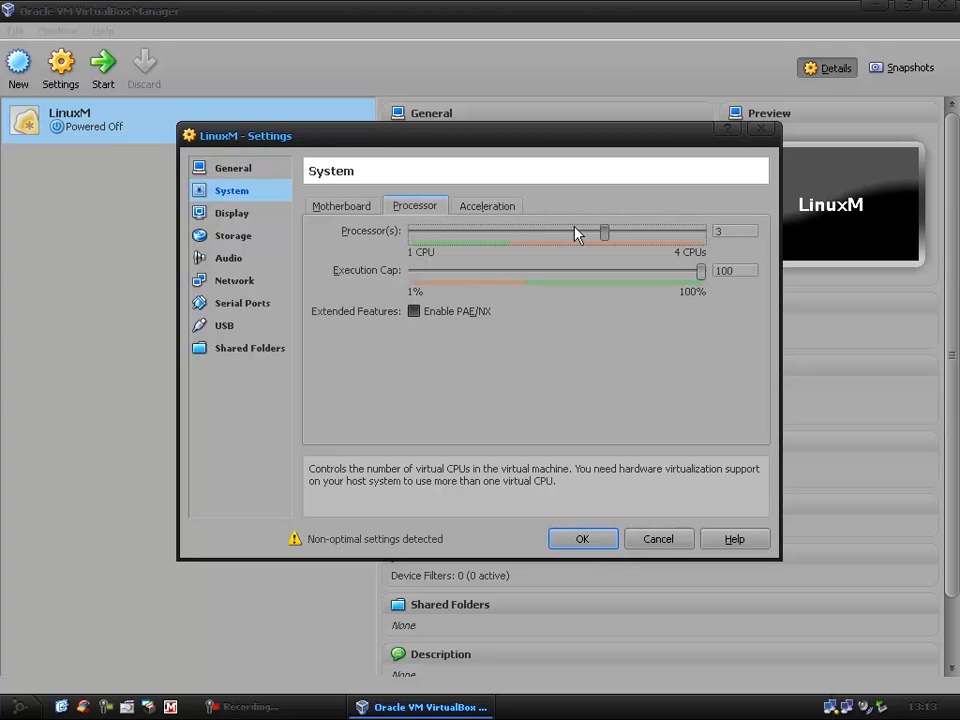
pyautogui.moveTo(604, 232); pyautogui.dragTo(410, 232)
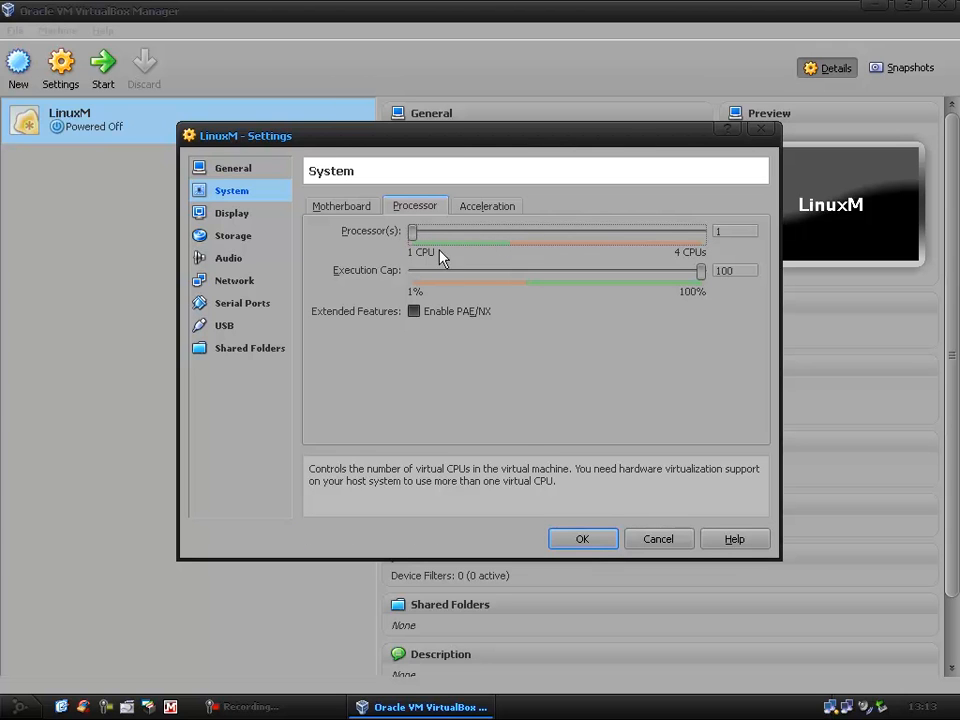
pyautogui.moveTo(483, 291)
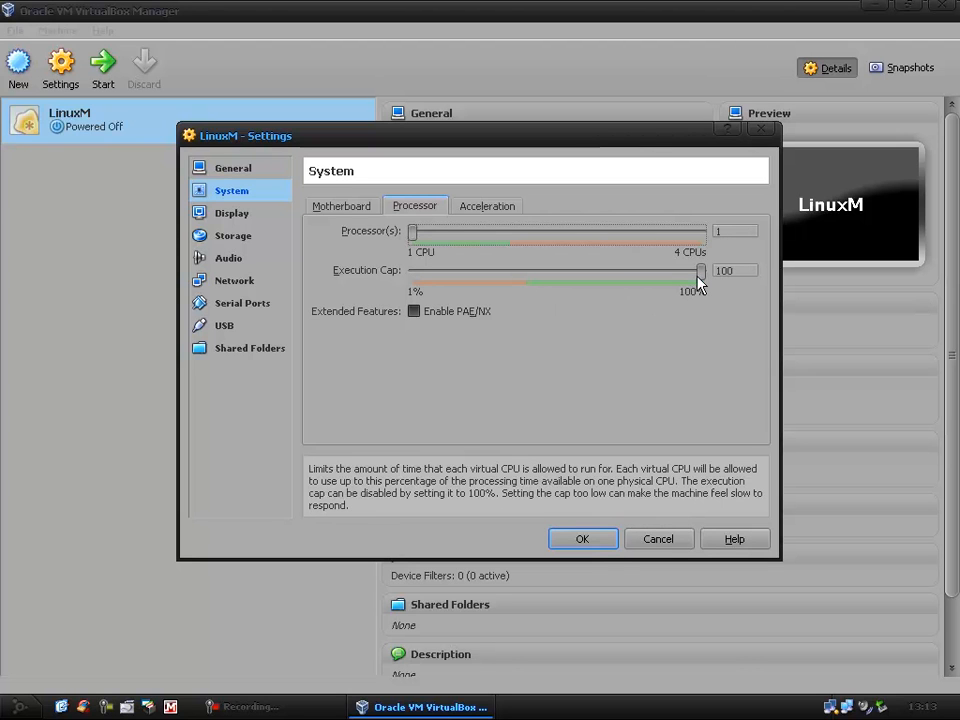
pyautogui.moveTo(700, 272); pyautogui.dragTo(617, 272)
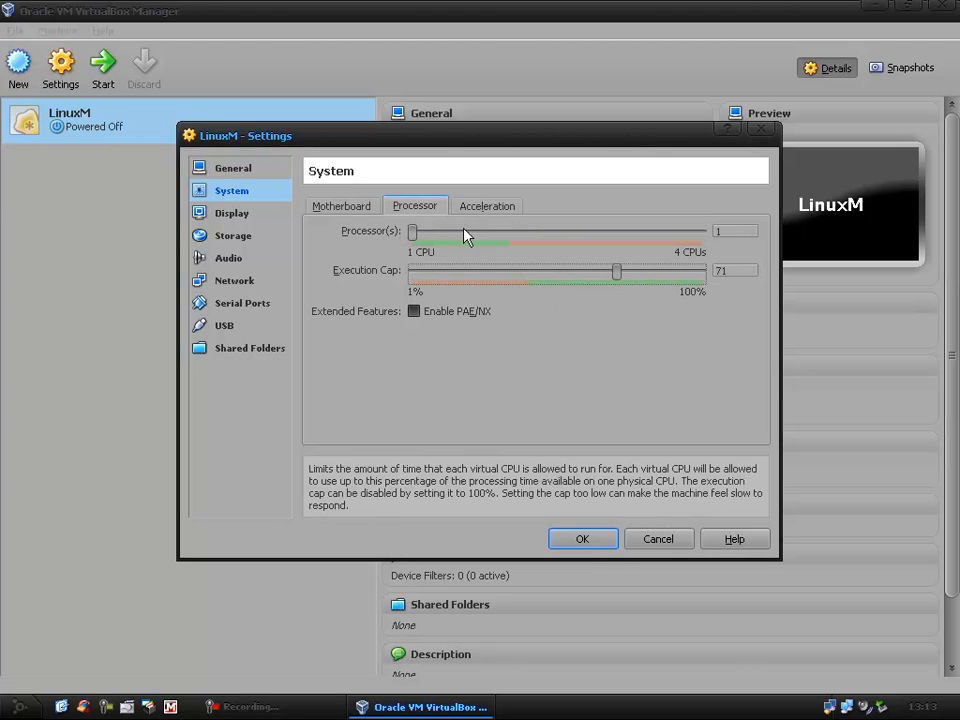
pyautogui.moveTo(617, 271); pyautogui.dragTo(637, 271)
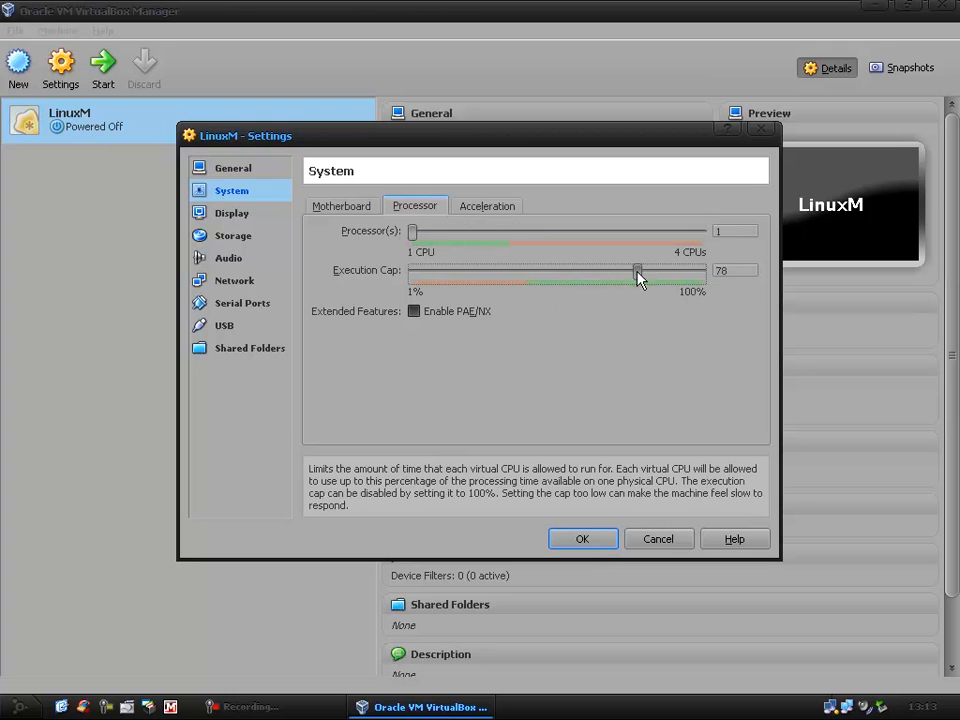
pyautogui.moveTo(638, 271); pyautogui.dragTo(700, 271)
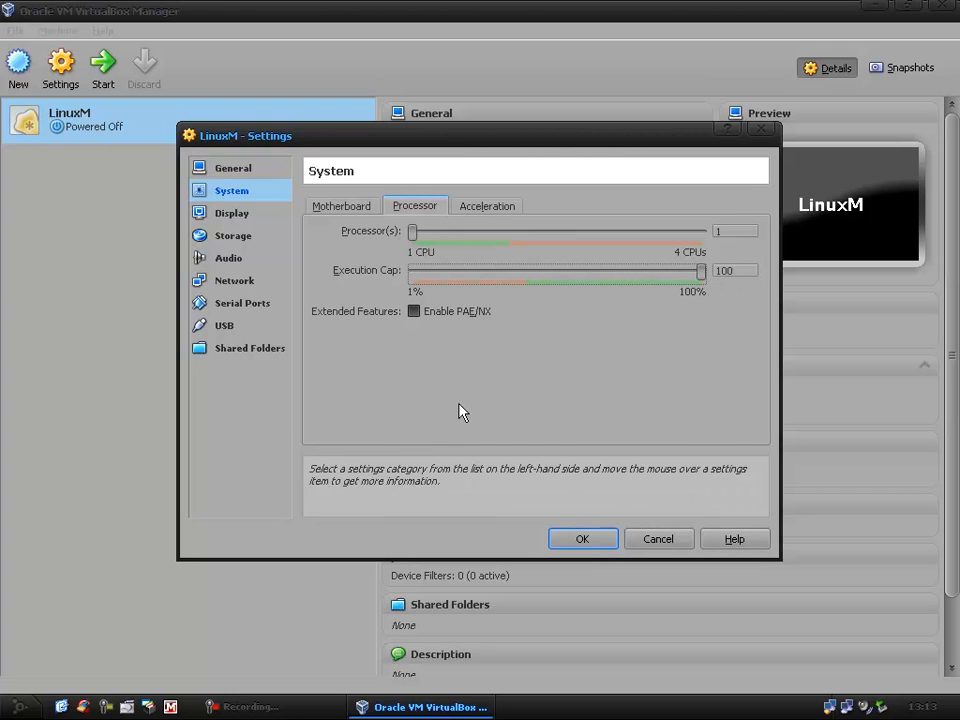
pyautogui.moveTo(341, 368)
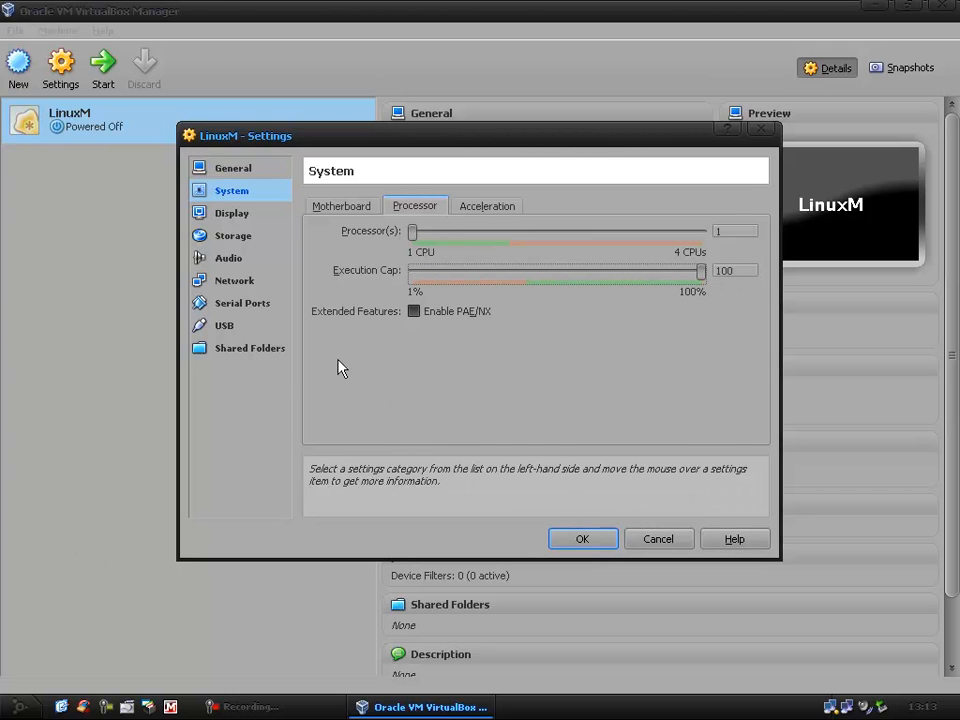
pyautogui.click(342, 205)
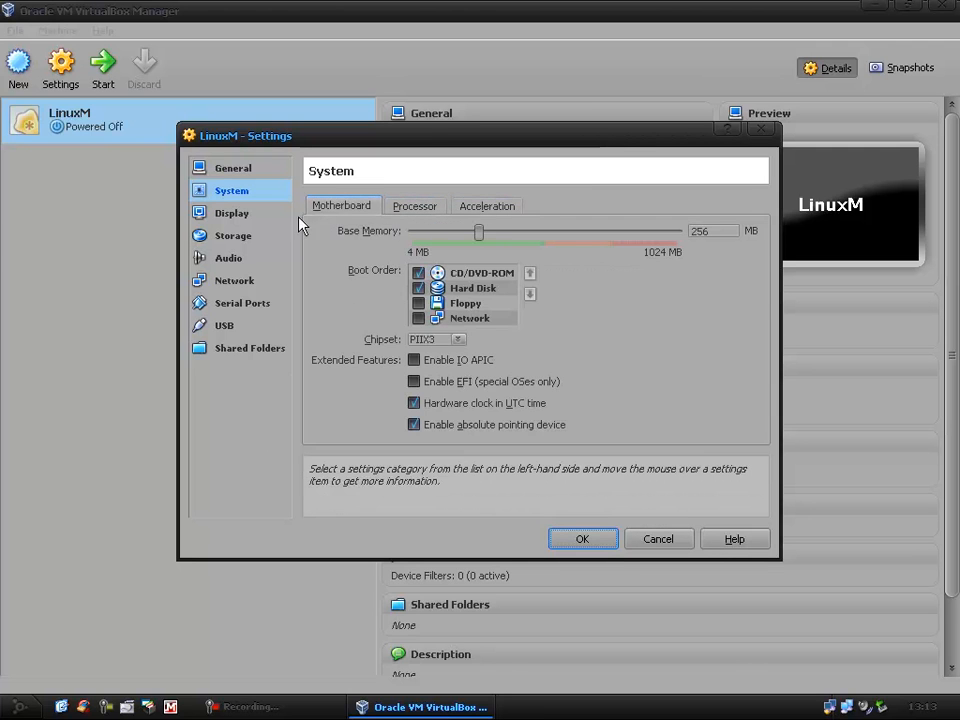
# In Storage, replace LinuxM's empty CD/DVD slot with host drive F:
pyautogui.click(233, 235)
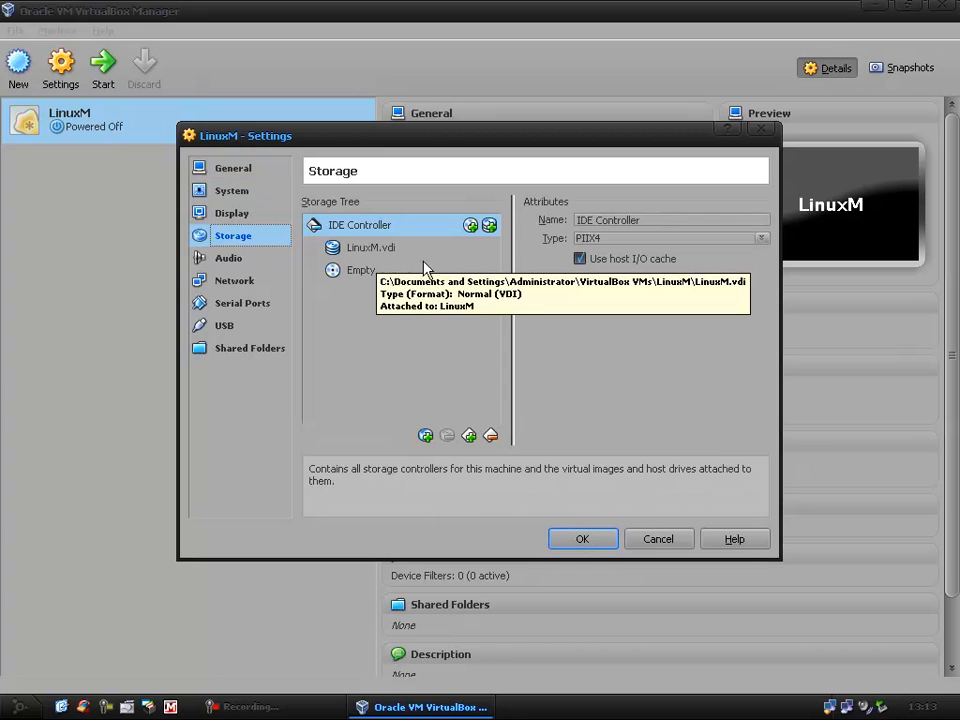
pyautogui.click(360, 270)
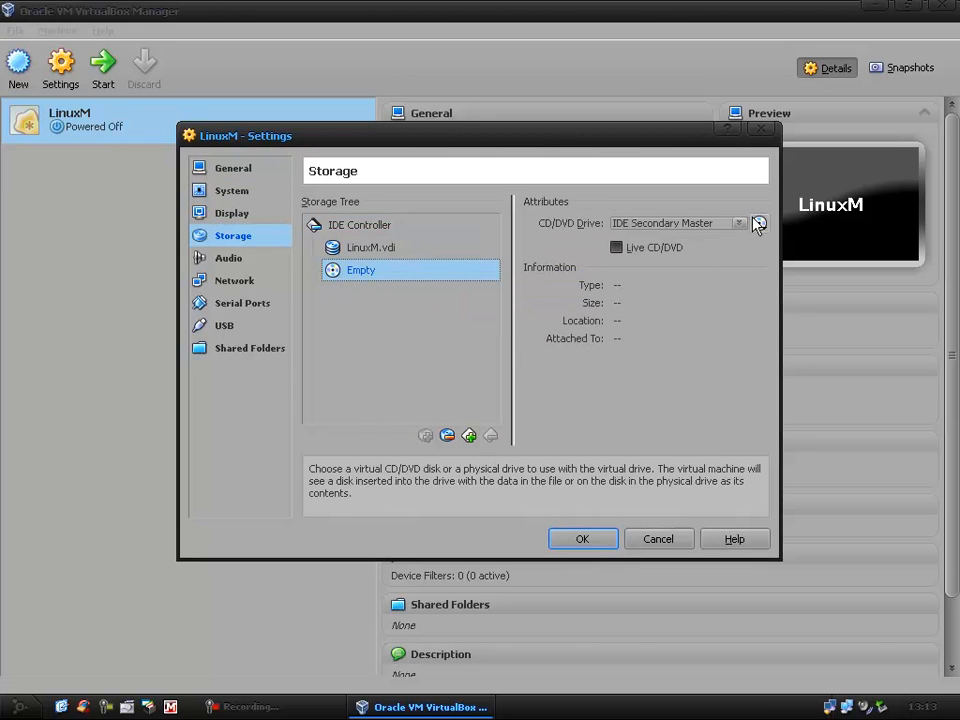
pyautogui.click(758, 223)
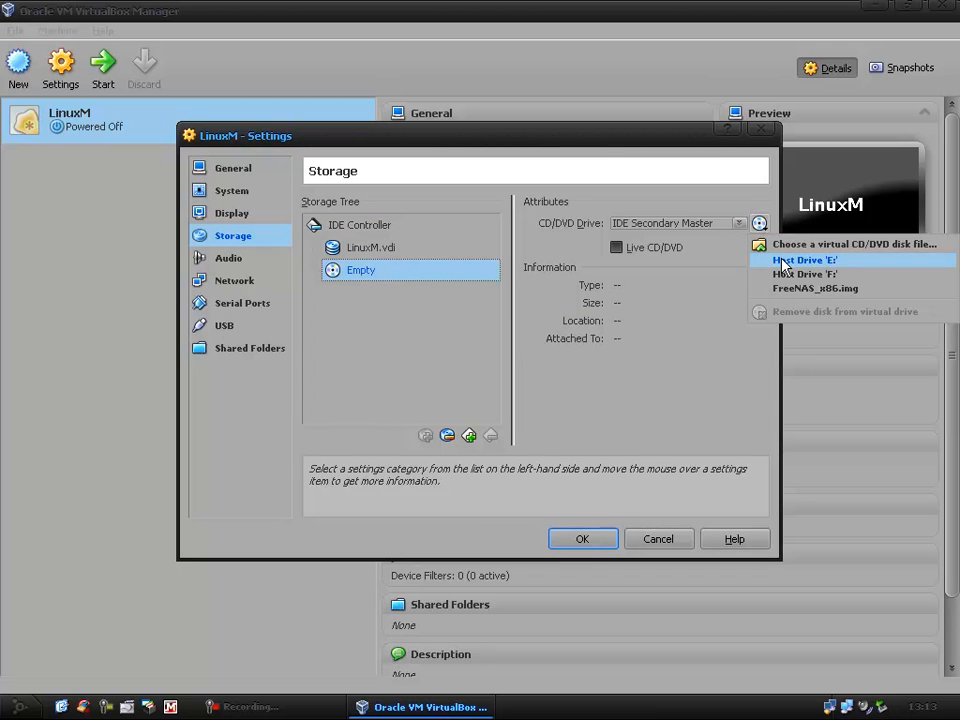
pyautogui.moveTo(805, 274)
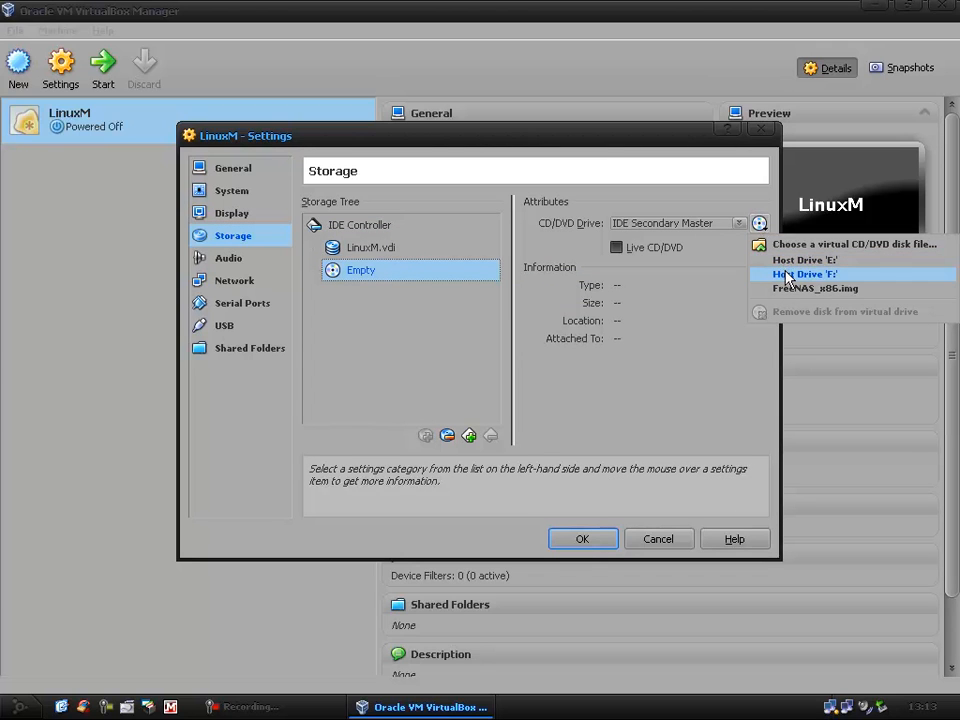
pyautogui.moveTo(813, 292)
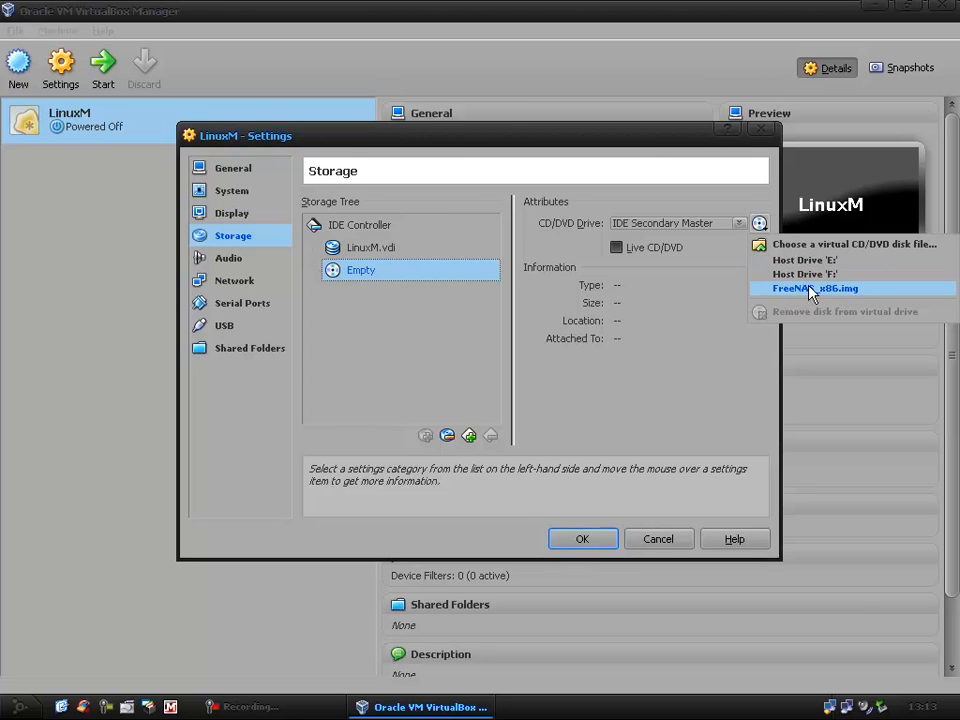
pyautogui.moveTo(815, 274)
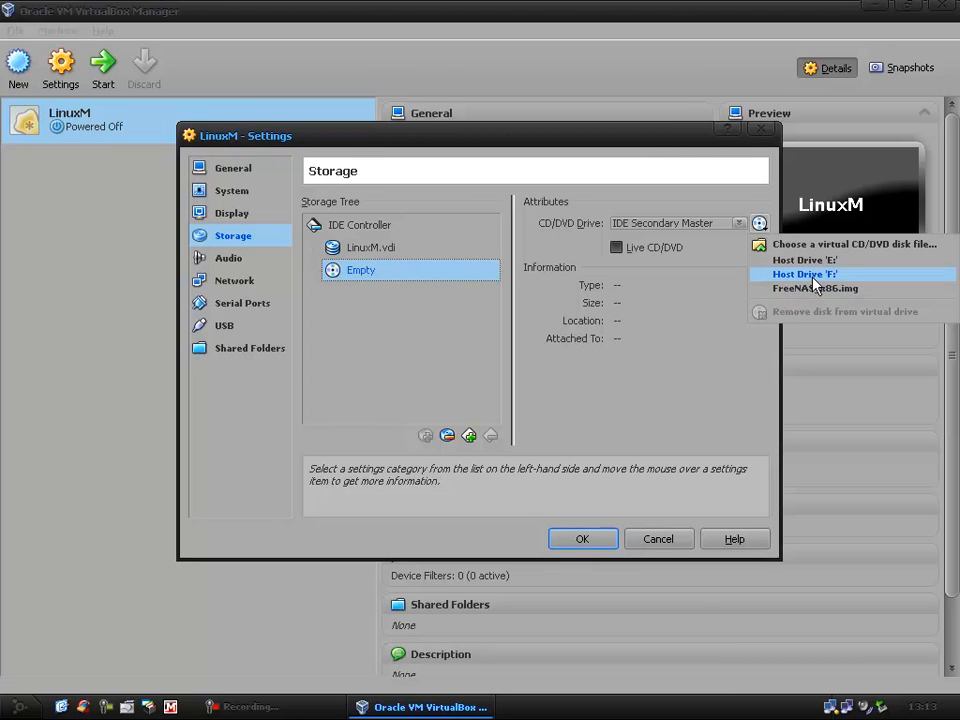
pyautogui.click(804, 274)
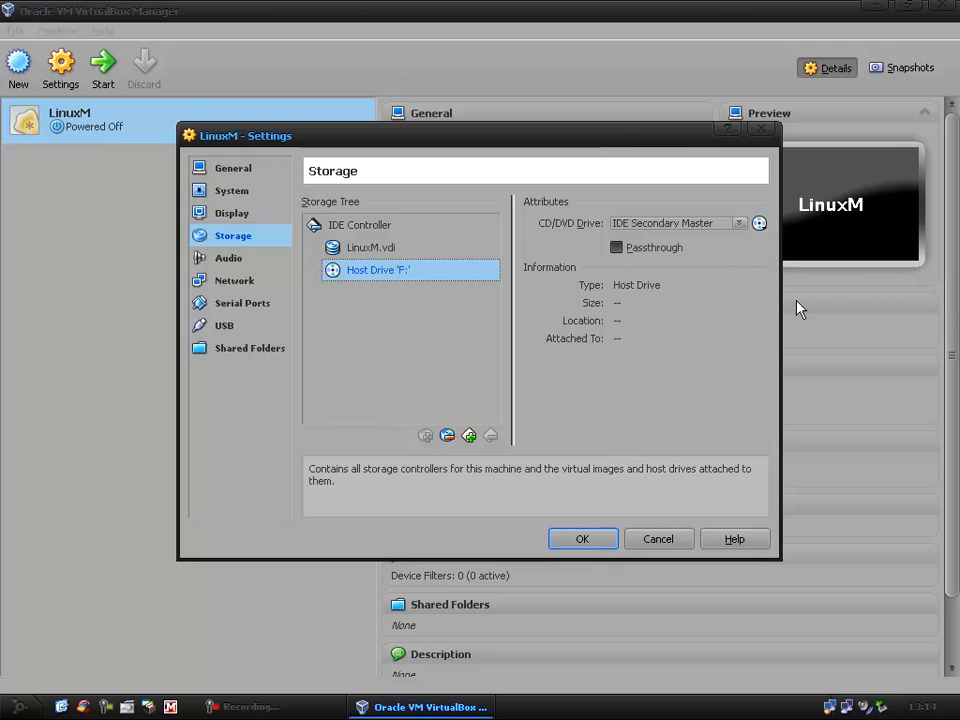
pyautogui.moveTo(240, 285)
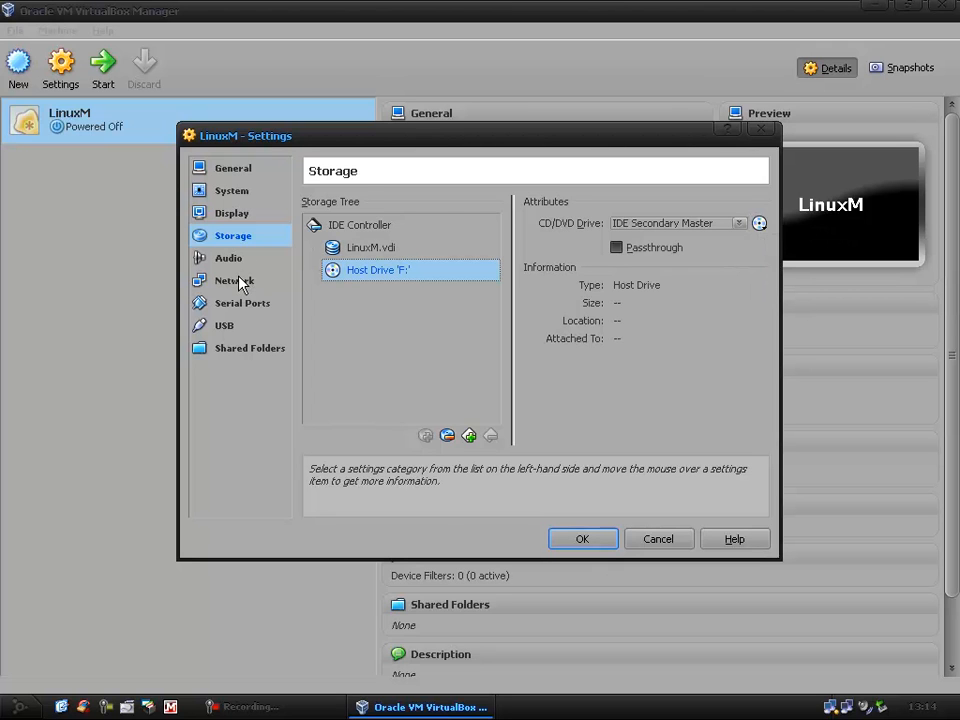
# Set Network Adapter 1 to PCnet-FAST III (Am79C973) on NAT, collapse Advanced, and view Serial Ports
pyautogui.click(234, 280)
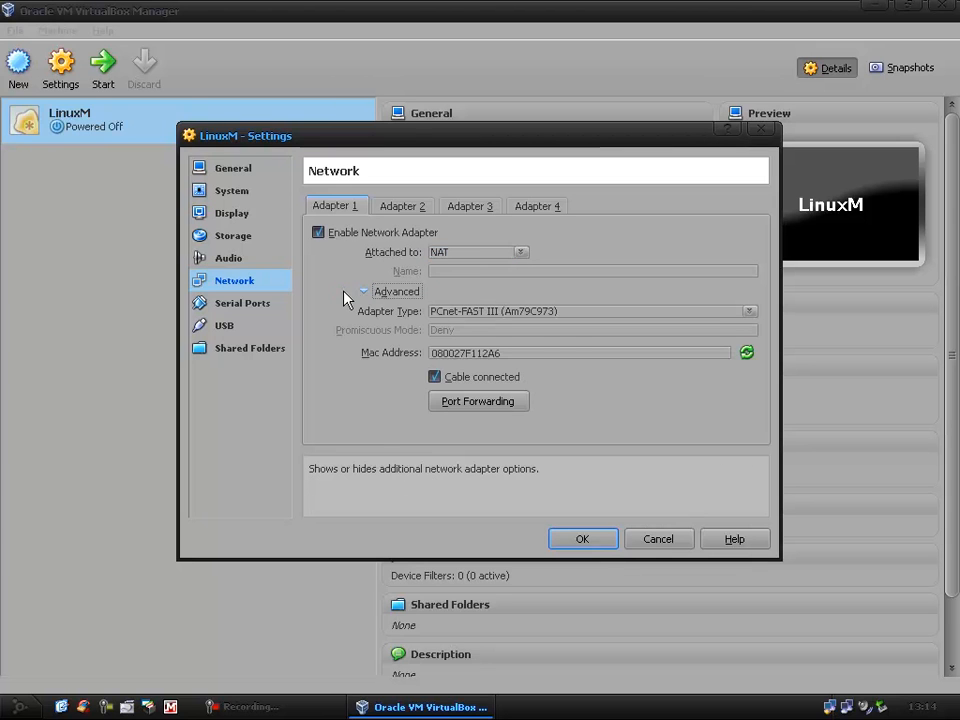
pyautogui.click(749, 311)
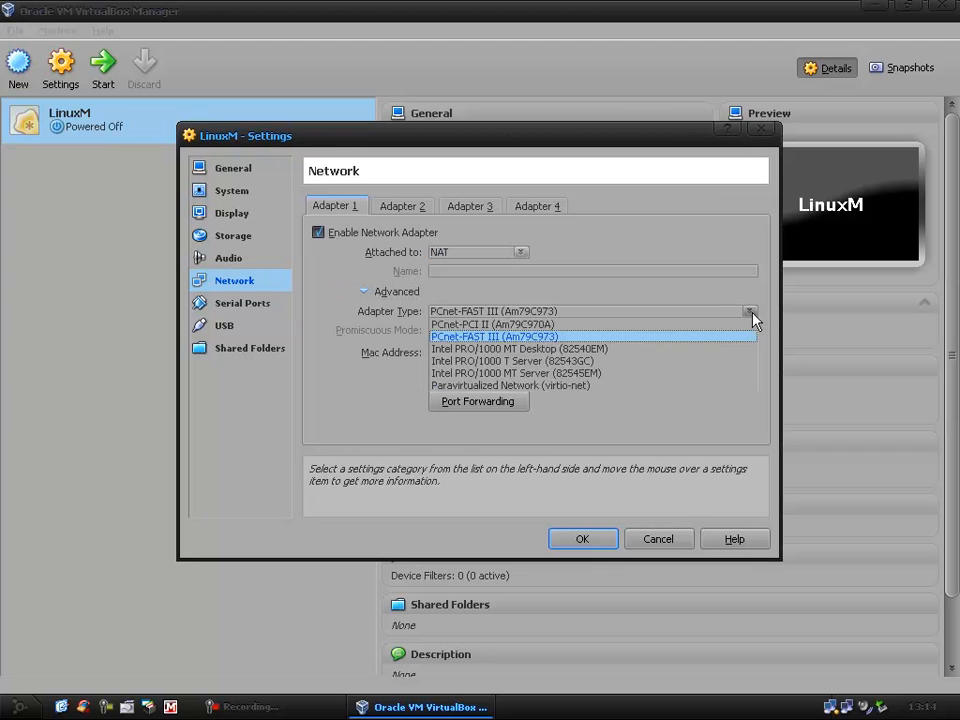
pyautogui.click(494, 336)
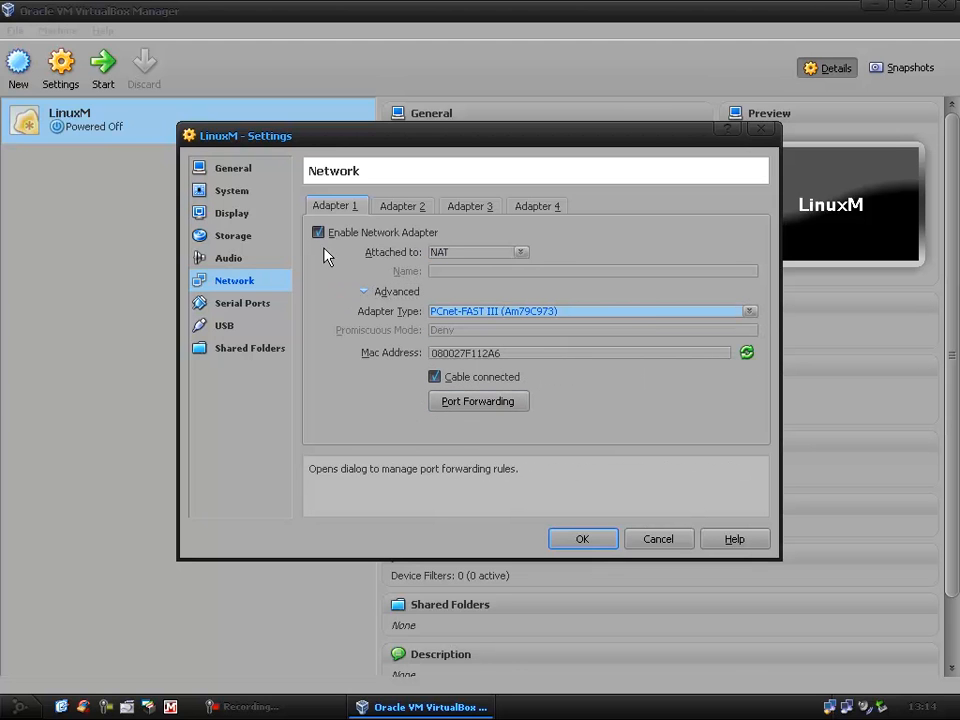
pyautogui.click(364, 291)
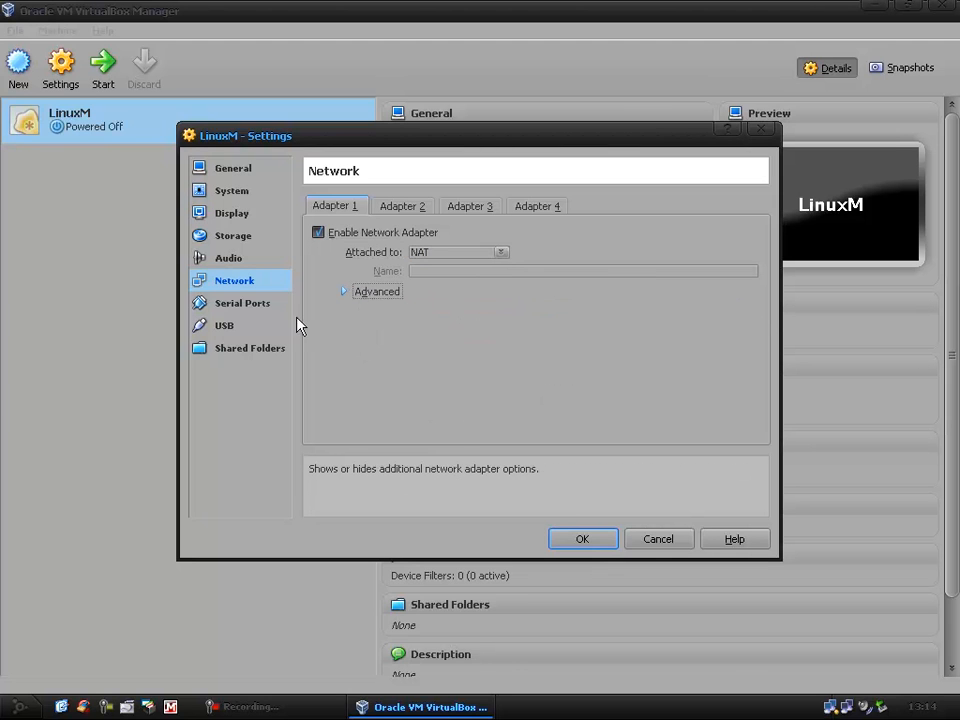
pyautogui.click(242, 303)
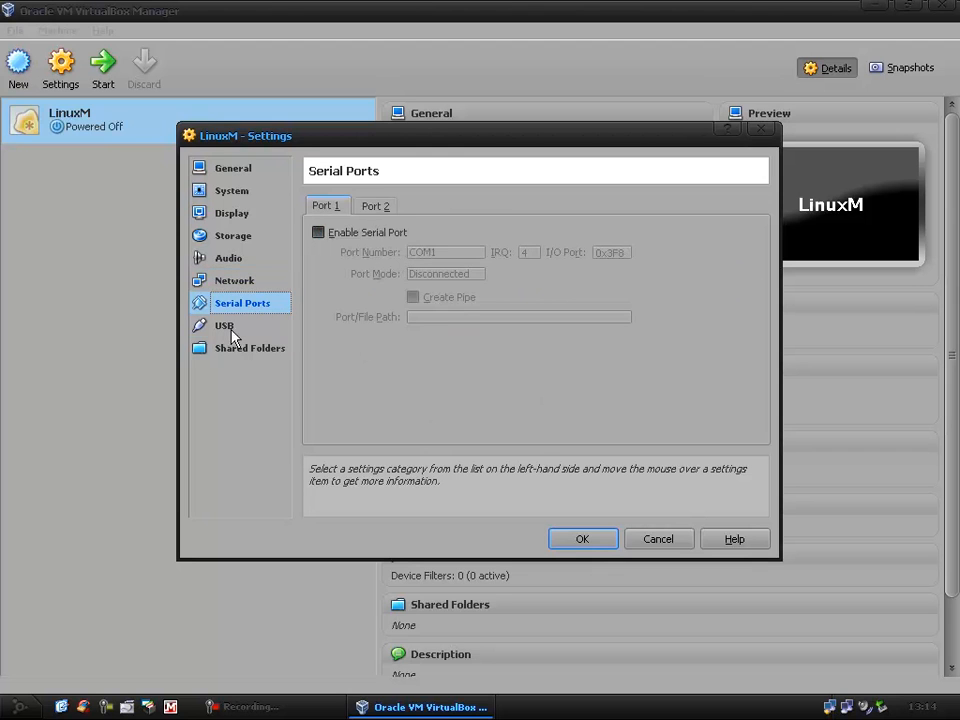
# In USB settings, add a PQI USB Flash Drive filter, then remove it
pyautogui.click(224, 325)
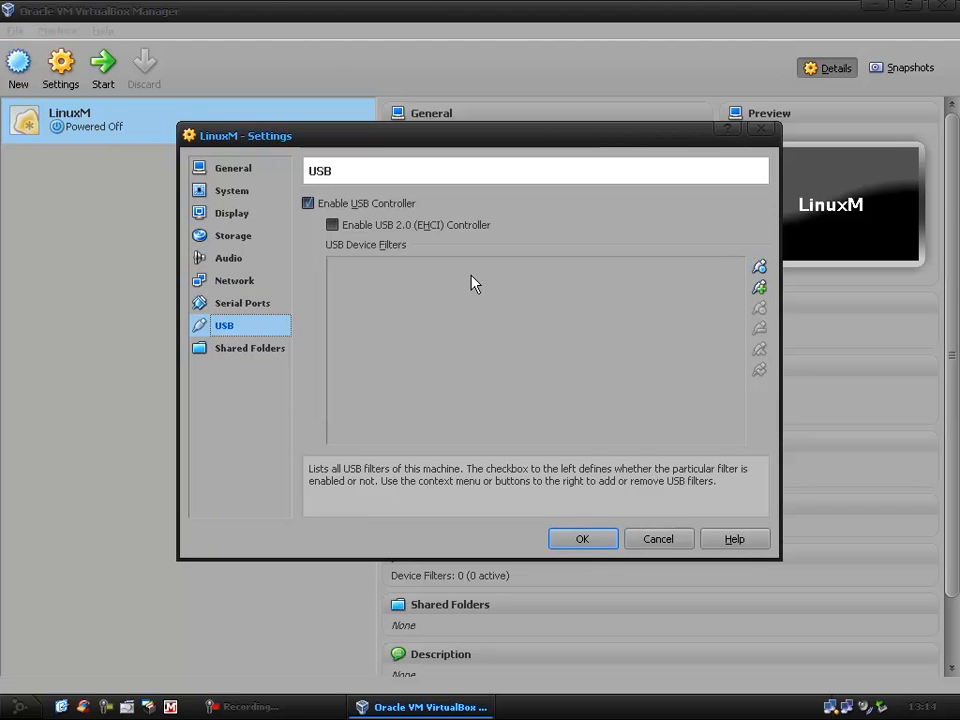
pyautogui.moveTo(625, 378)
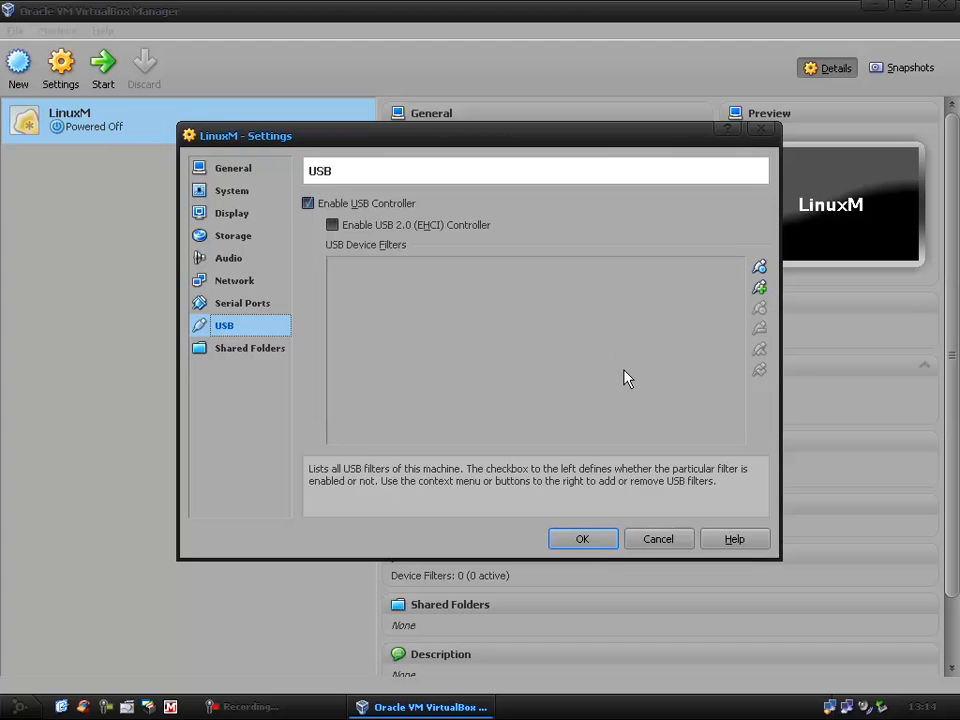
pyautogui.click(759, 288)
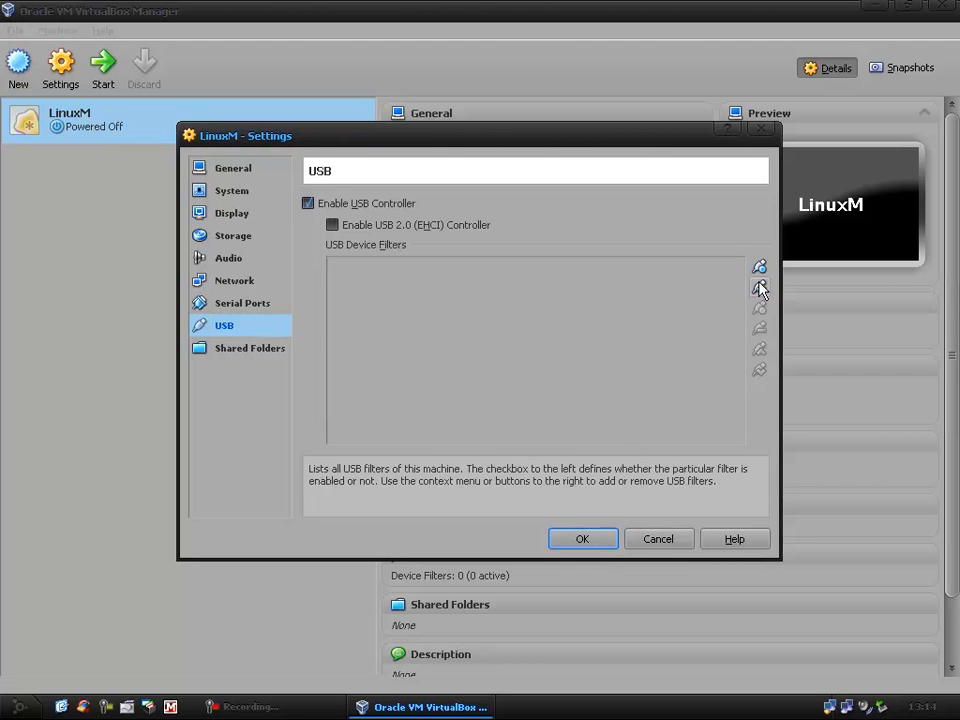
pyautogui.click(759, 287)
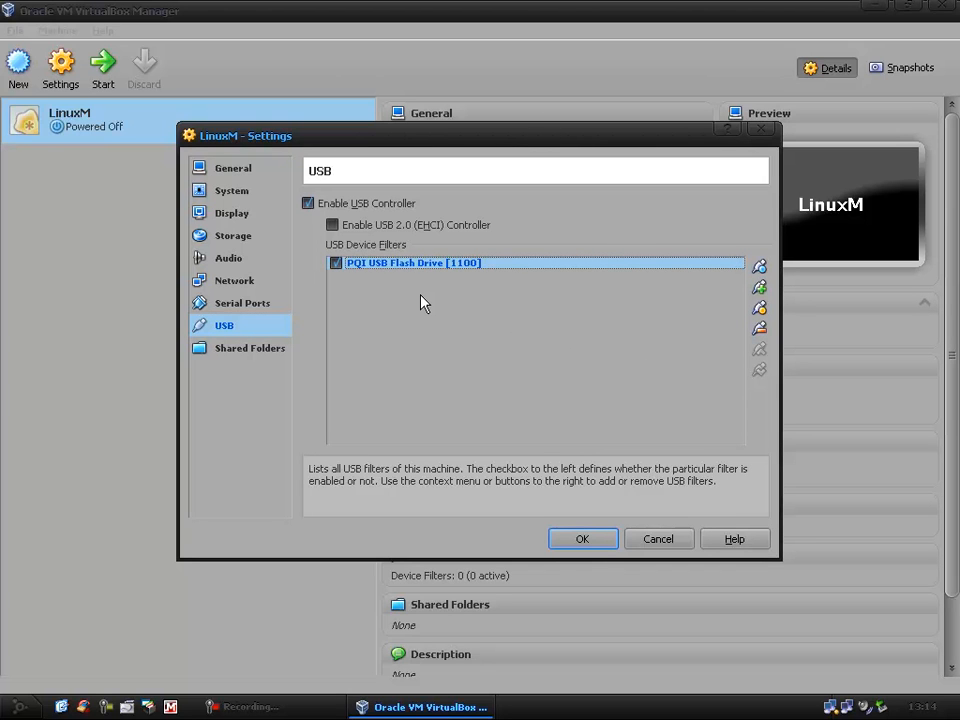
pyautogui.moveTo(510, 295)
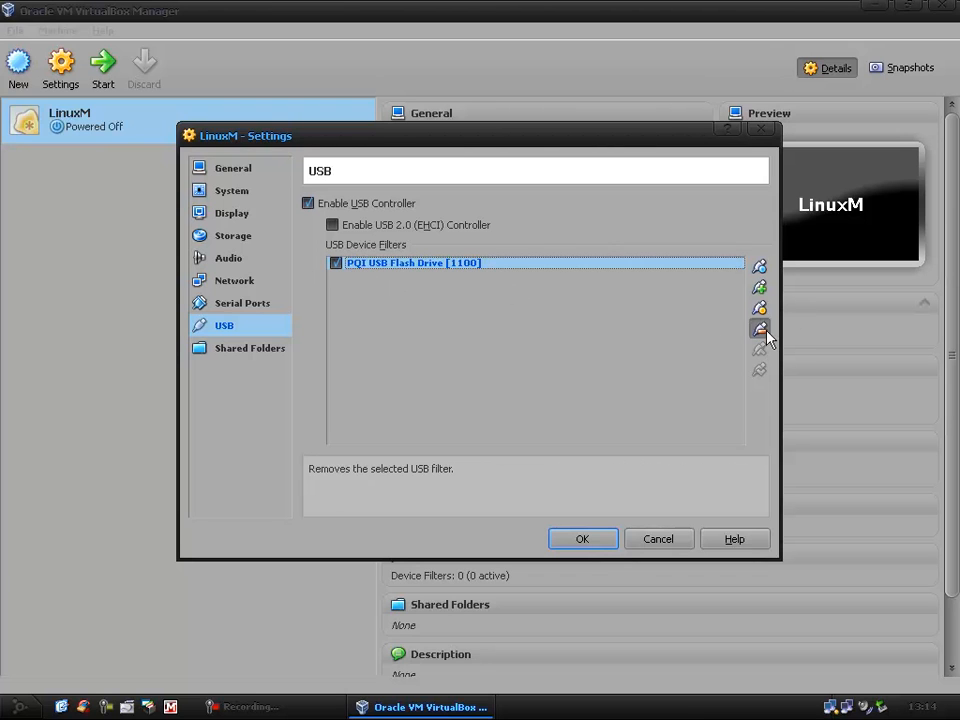
pyautogui.click(759, 328)
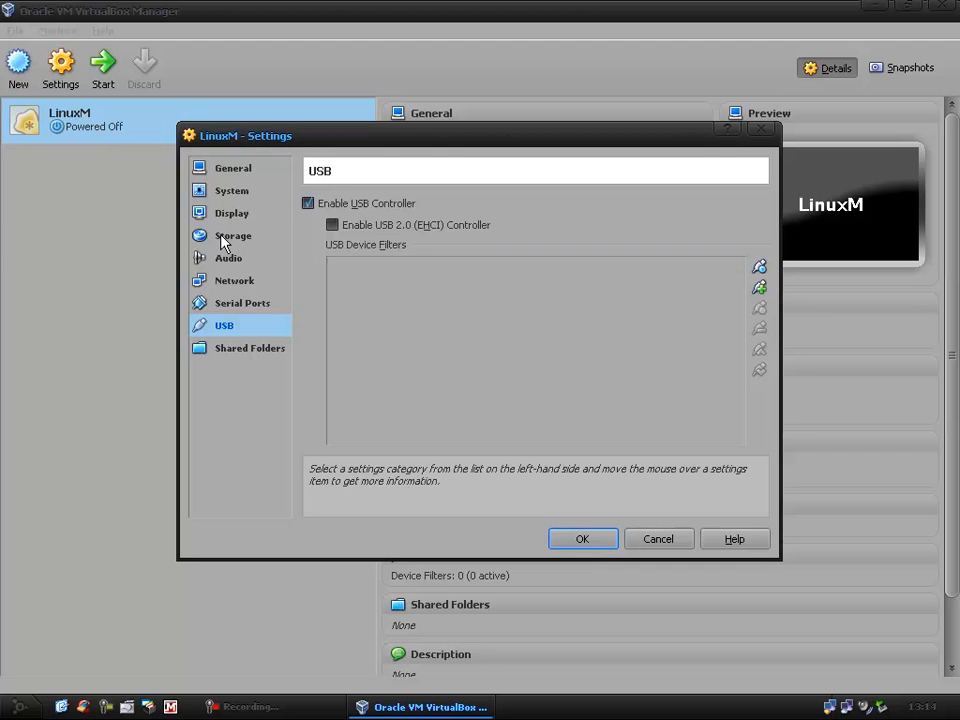
# Briefly try host drive E: with passthrough, then return the CD/DVD drive to F: unchecked
pyautogui.click(233, 235)
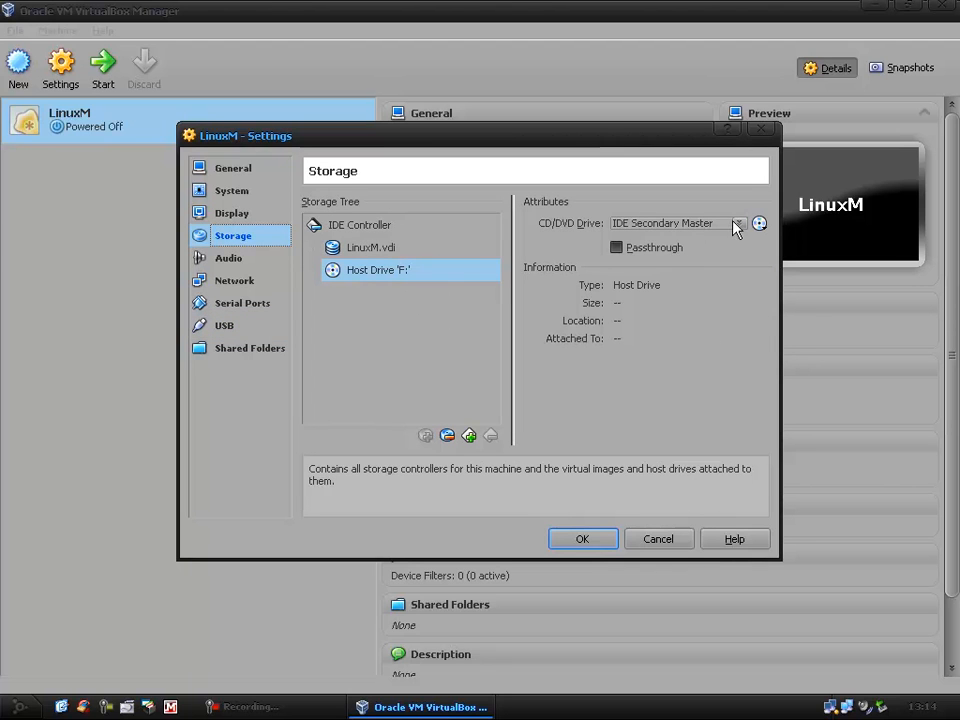
pyautogui.click(738, 223)
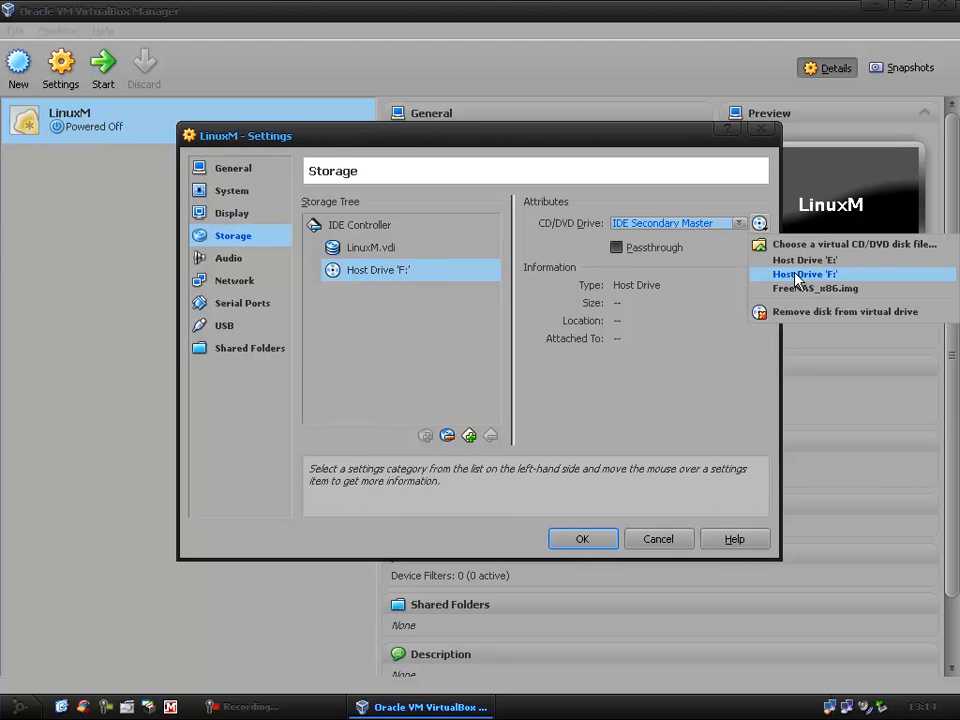
pyautogui.click(804, 259)
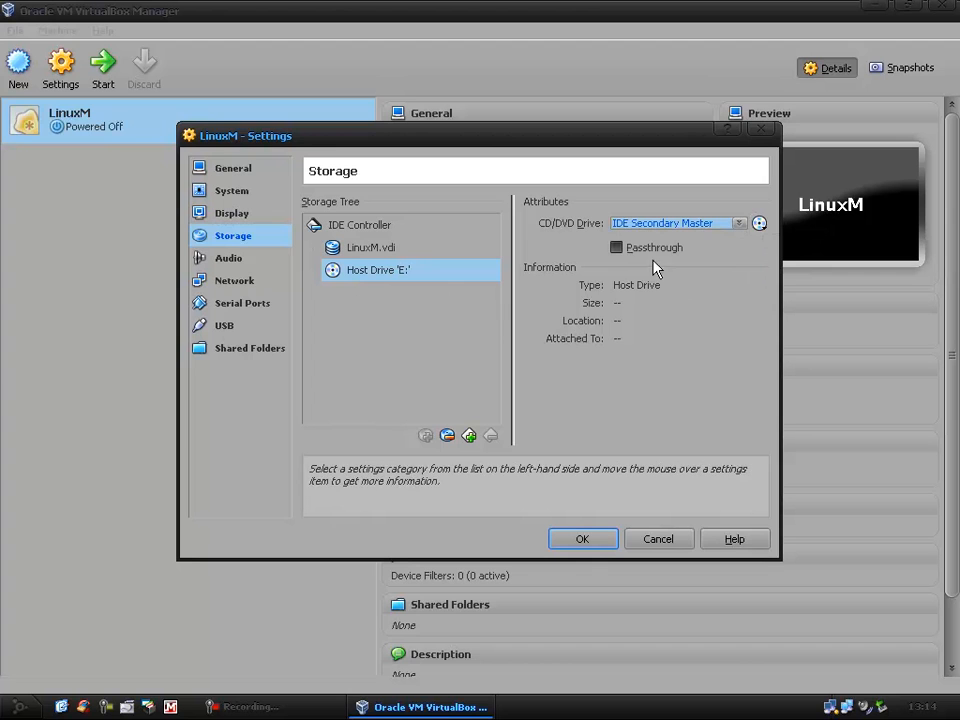
pyautogui.click(616, 247)
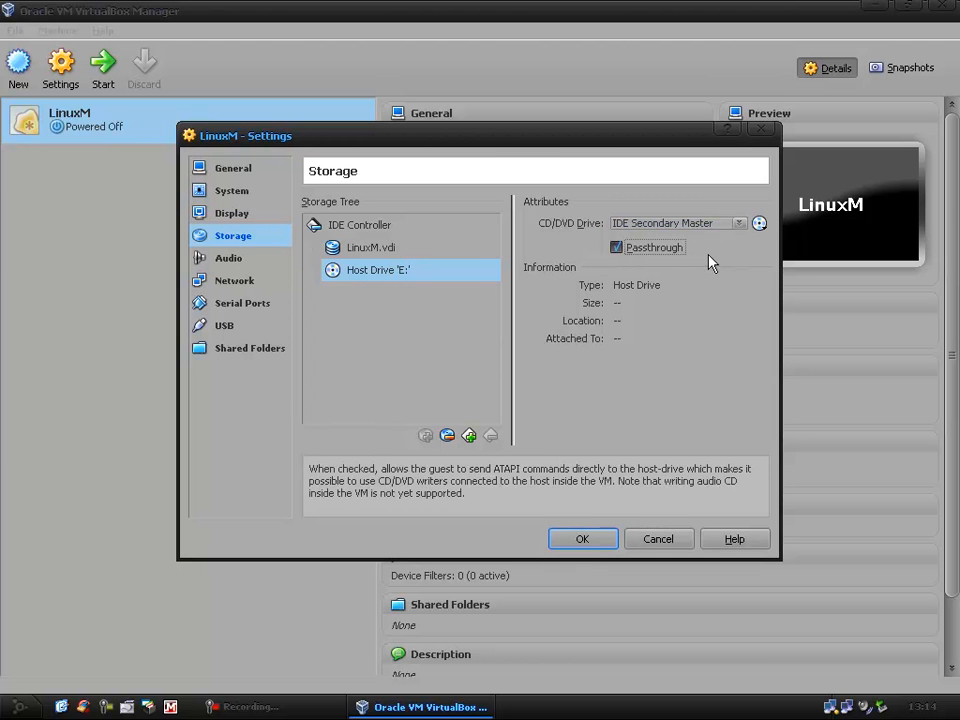
pyautogui.click(616, 247)
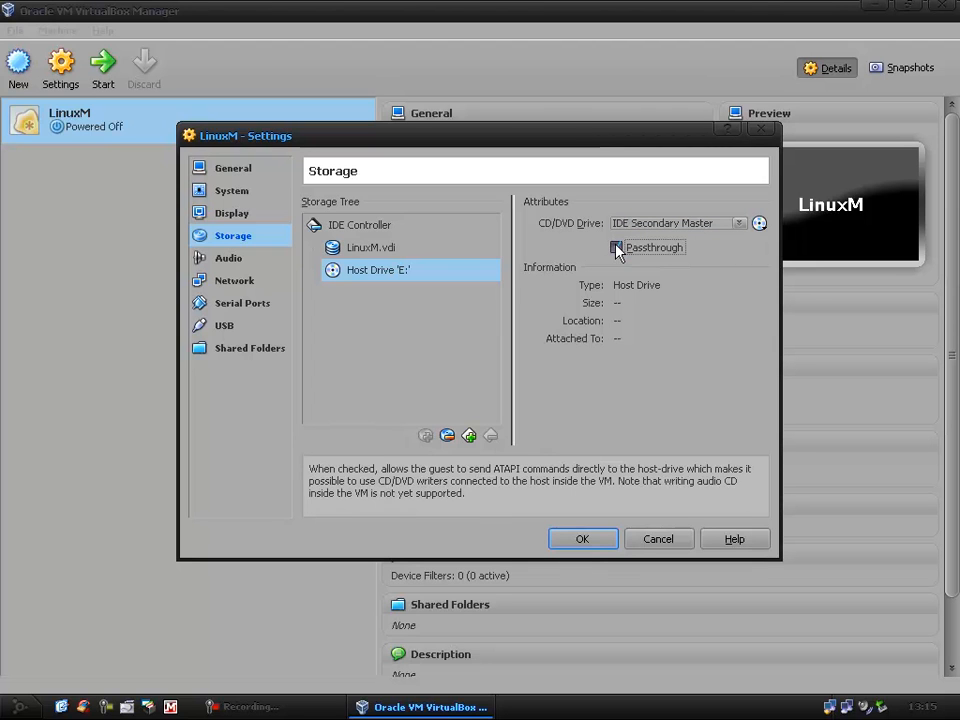
pyautogui.click(617, 247)
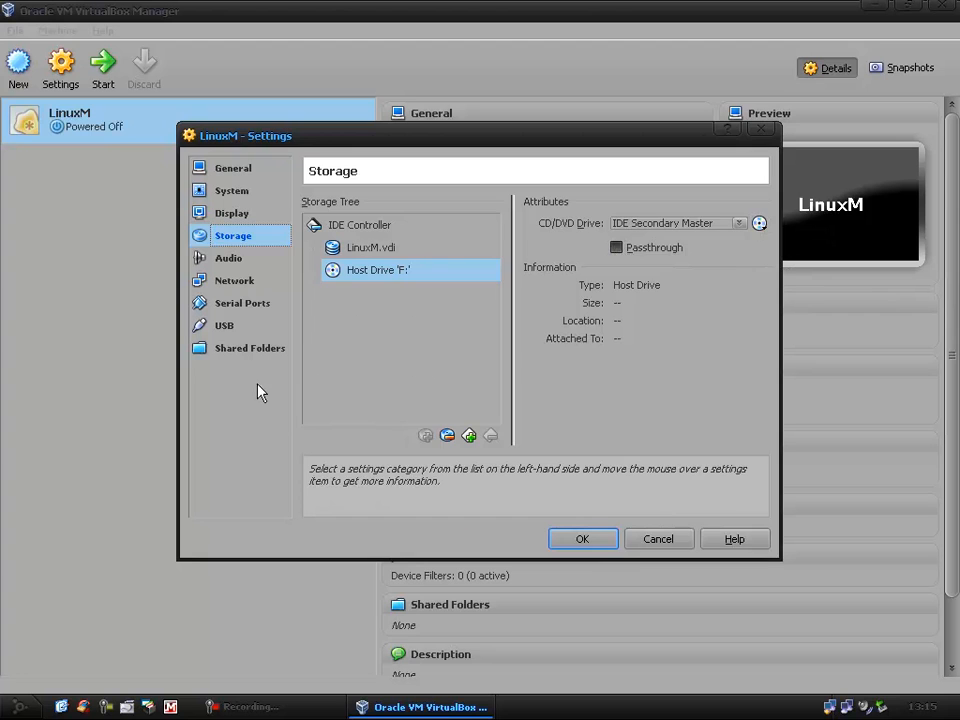
# View LinuxM's Shared Folders settings and confirm the Folders List is empty
pyautogui.click(250, 348)
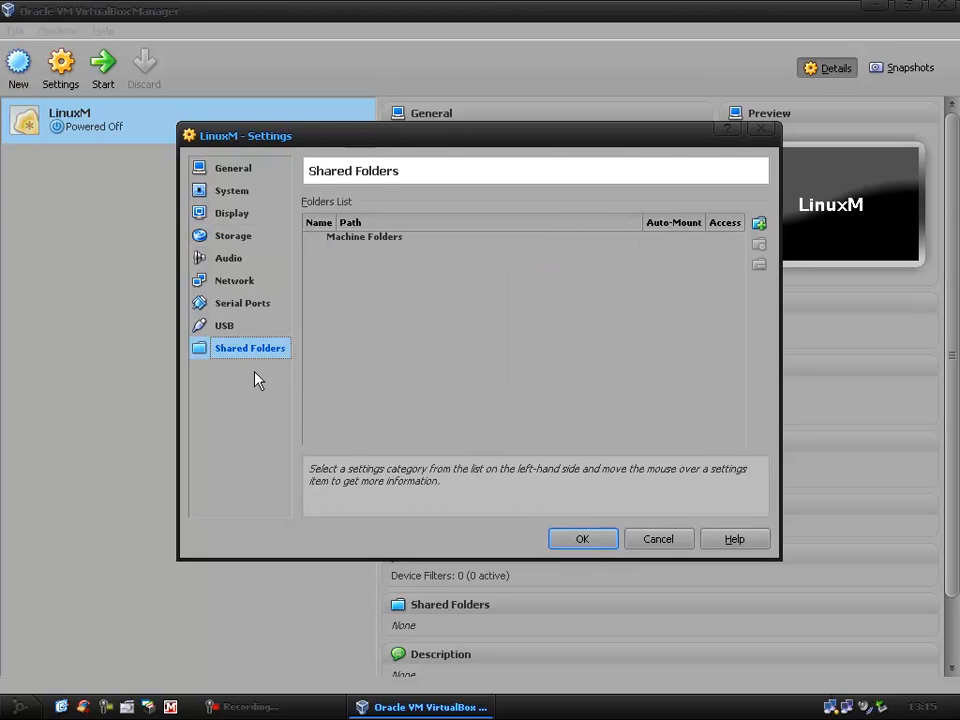
pyautogui.moveTo(428, 353)
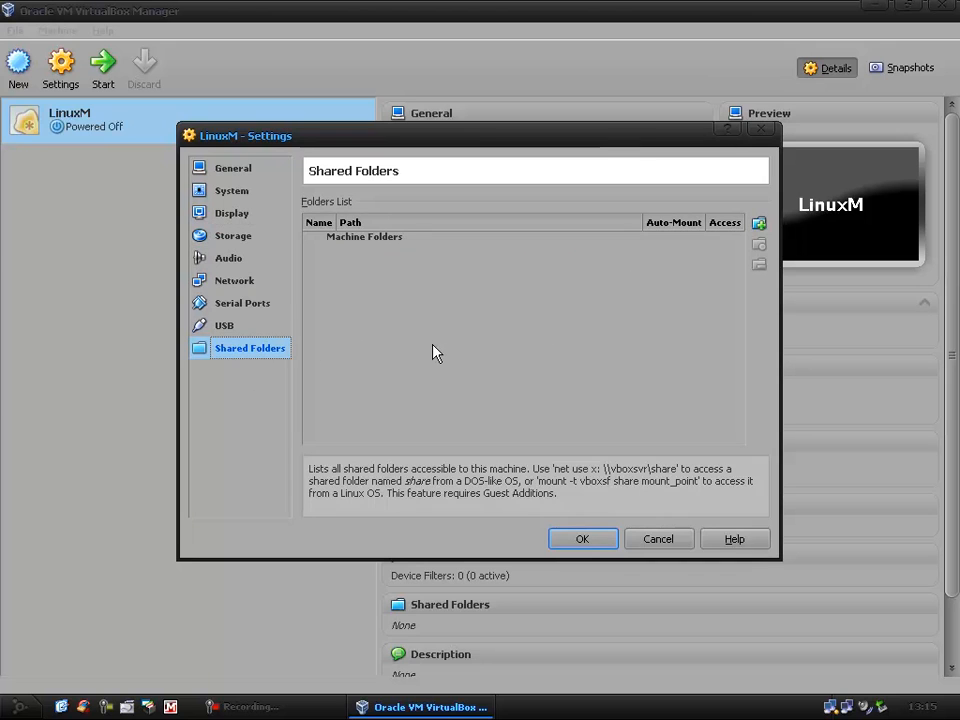
pyautogui.moveTo(425, 370)
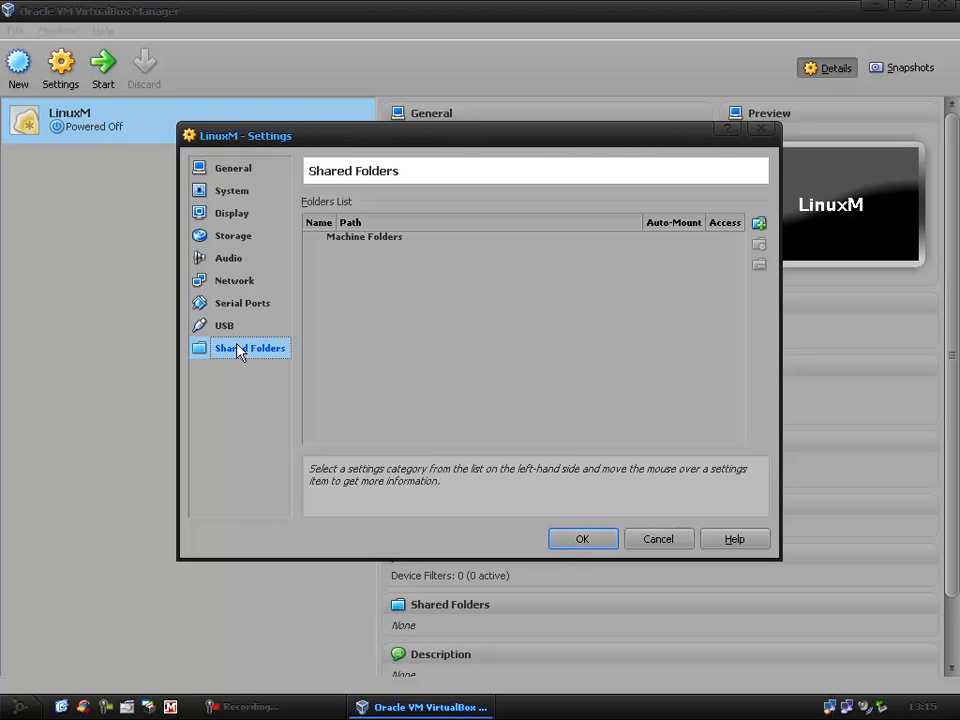
pyautogui.moveTo(249, 352)
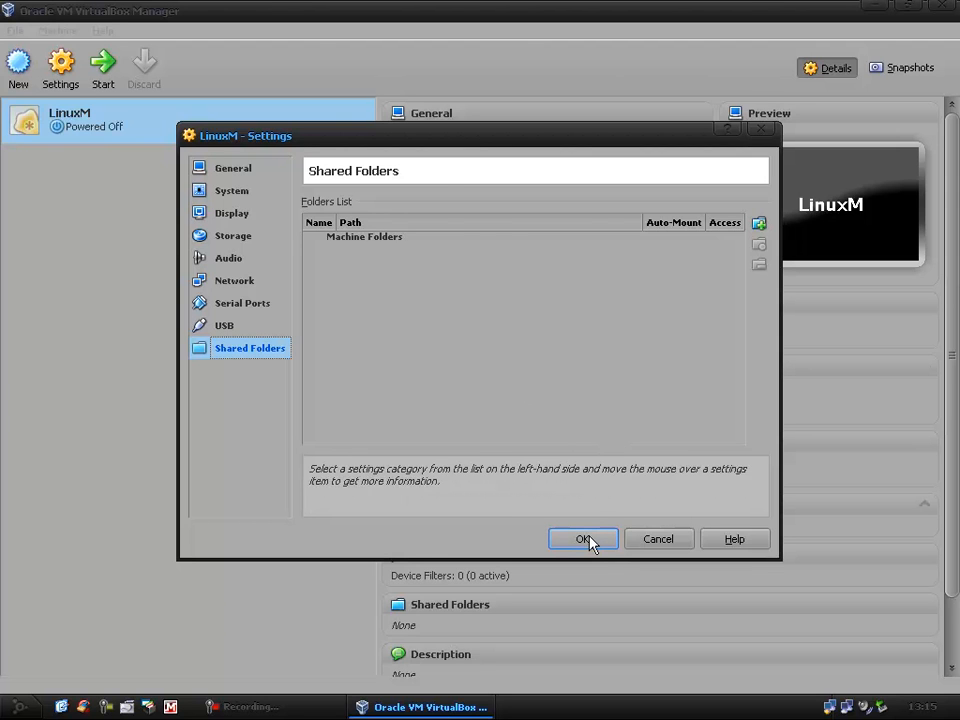
# Save the settings with OK and launch LinuxM from the Start toolbar button
pyautogui.click(583, 539)
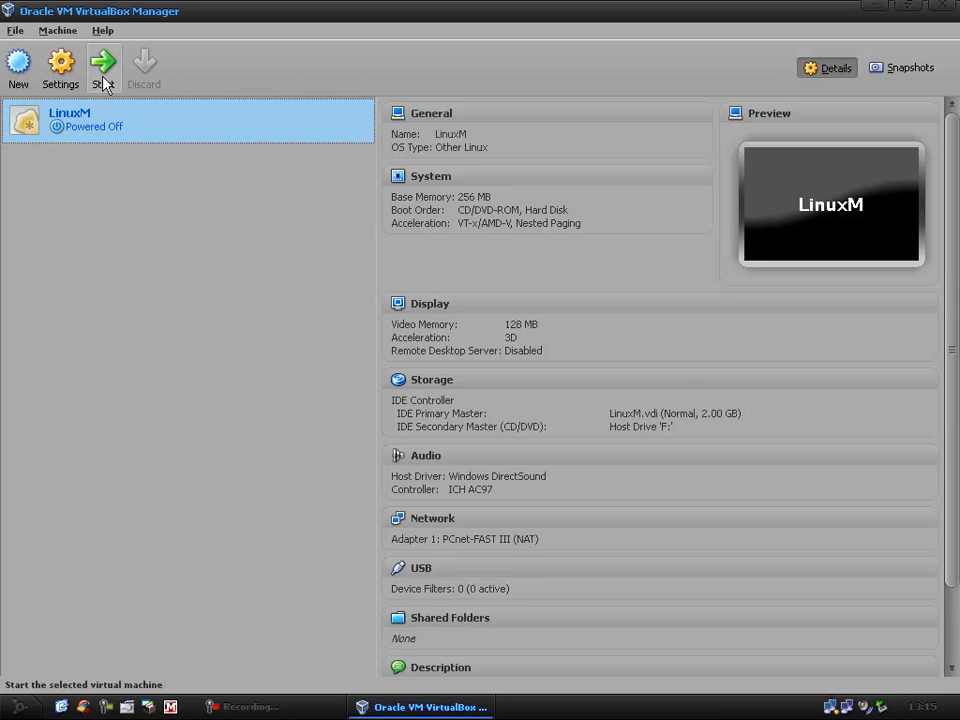
pyautogui.click(103, 67)
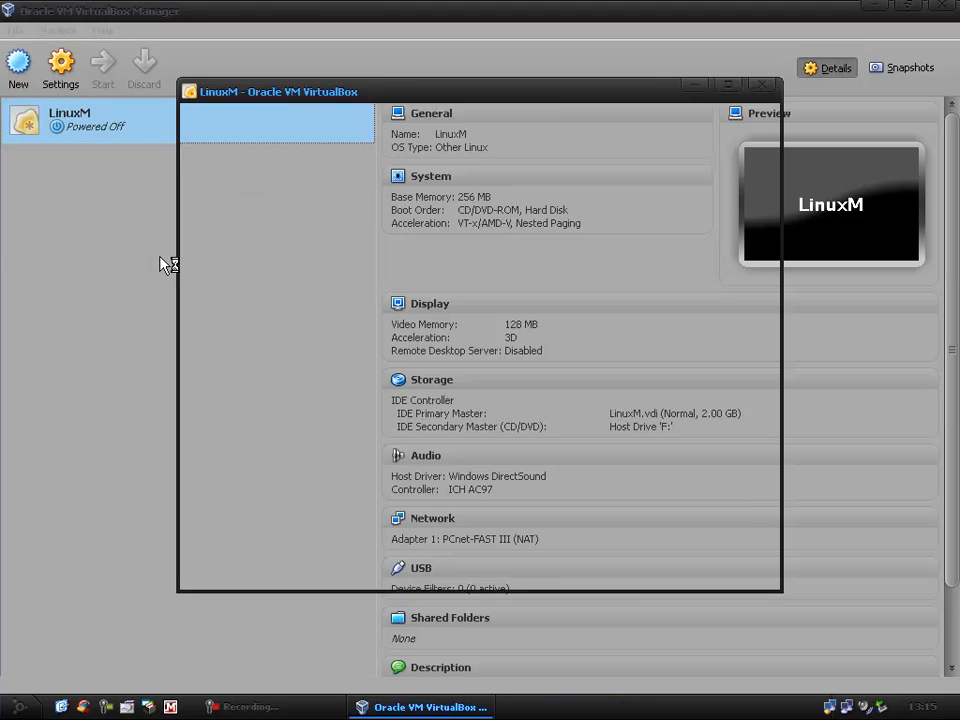
pyautogui.click(103, 67)
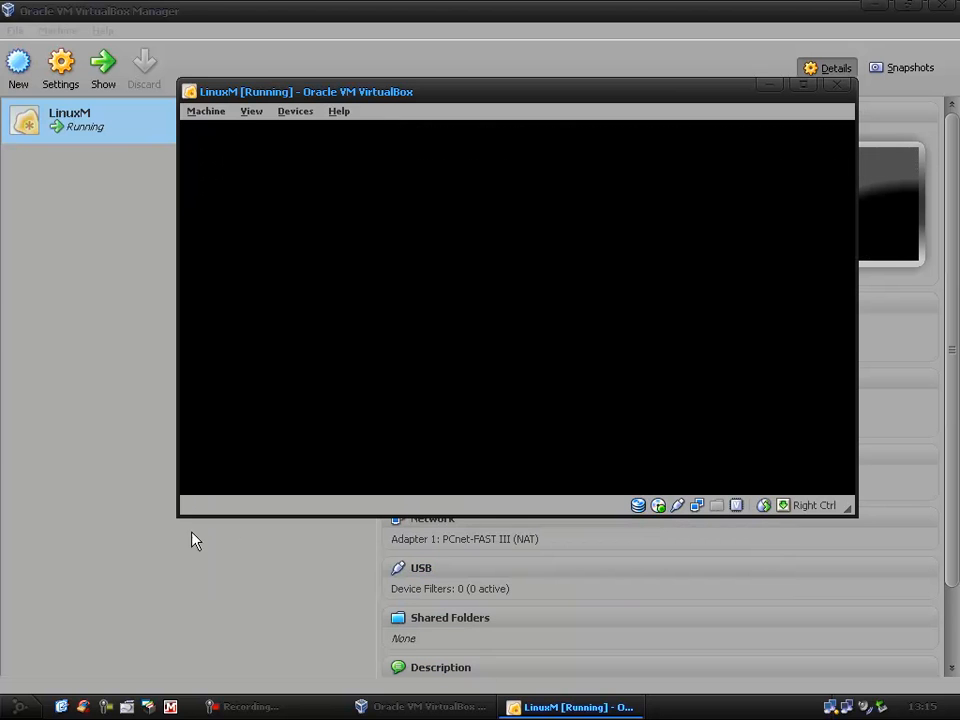
pyautogui.moveTo(136, 372)
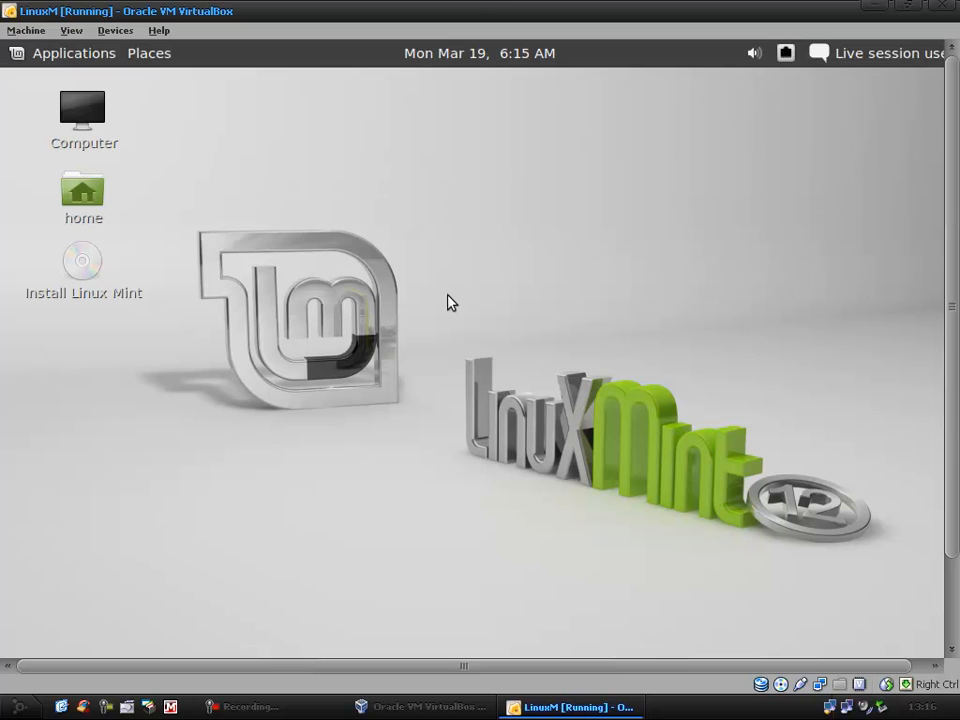
pyautogui.moveTo(621, 336)
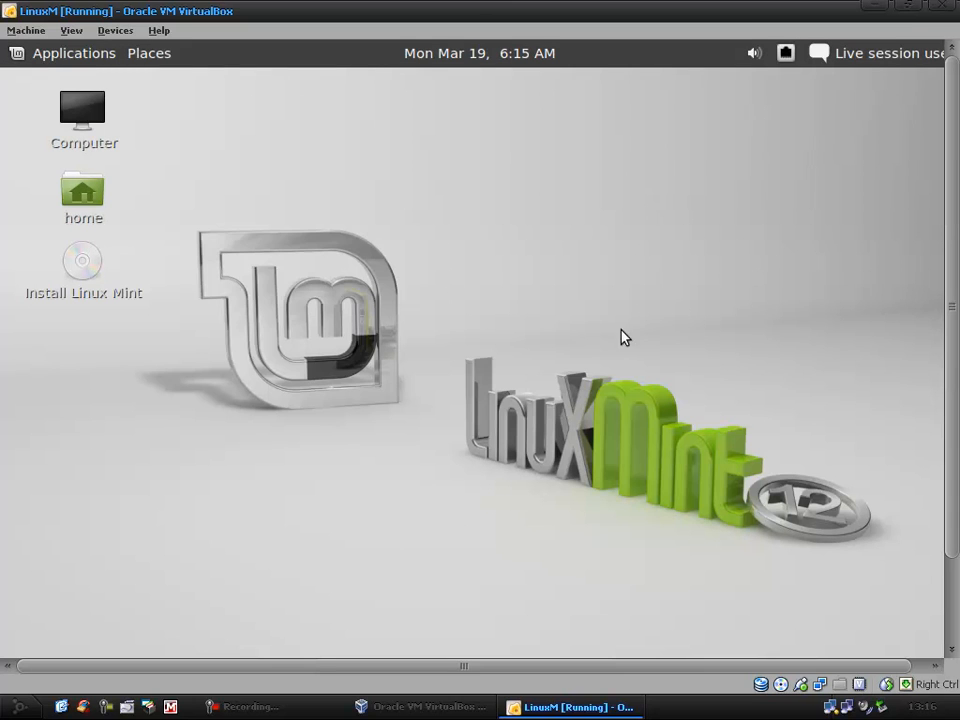
pyautogui.moveTo(573, 408)
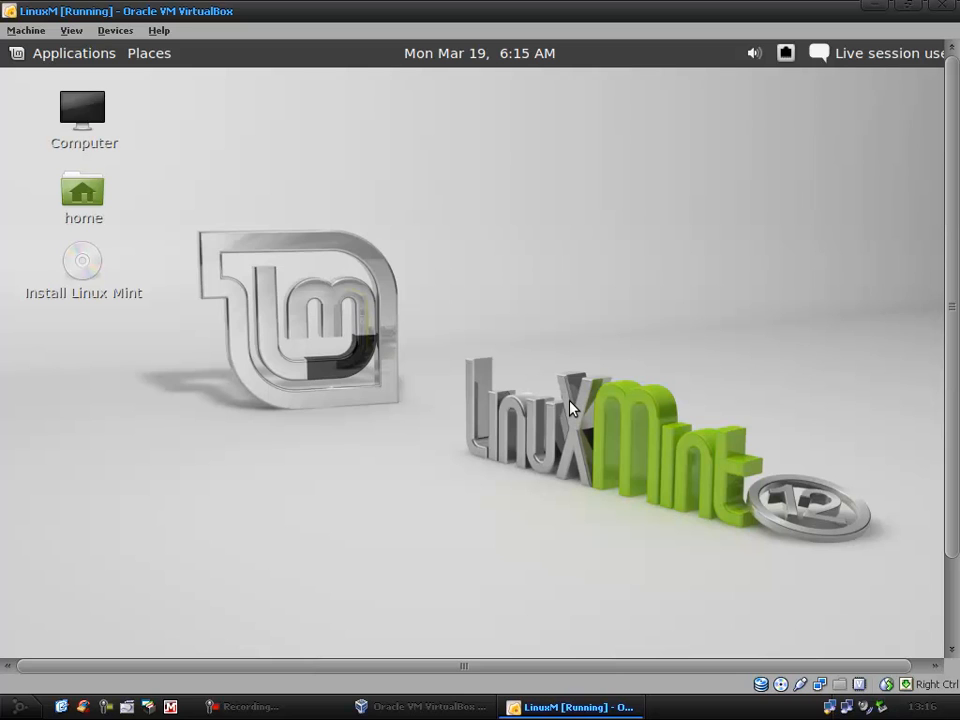
pyautogui.moveTo(928, 140)
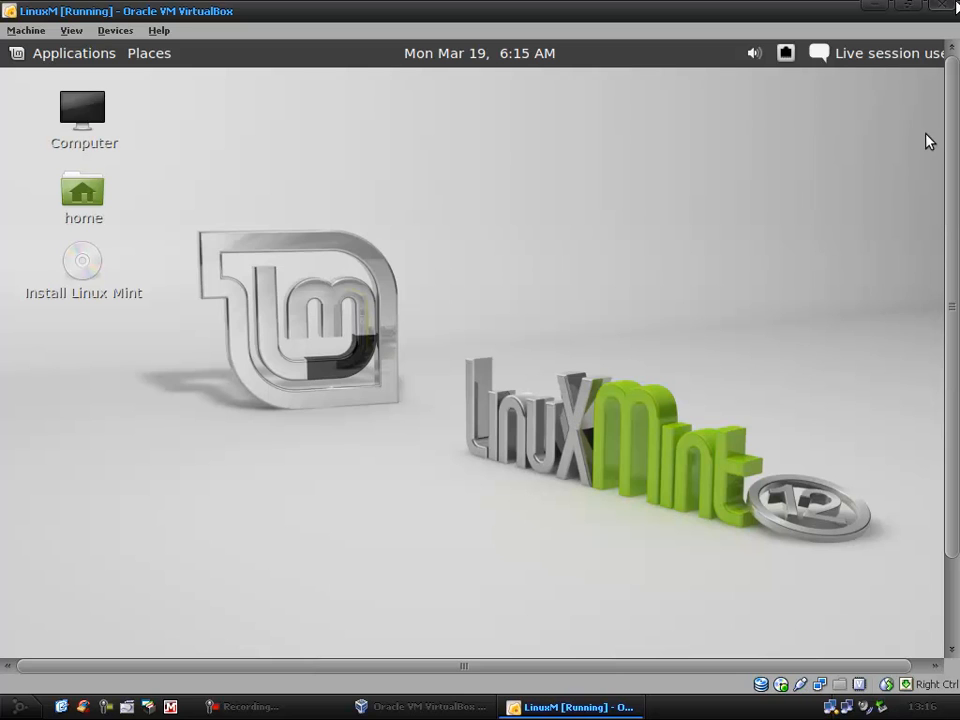